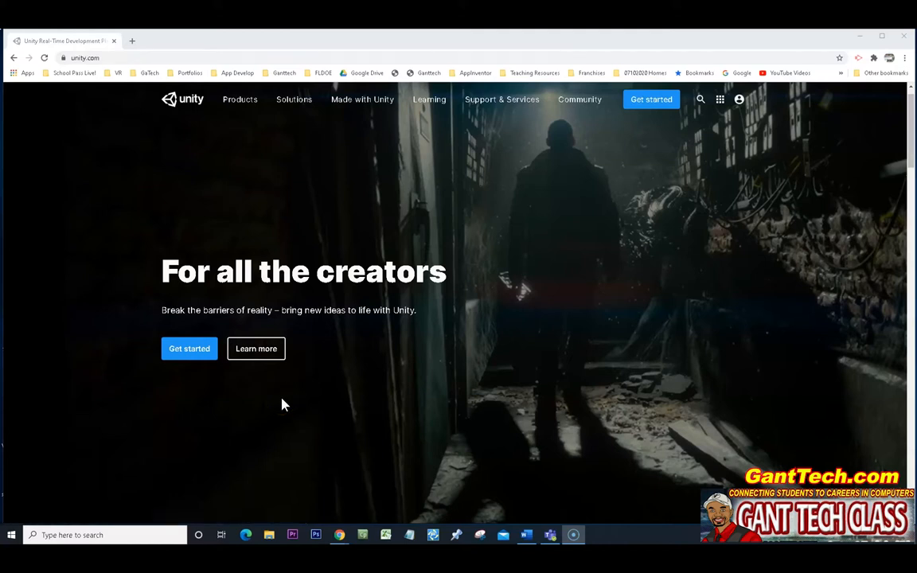
mouse_move(651, 99)
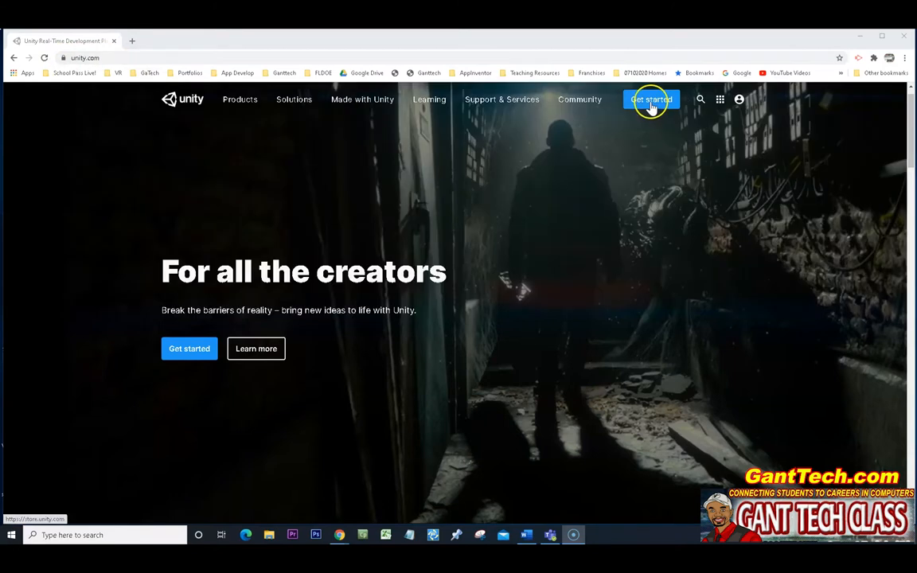
- Go from Unity's homepage to the Individual plans and the Start creating with Unity page
left_click(651, 98)
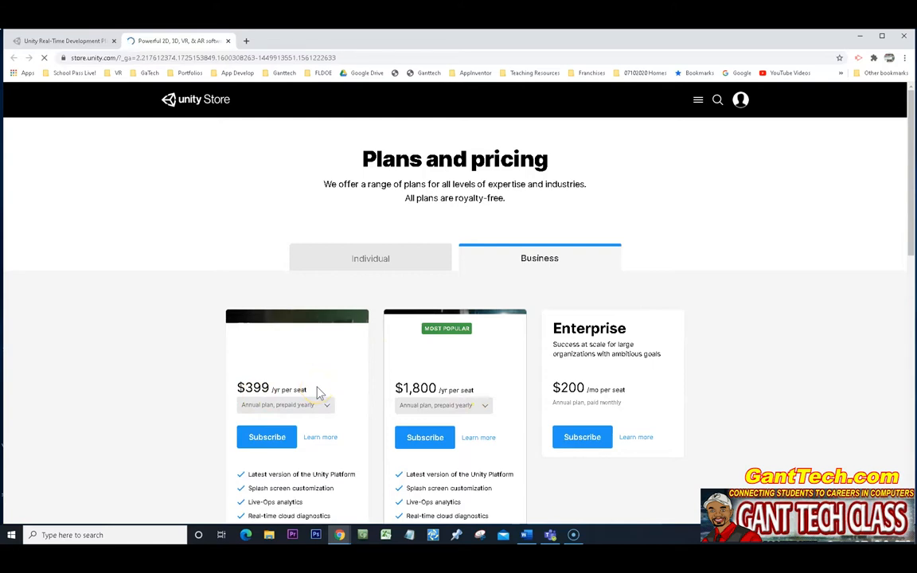
left_click(370, 258)
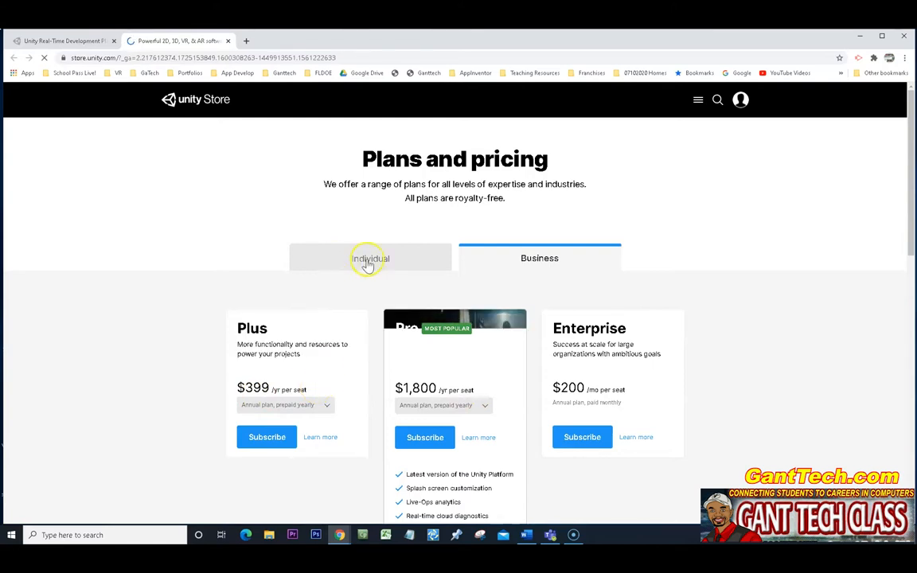
left_click(370, 258)
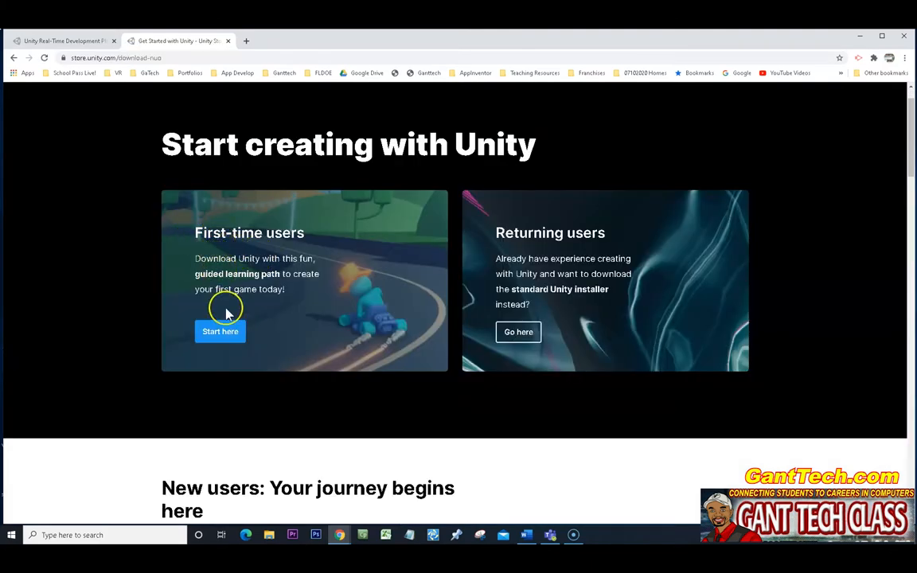
mouse_move(272, 286)
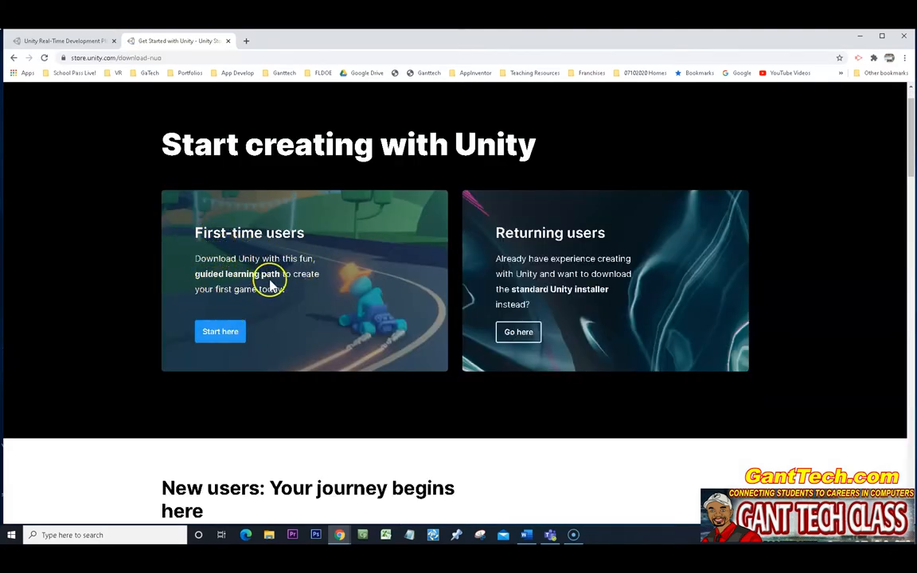
mouse_move(497, 232)
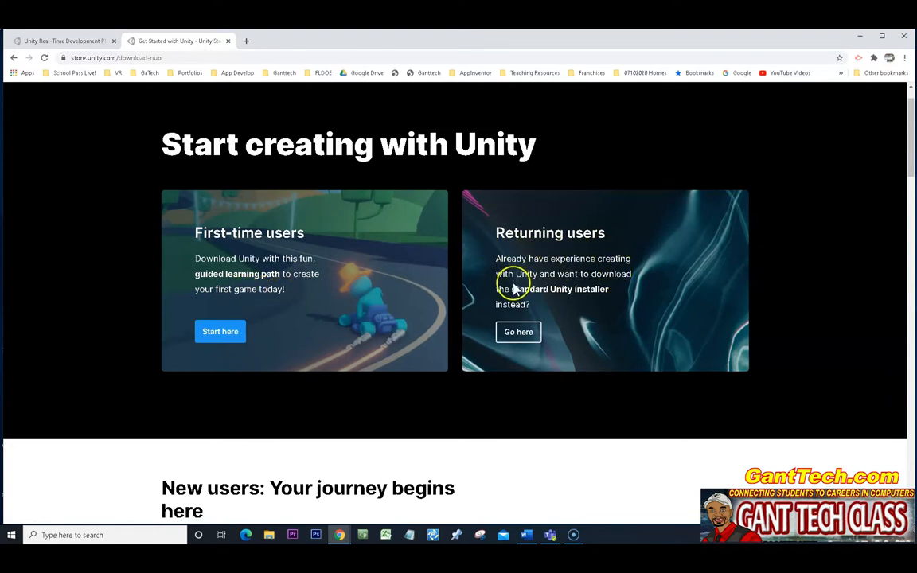
mouse_move(574, 295)
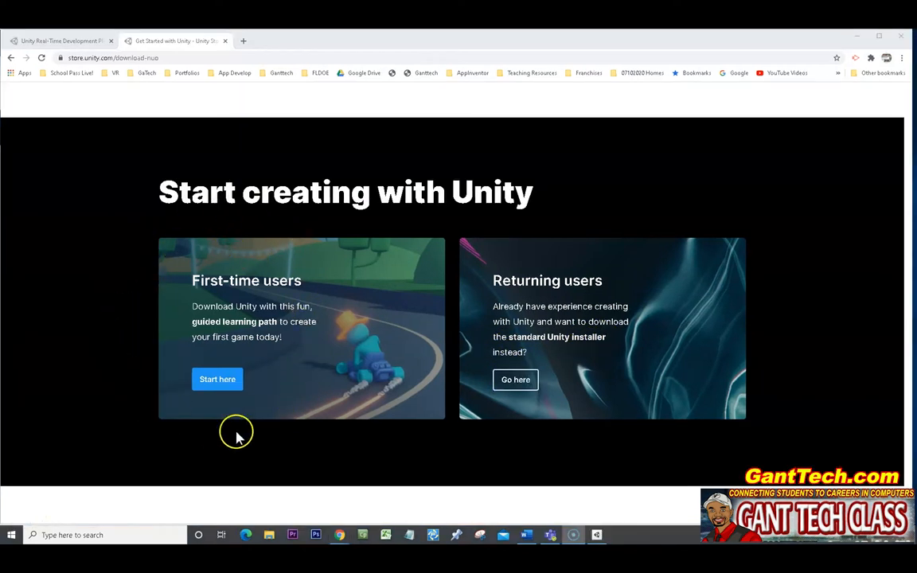
mouse_move(250, 279)
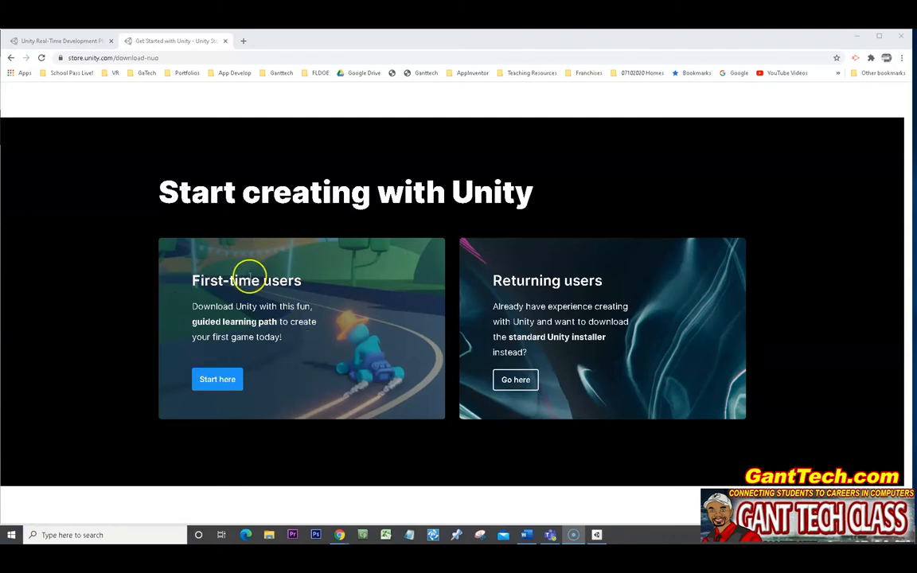
mouse_move(195, 330)
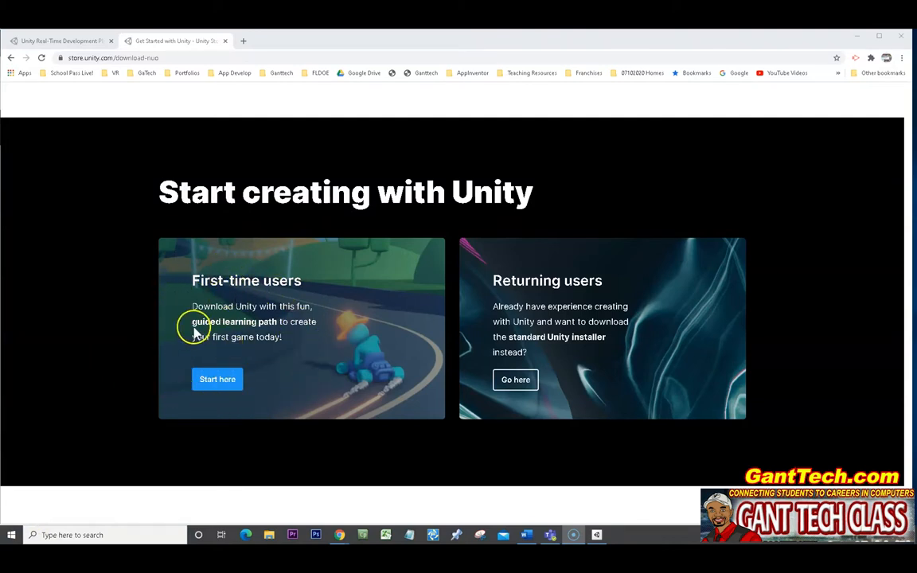
mouse_move(562, 284)
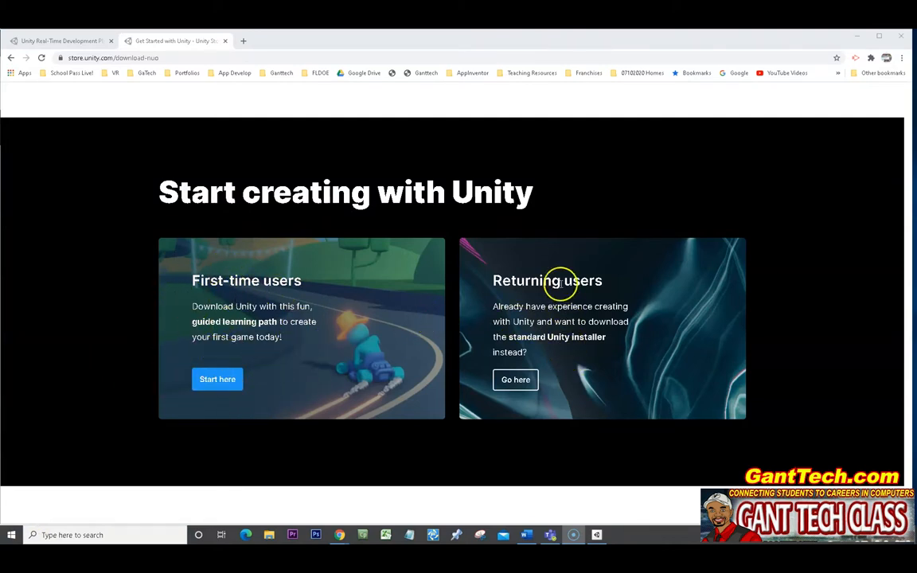
mouse_move(516, 365)
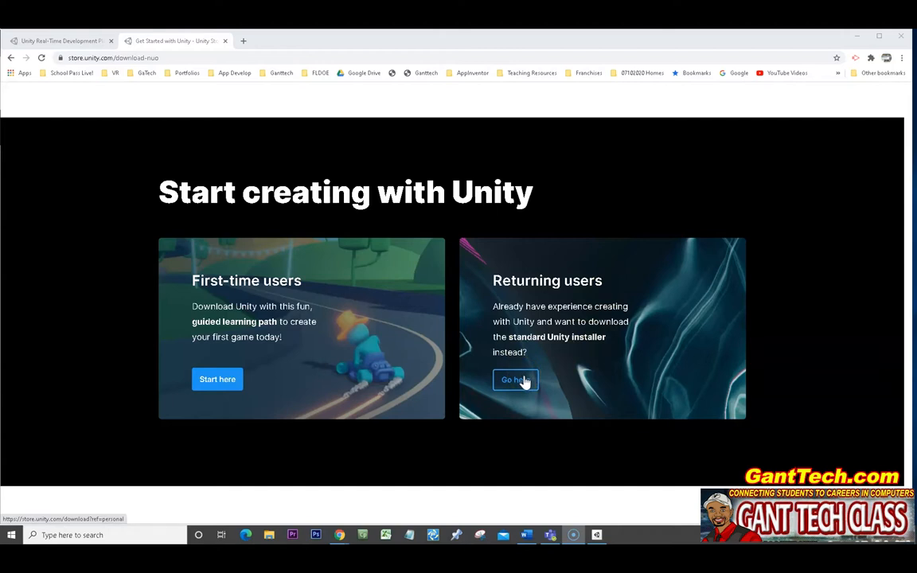
mouse_move(243, 354)
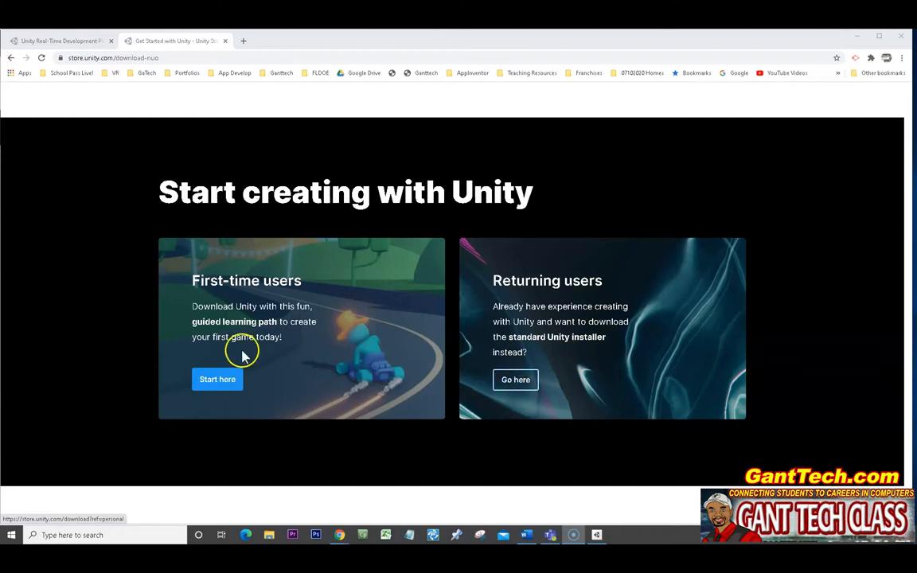
mouse_move(643, 333)
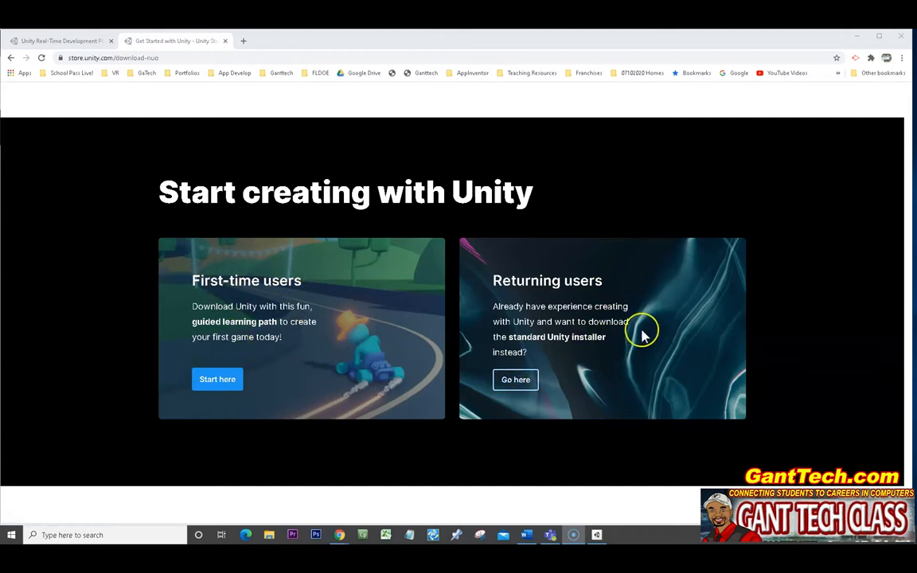
mouse_move(596, 269)
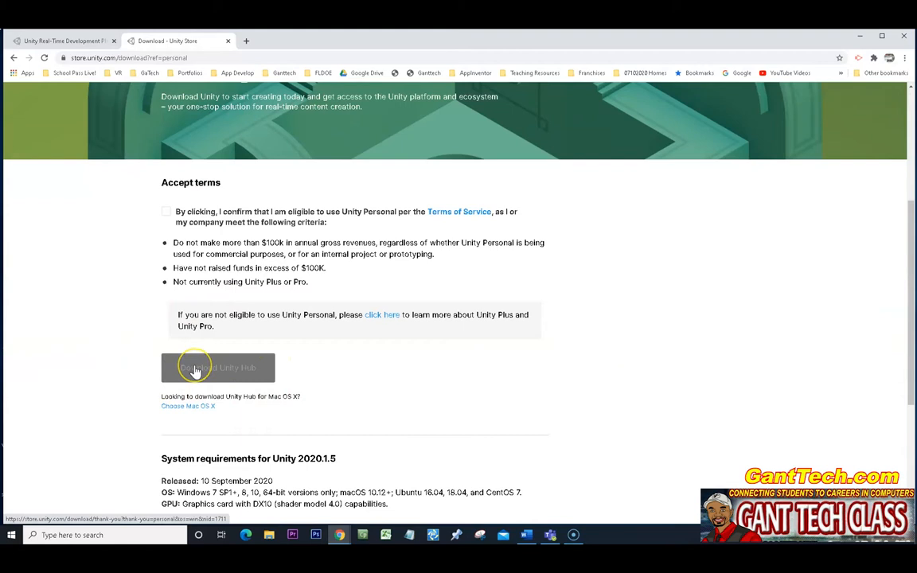
- Accept the Unity Personal terms and save UnityHubSetup.exe into the Downloads folder
left_click(166, 213)
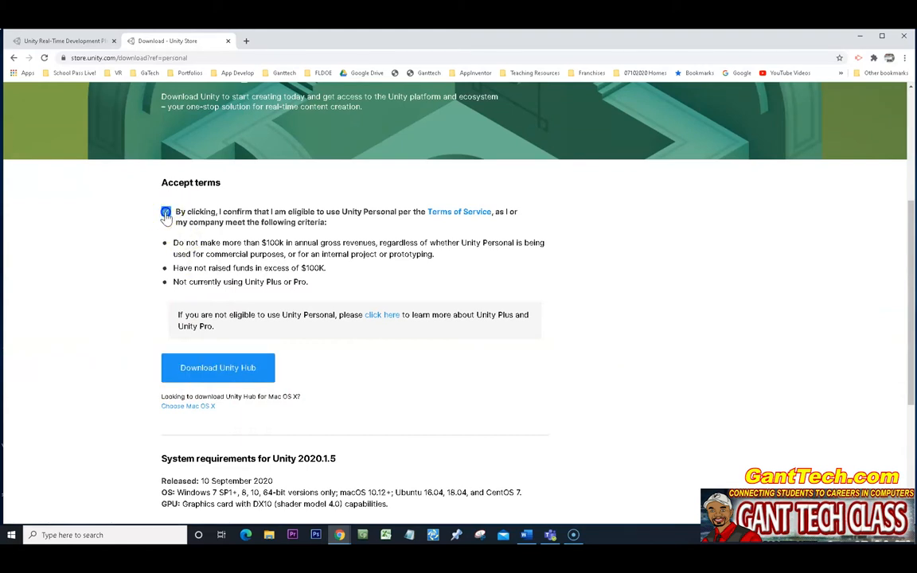
left_click(217, 367)
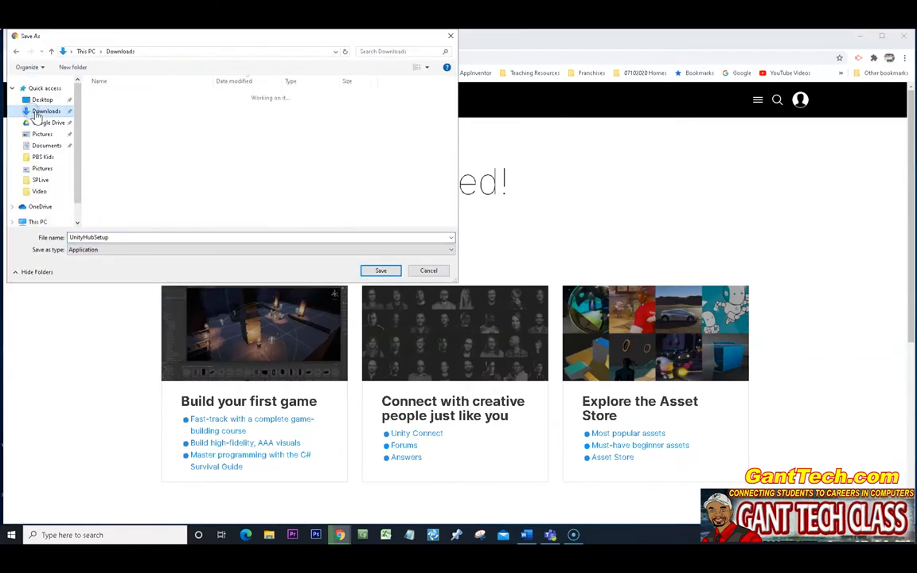
left_click(381, 271)
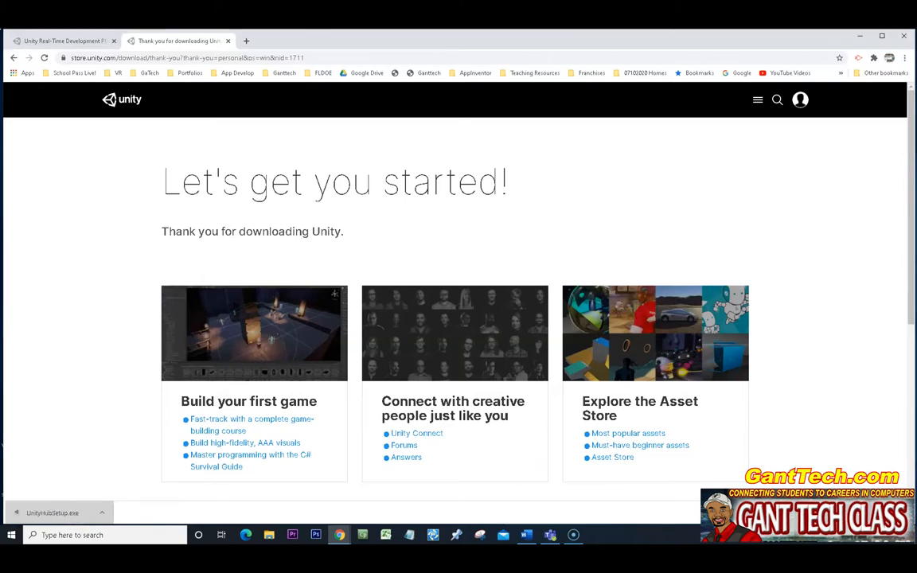
mouse_move(336, 391)
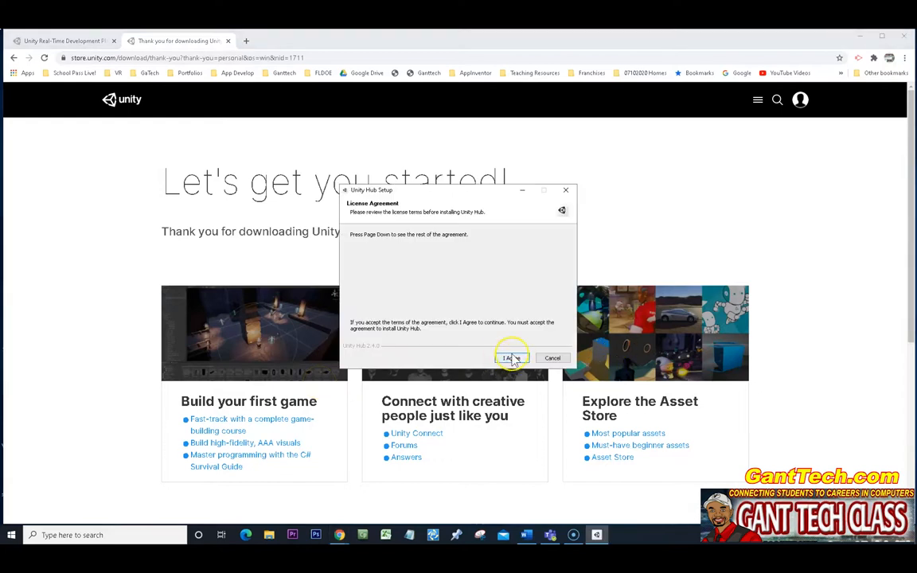
- Agree to the license, install into the default Program Files folder, and launch Unity Hub
left_click(510, 357)
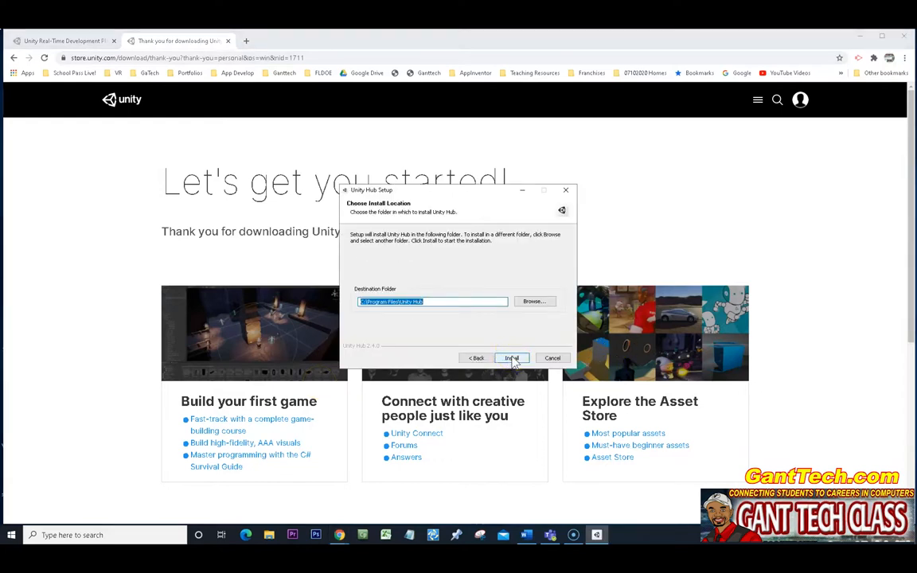
left_click(511, 358)
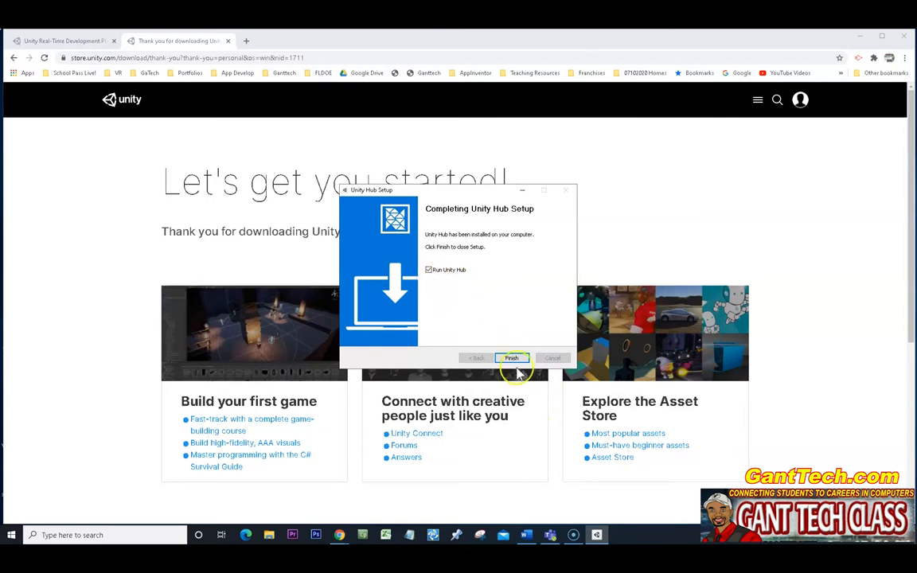
left_click(511, 358)
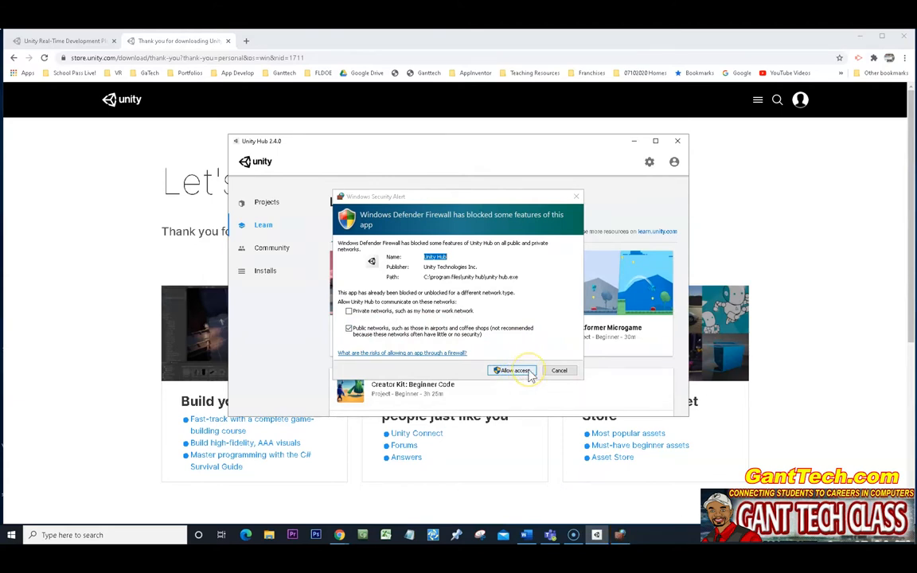
- Allow Unity Hub through the firewall, browse Learn and Community, then view Installs listing 2019.3.0a6 Alpha
left_click(513, 370)
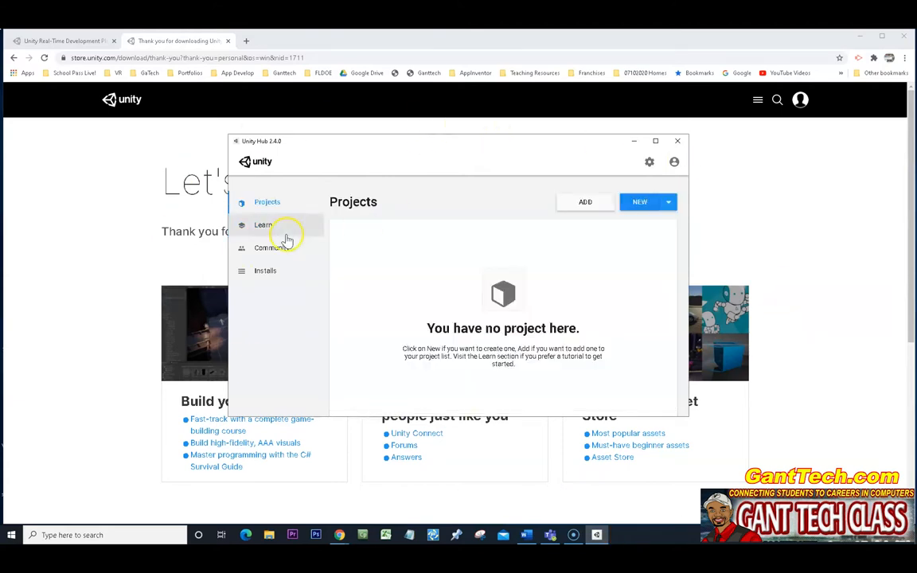
mouse_move(382, 267)
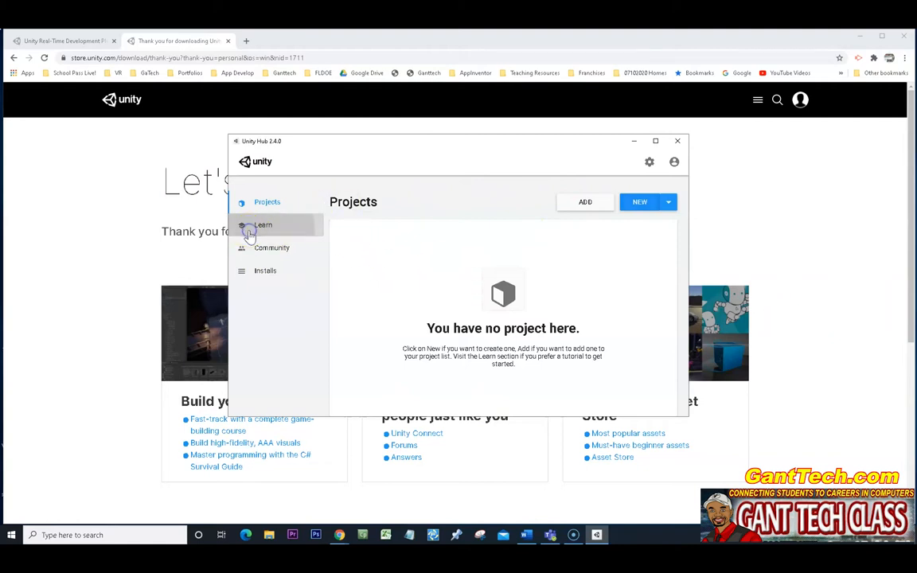
left_click(263, 225)
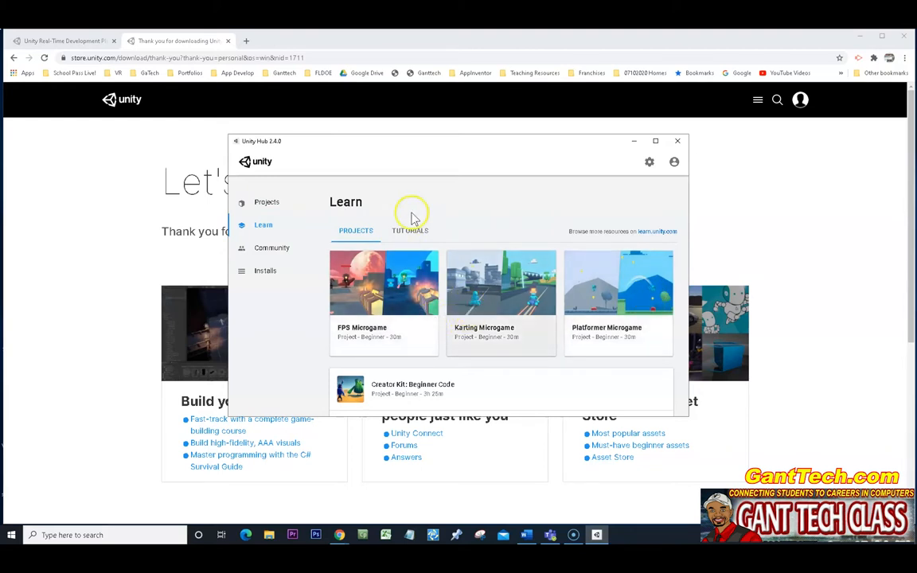
left_click(410, 230)
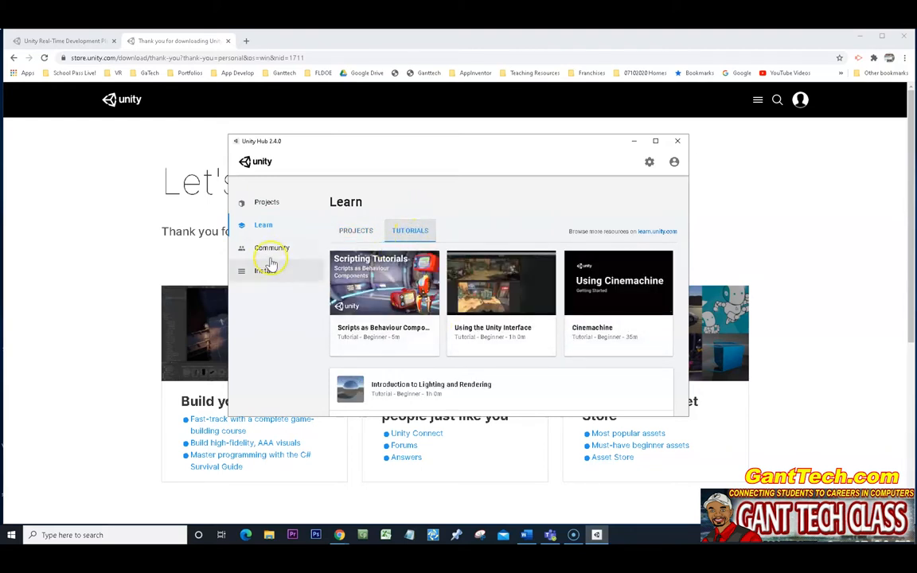
left_click(271, 248)
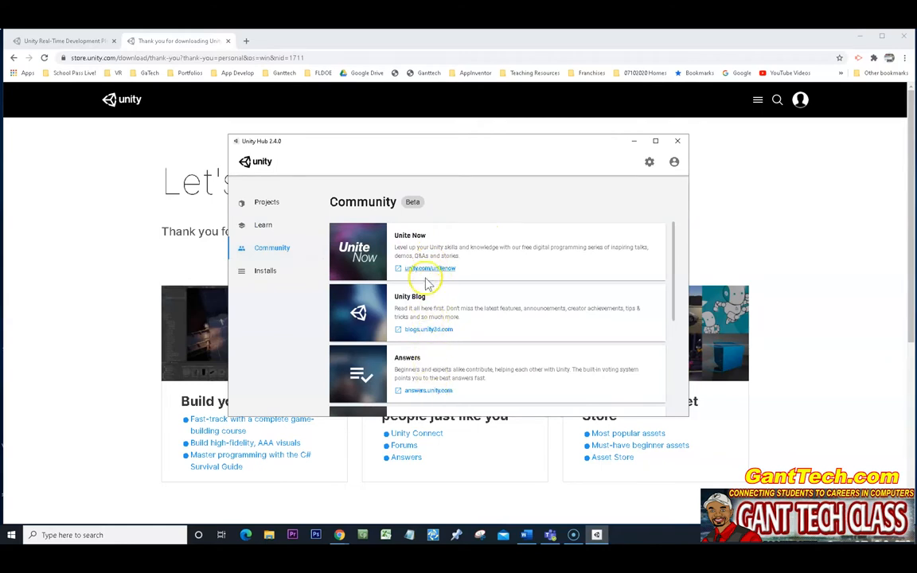
left_click(266, 271)
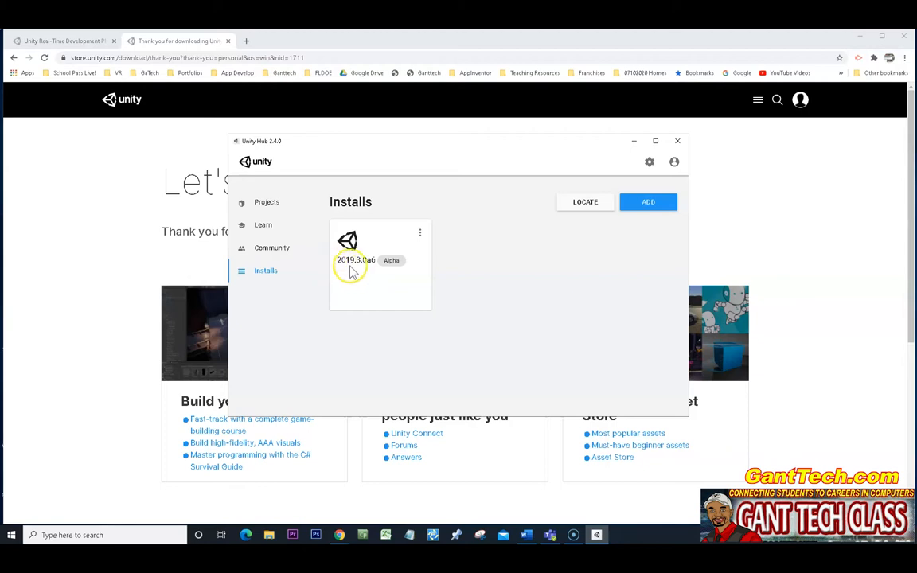
mouse_move(385, 271)
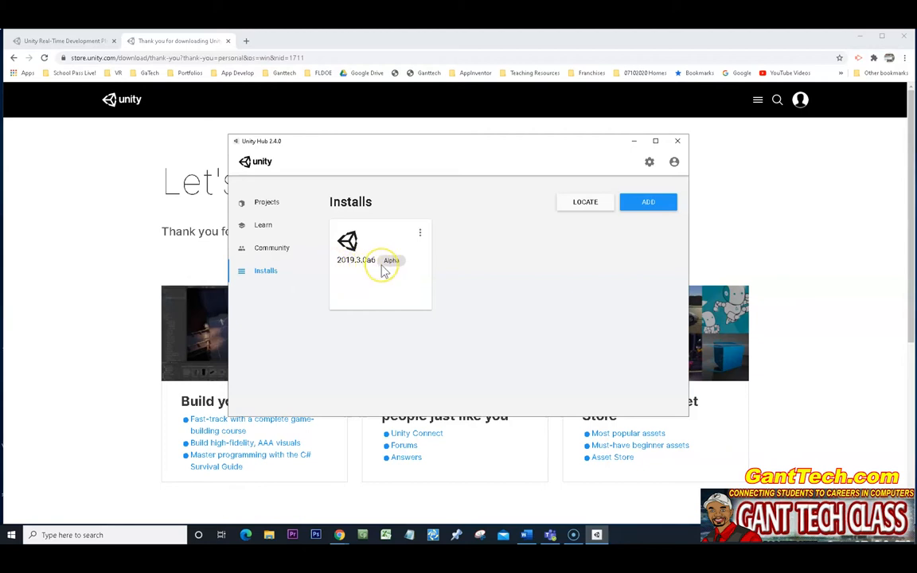
mouse_move(382, 269)
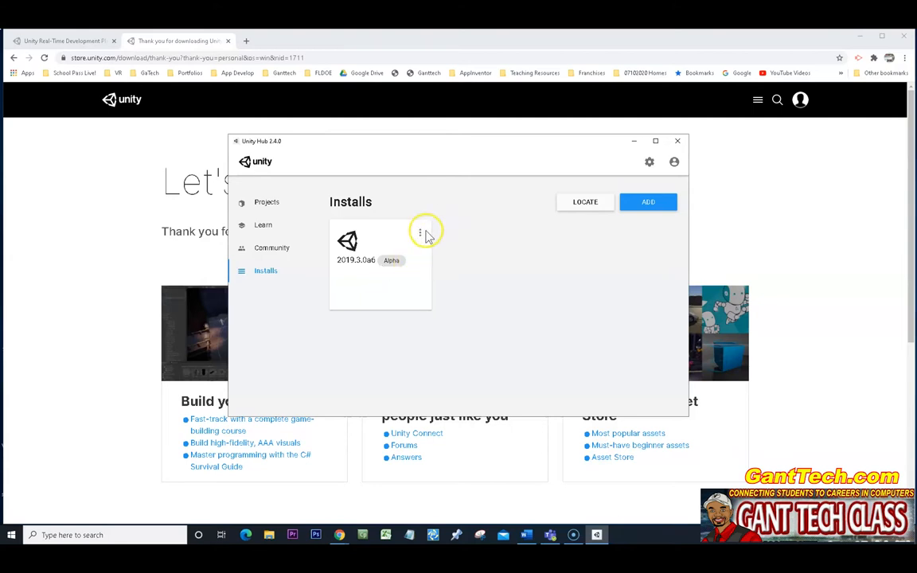
left_click(420, 233)
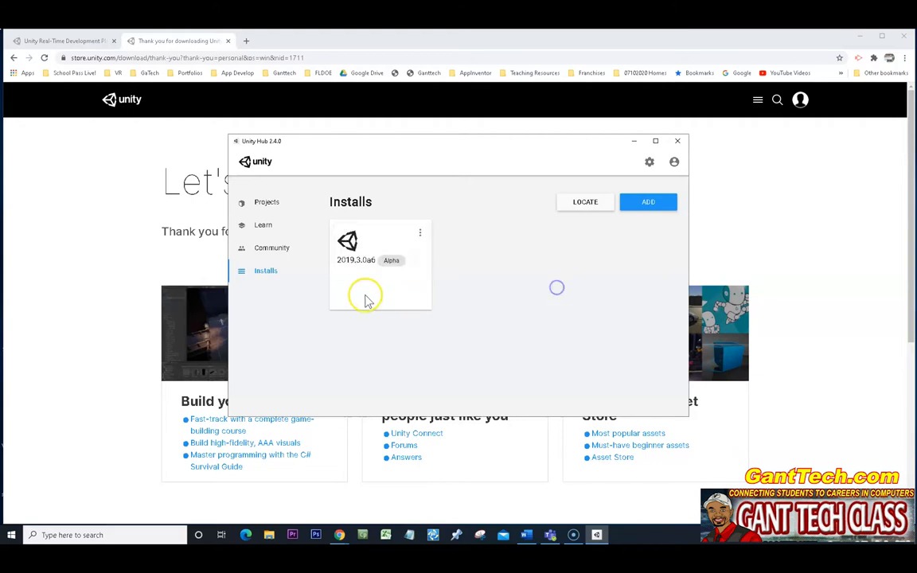
mouse_move(577, 276)
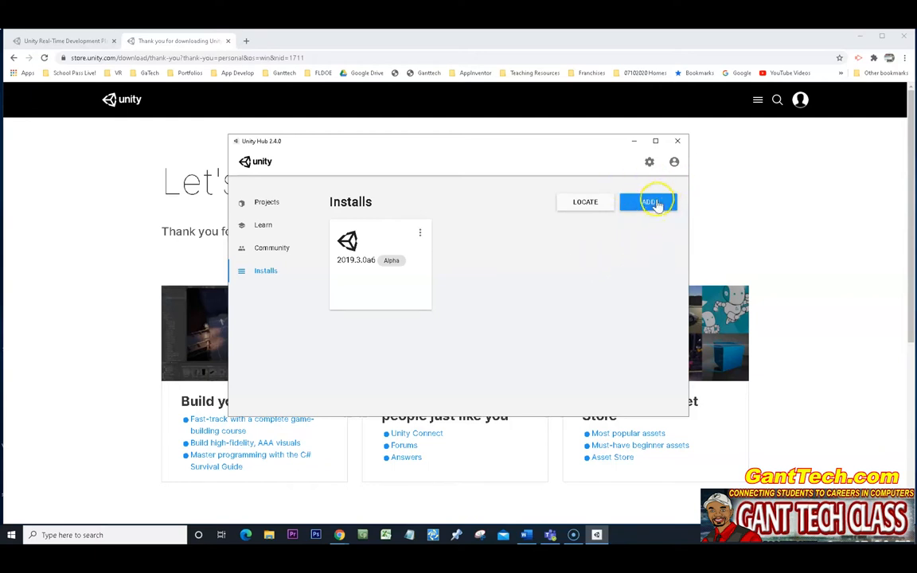
- Add a Unity version, choosing 2019.4.10f1 (LTS) instead of 2020.1.6f1, and proceed to modules
left_click(648, 202)
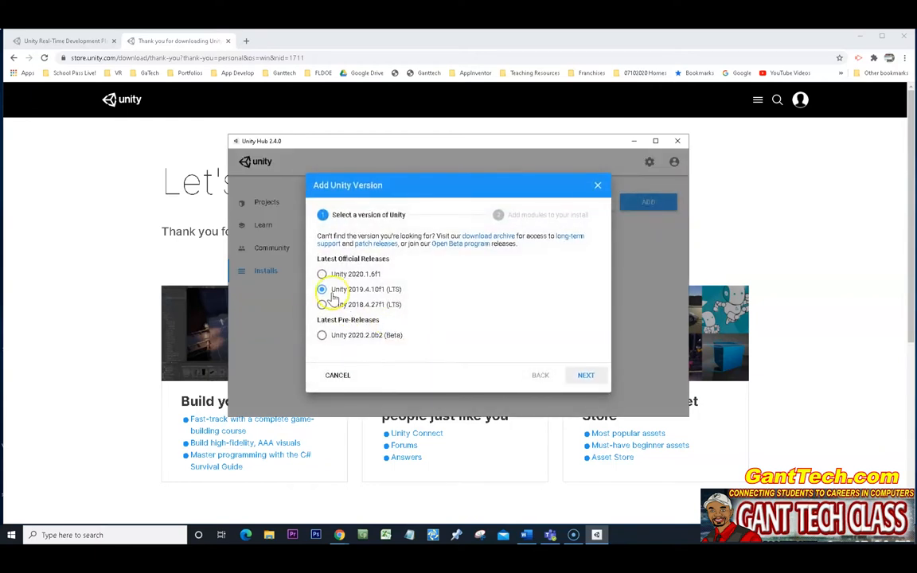
left_click(322, 274)
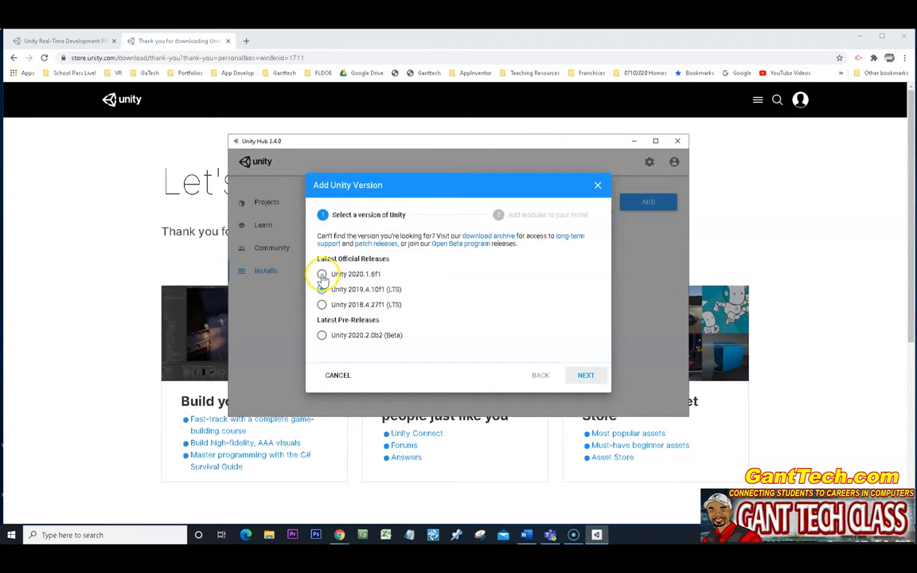
left_click(322, 274)
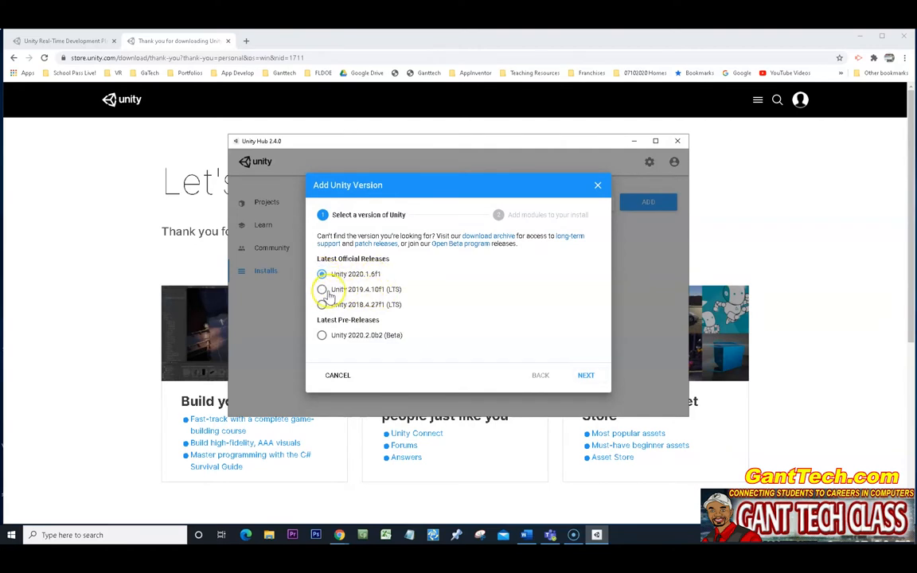
left_click(322, 289)
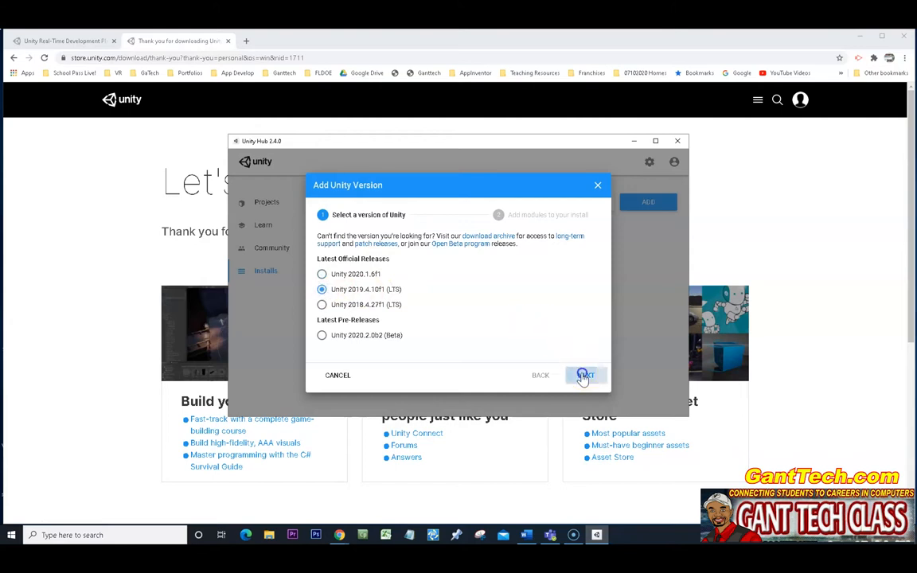
left_click(584, 375)
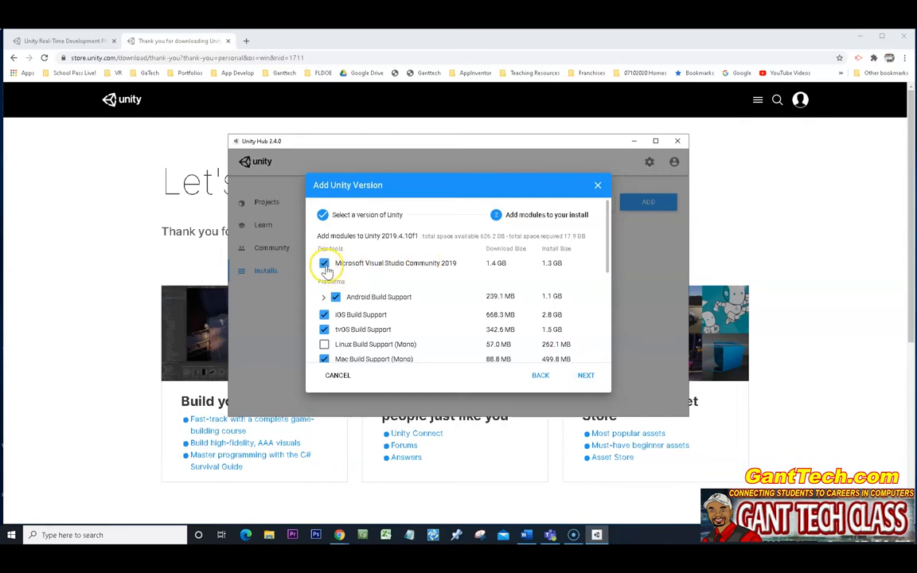
- Include Android SDK & NDK Tools and OpenJDK; leave out iOS, Mac Mono and Windows IL2CPP
left_click(324, 297)
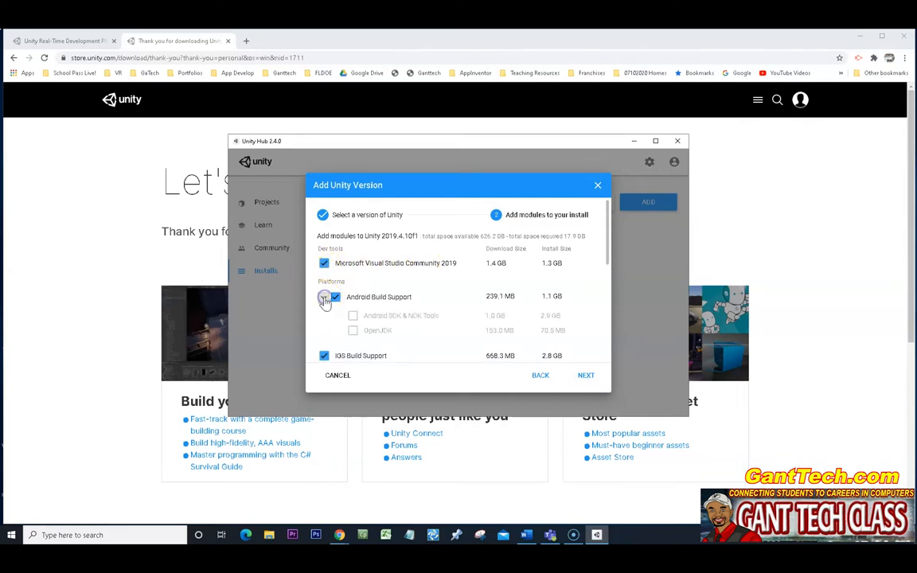
left_click(325, 297)
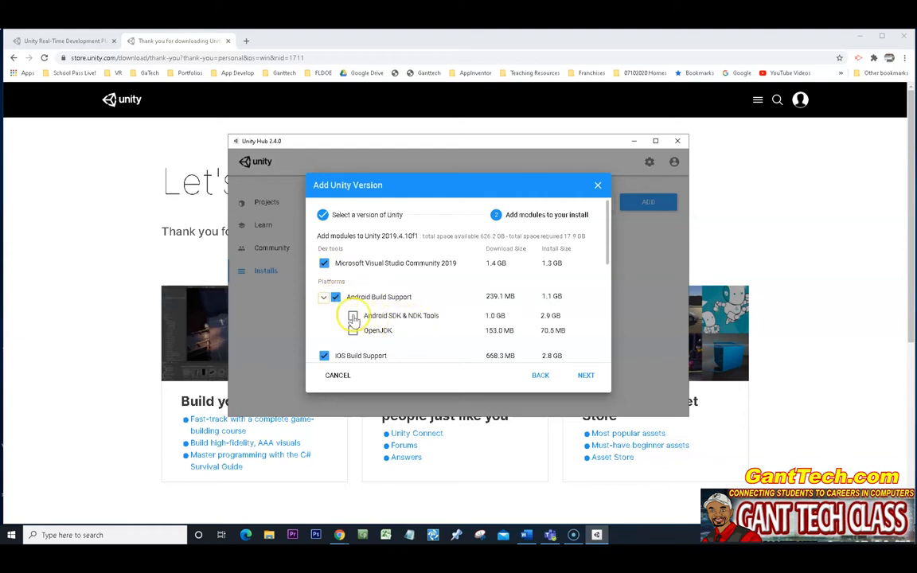
left_click(353, 315)
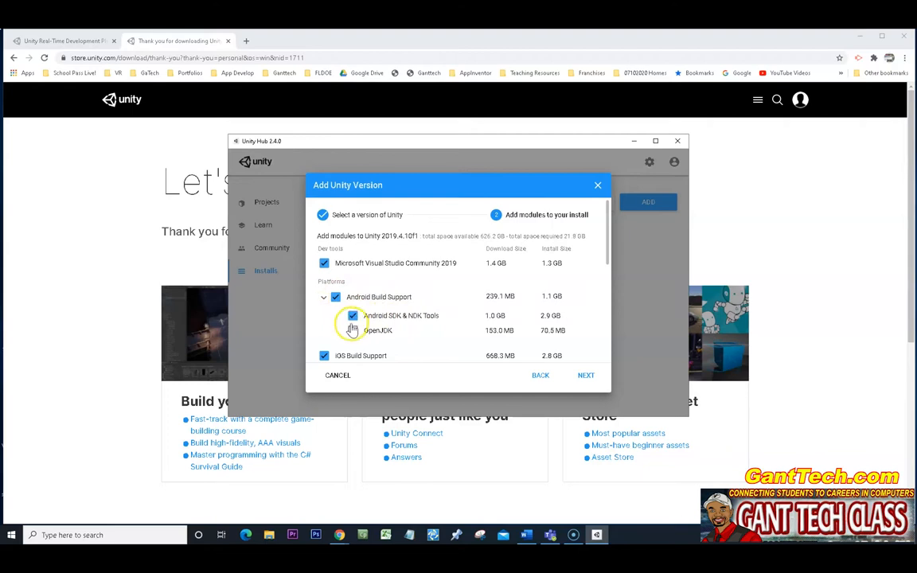
left_click(352, 316)
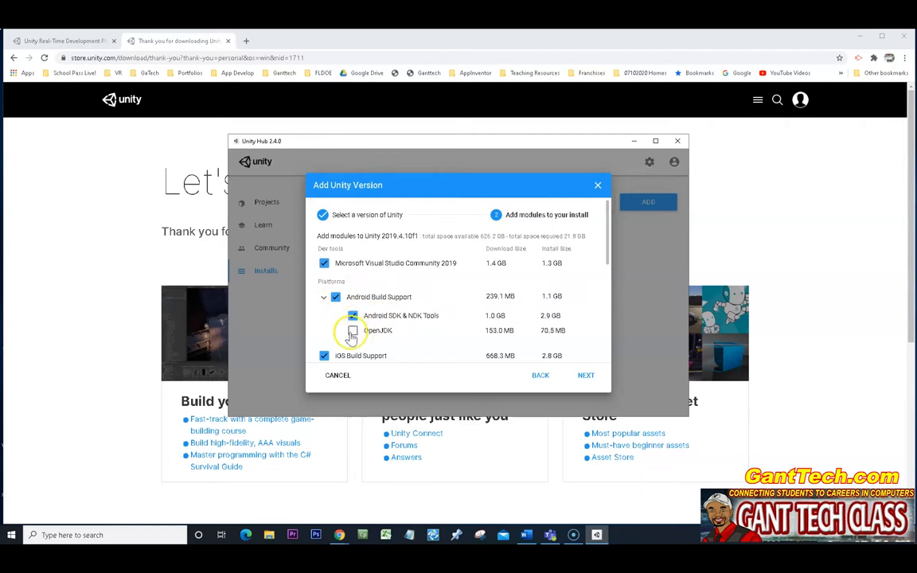
left_click(352, 330)
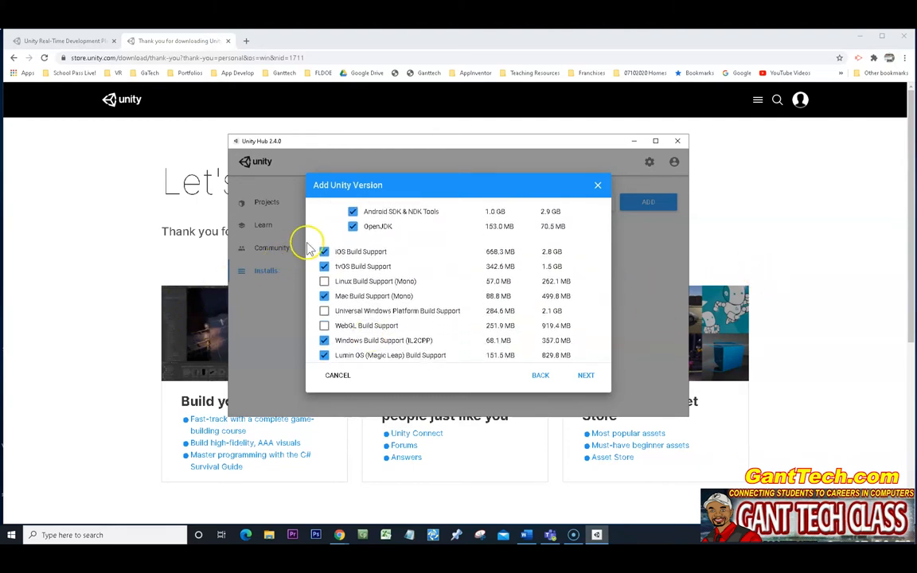
left_click(324, 281)
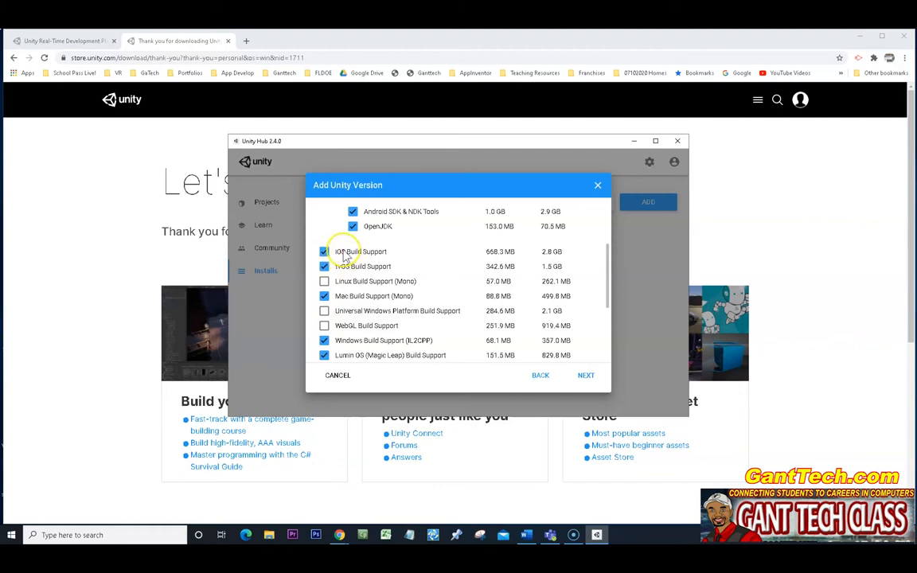
left_click(324, 251)
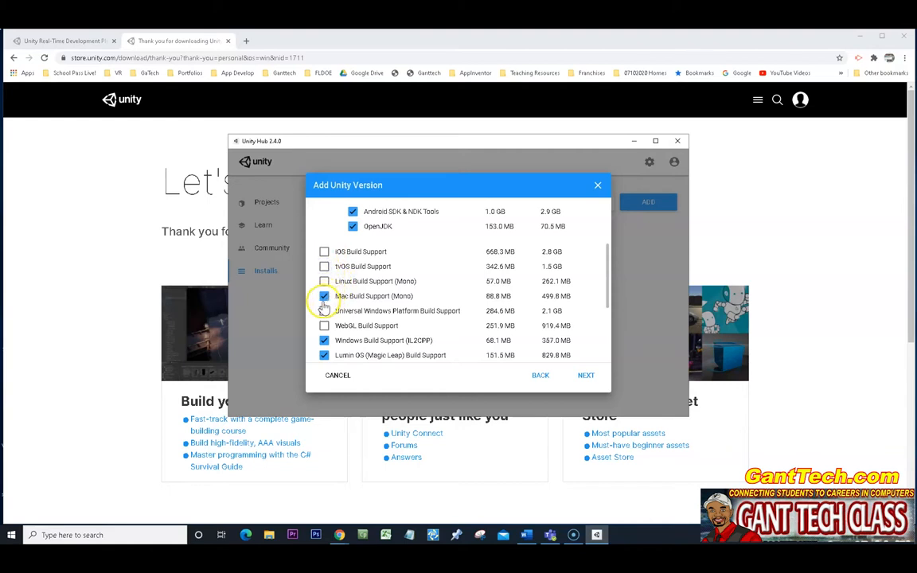
left_click(324, 295)
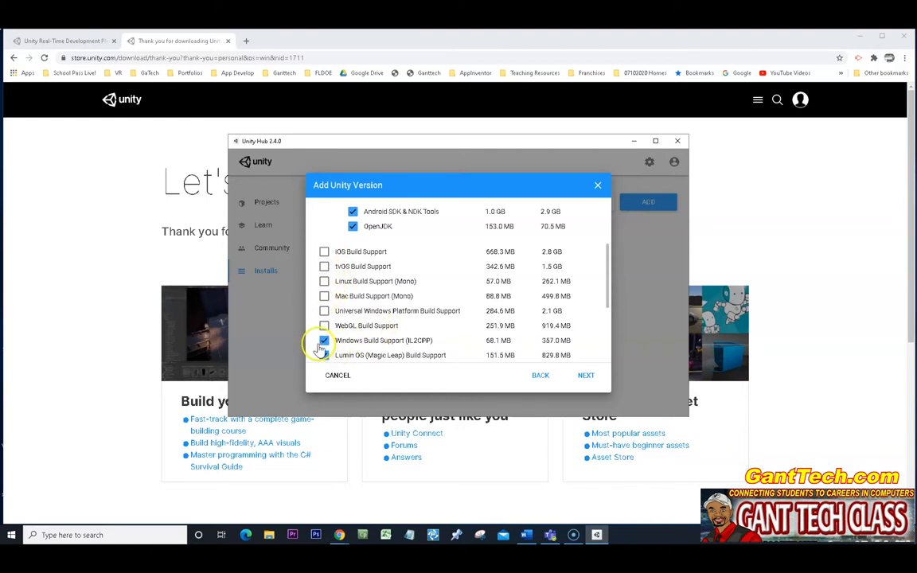
left_click(324, 340)
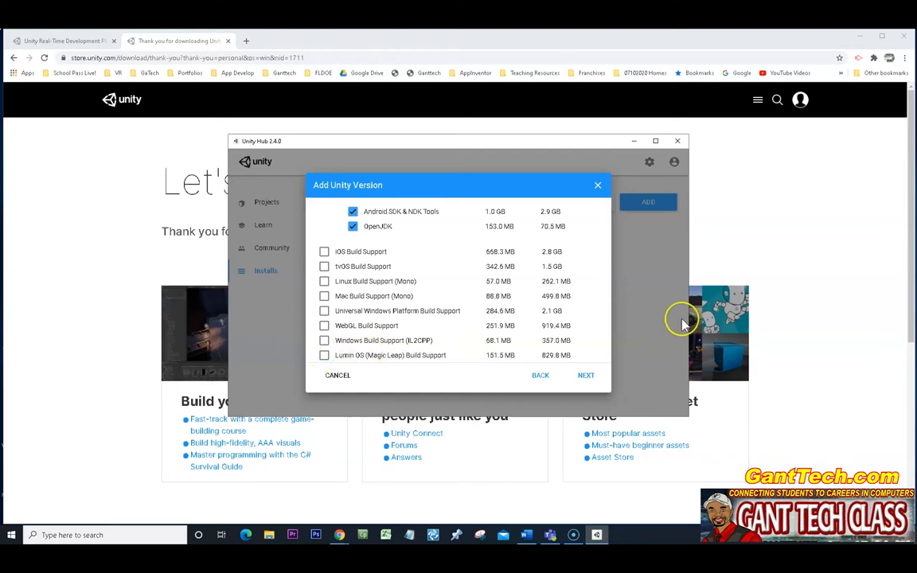
- Include WebGL Build Support, re-enable Android build support, and finish module selection
scroll("down", 3)
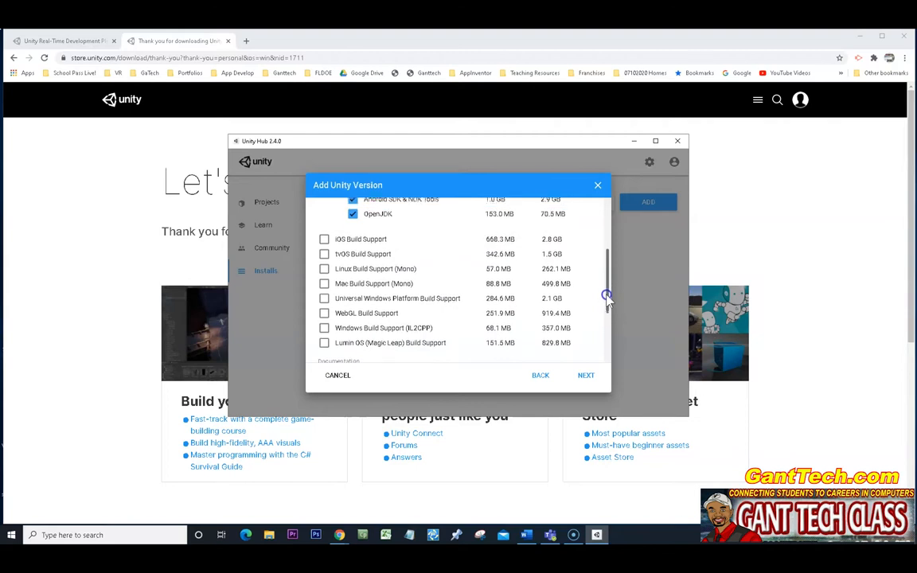
scroll("up", 3)
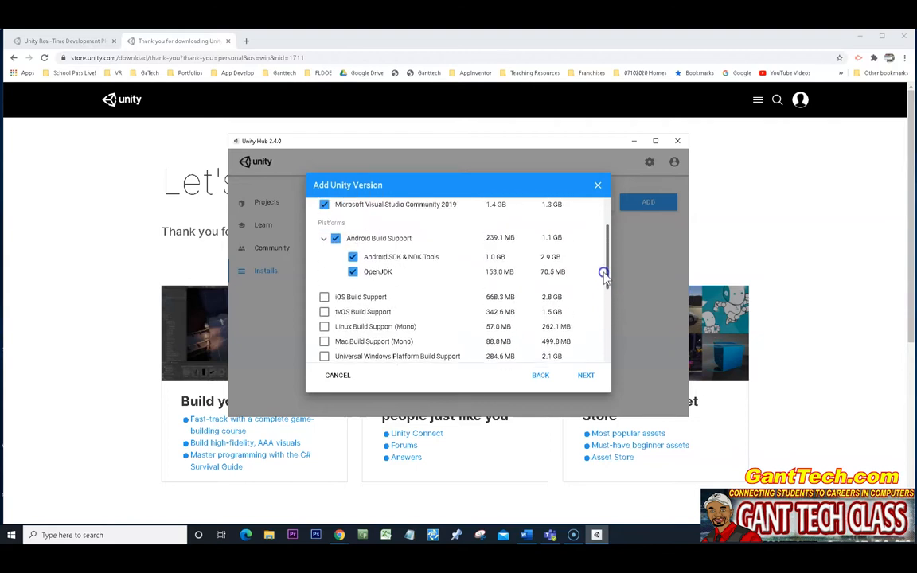
scroll("down", 3)
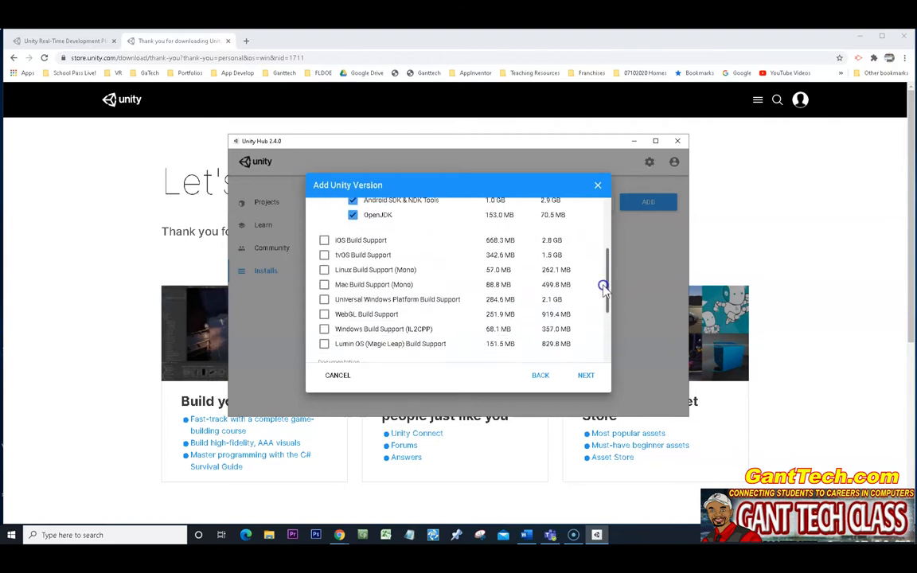
scroll("down", 3)
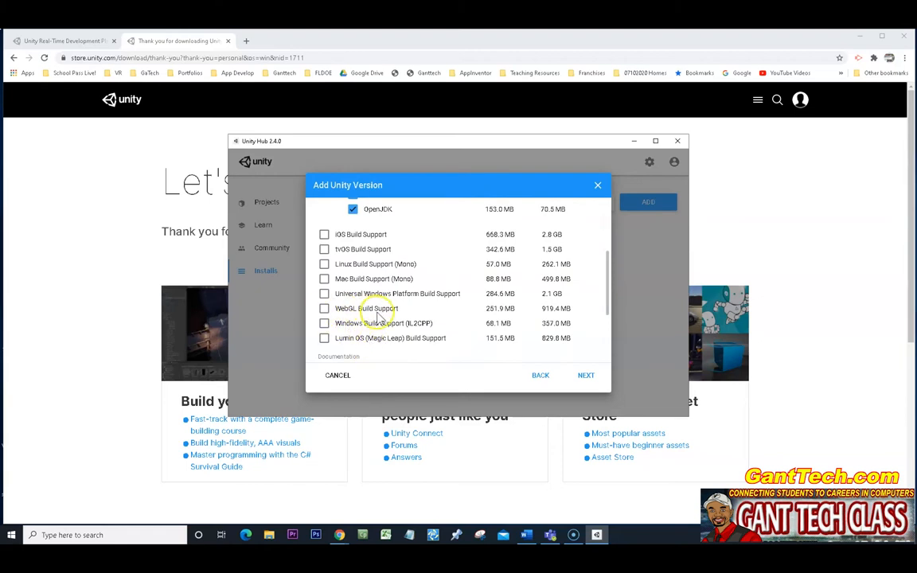
left_click(324, 308)
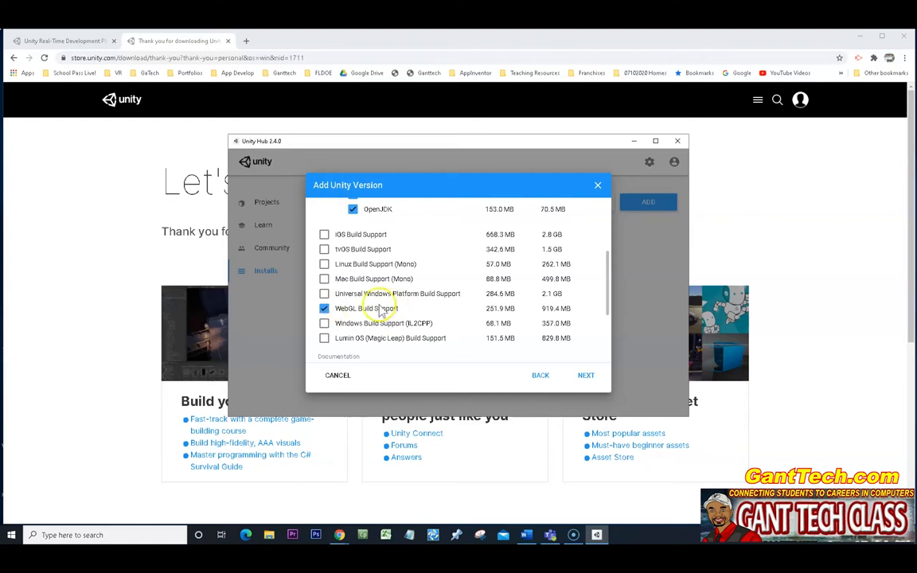
scroll("up", 3)
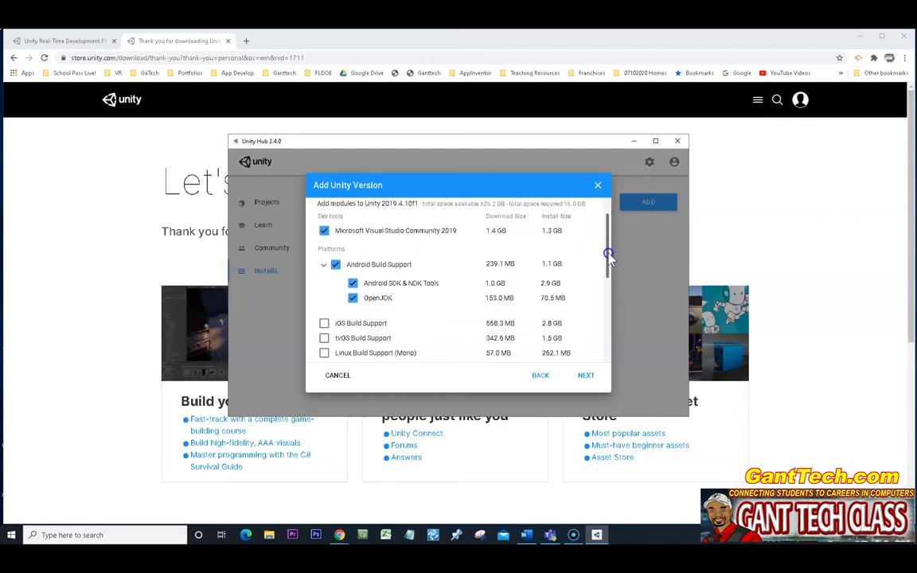
mouse_move(458, 235)
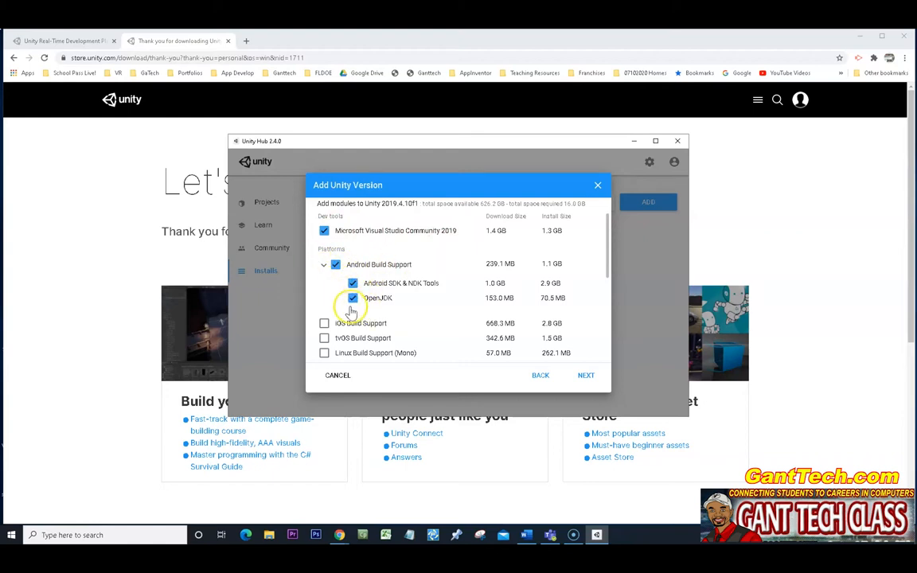
mouse_move(330, 268)
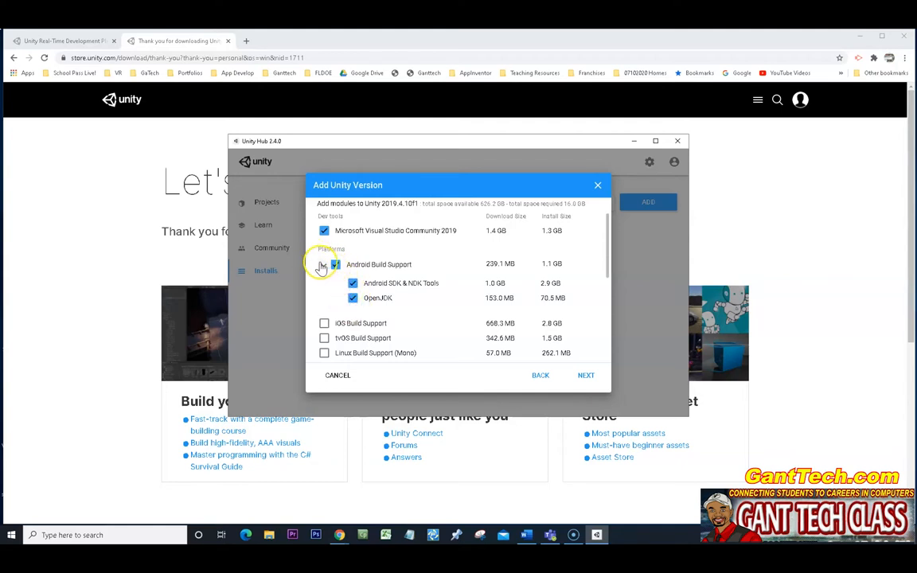
left_click(324, 264)
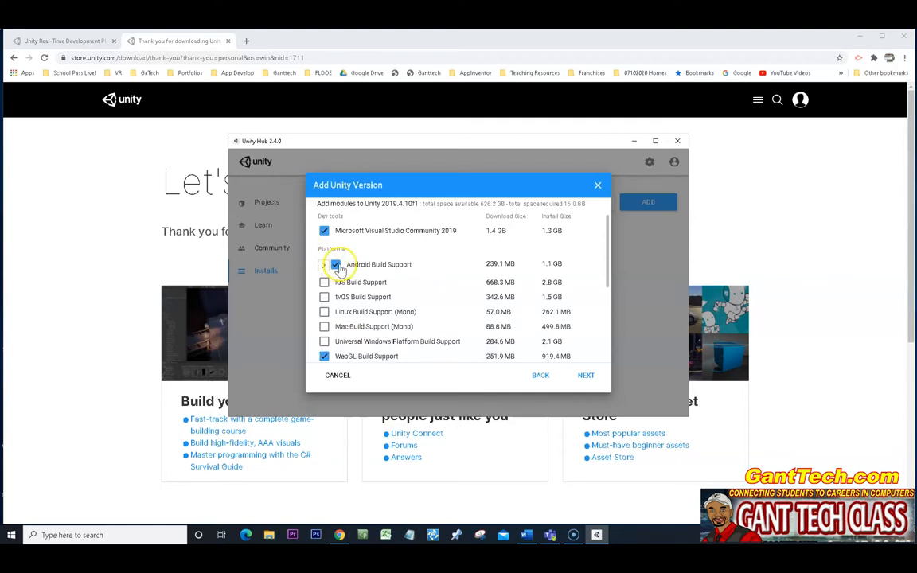
left_click(323, 264)
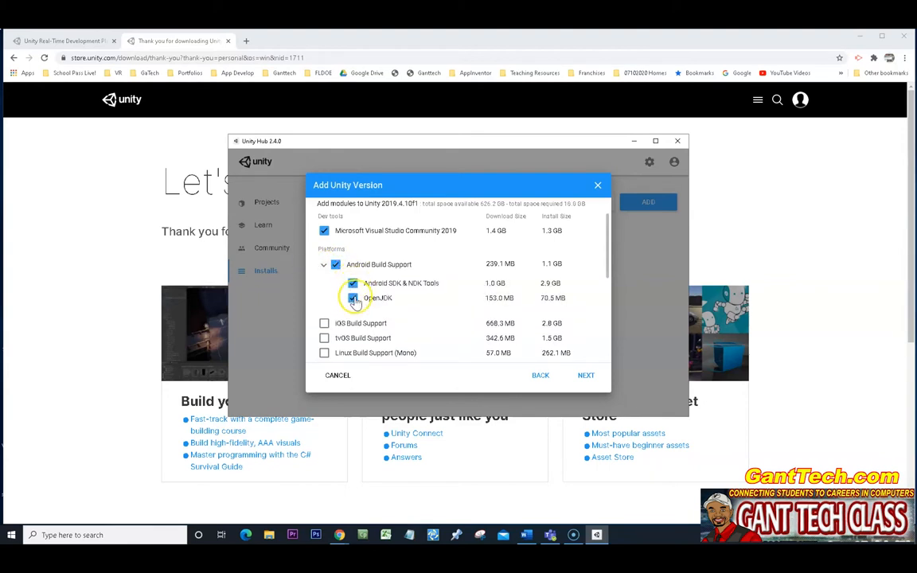
scroll("down", 3)
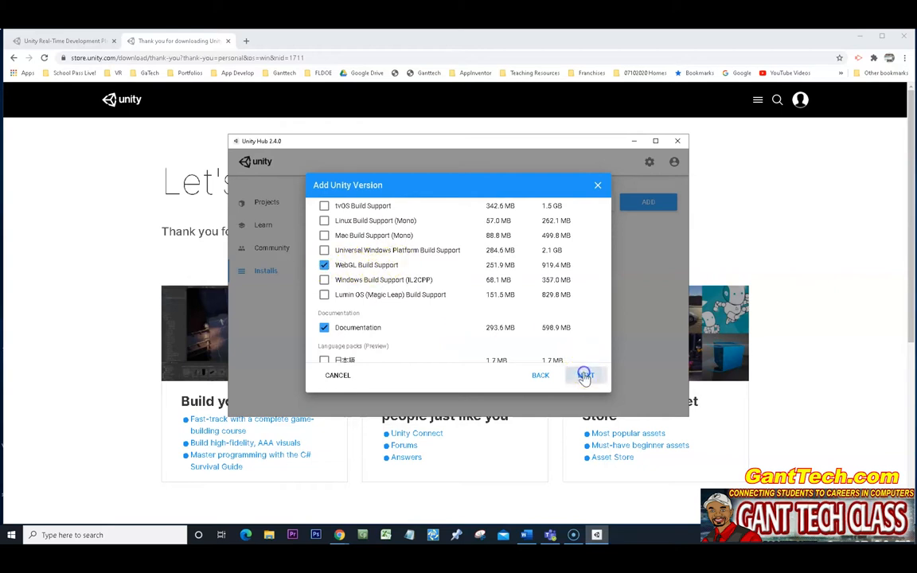
left_click(585, 375)
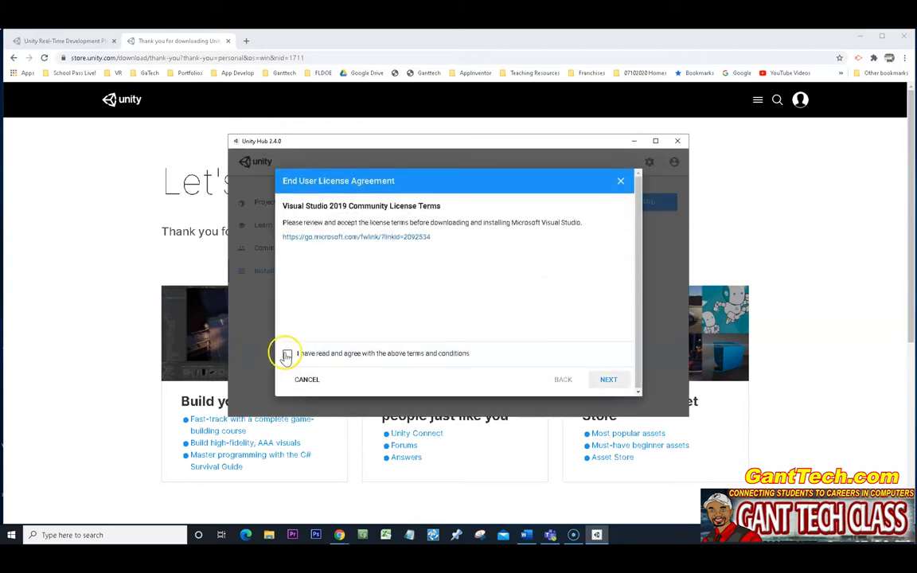
- Agree to the Visual Studio and Android SDK/NDK licenses and start the 2019.4.10f1 install
left_click(286, 354)
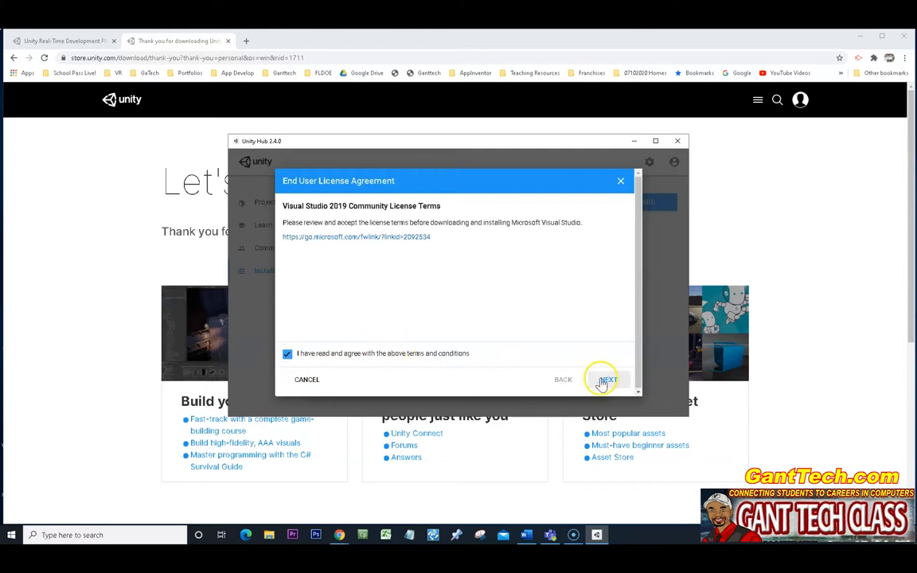
left_click(606, 379)
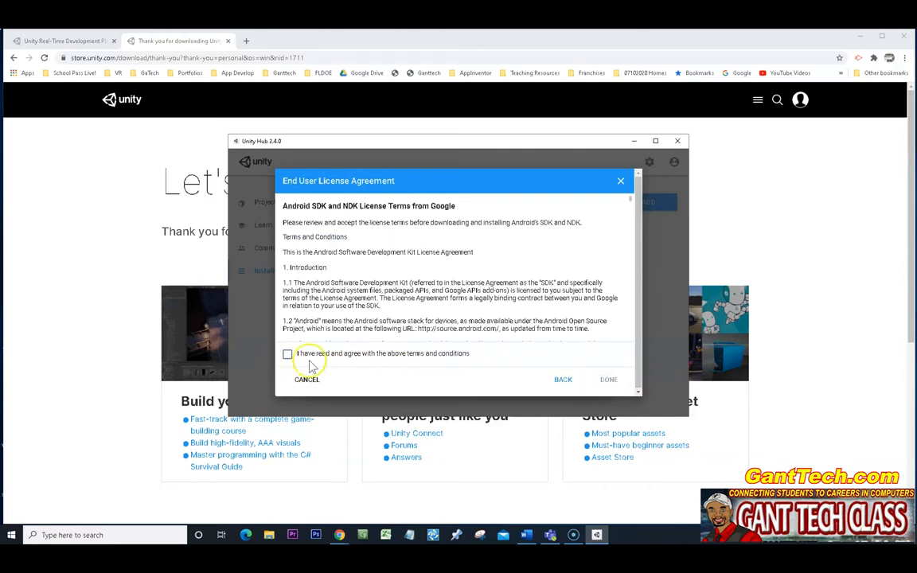
left_click(287, 354)
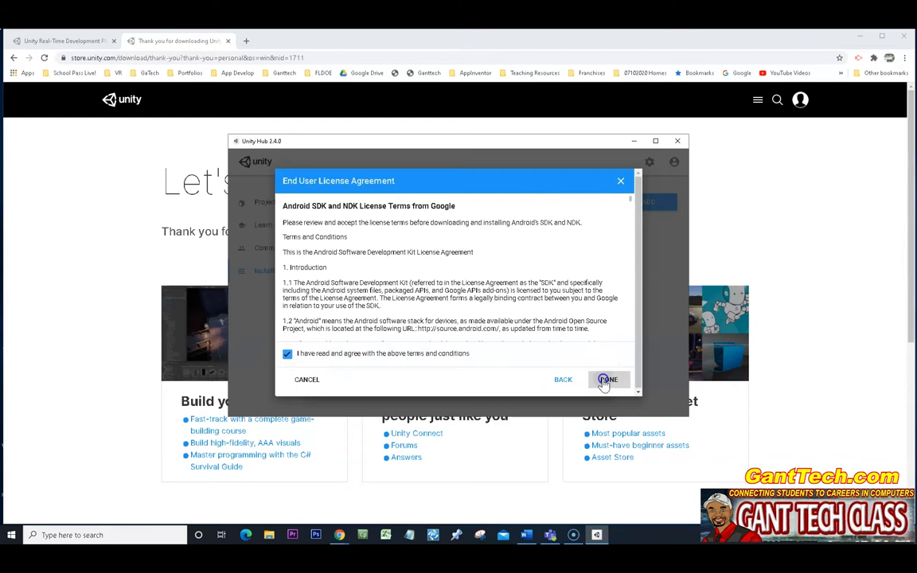
left_click(607, 379)
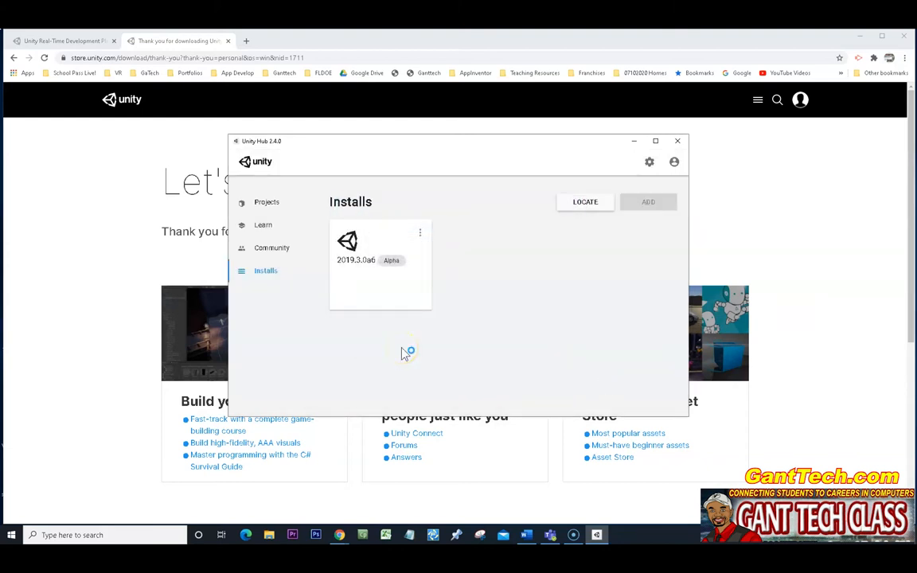
mouse_move(418, 332)
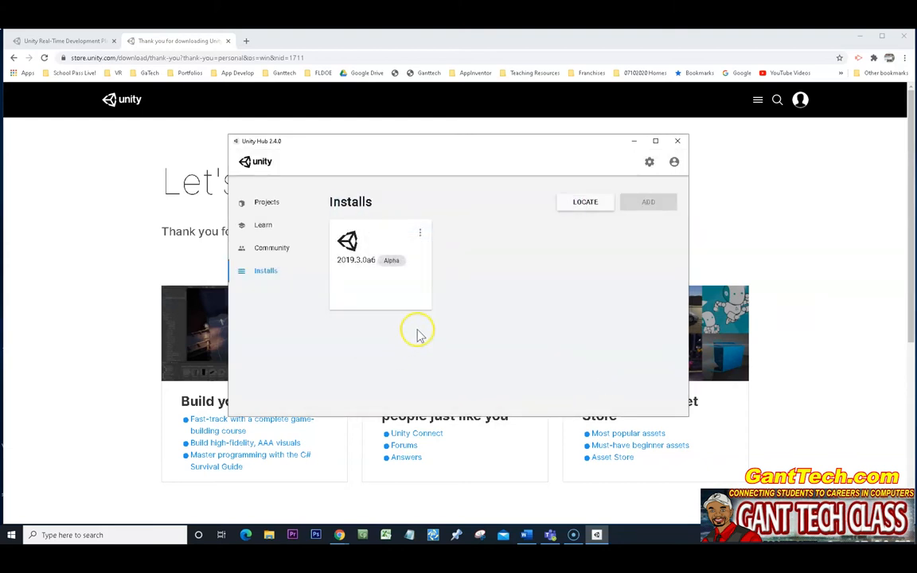
- Wait on Installs while Unity 2019.4.10f1 installs with Android and WebGL support
left_click(648, 201)
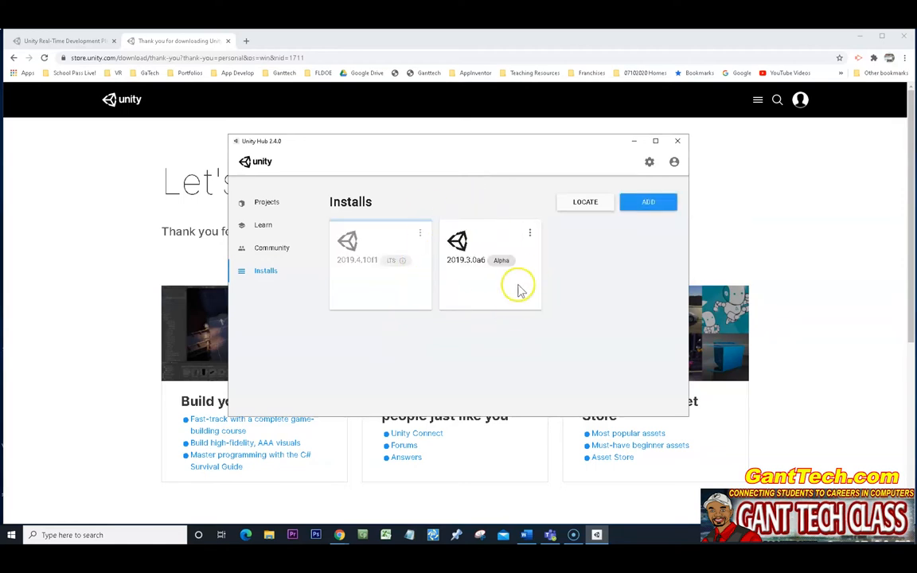
mouse_move(530, 236)
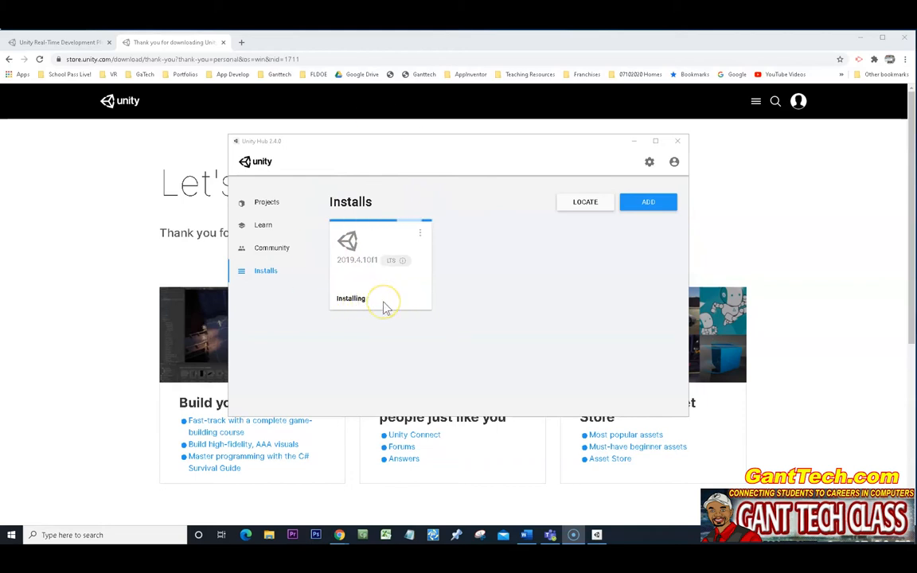
mouse_move(345, 271)
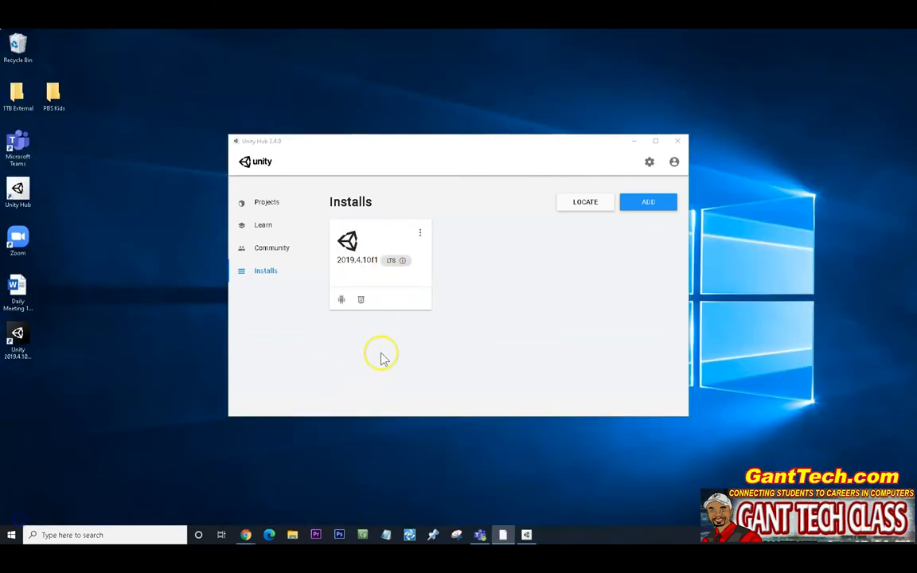
mouse_move(400, 242)
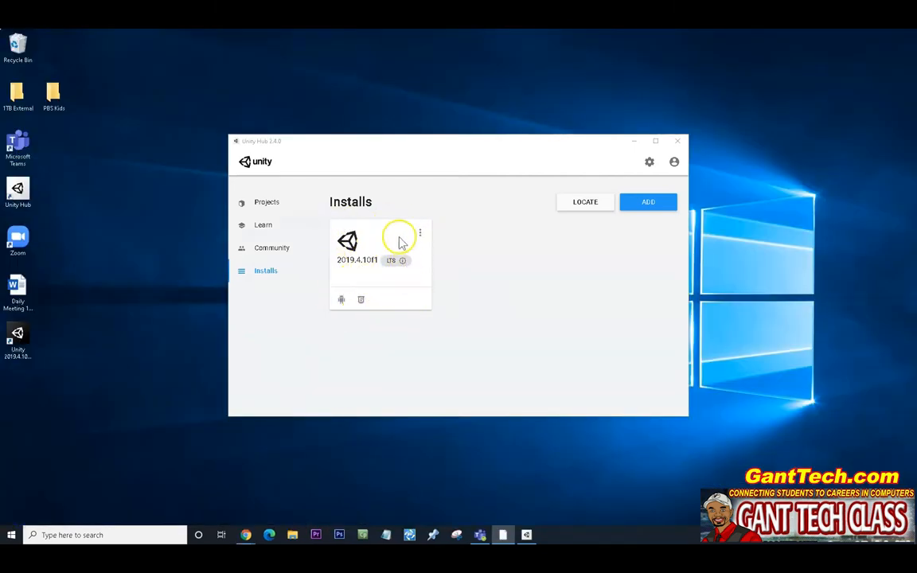
mouse_move(341, 299)
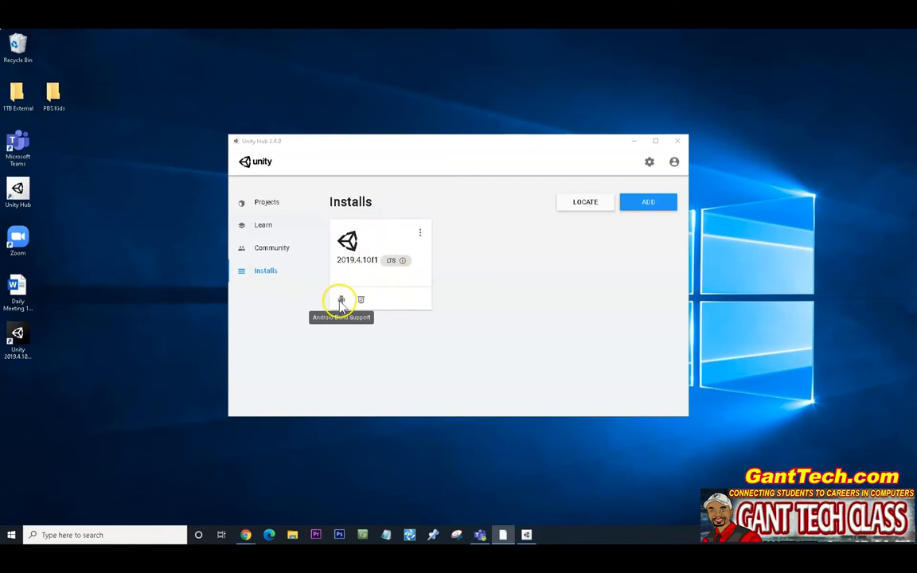
mouse_move(361, 300)
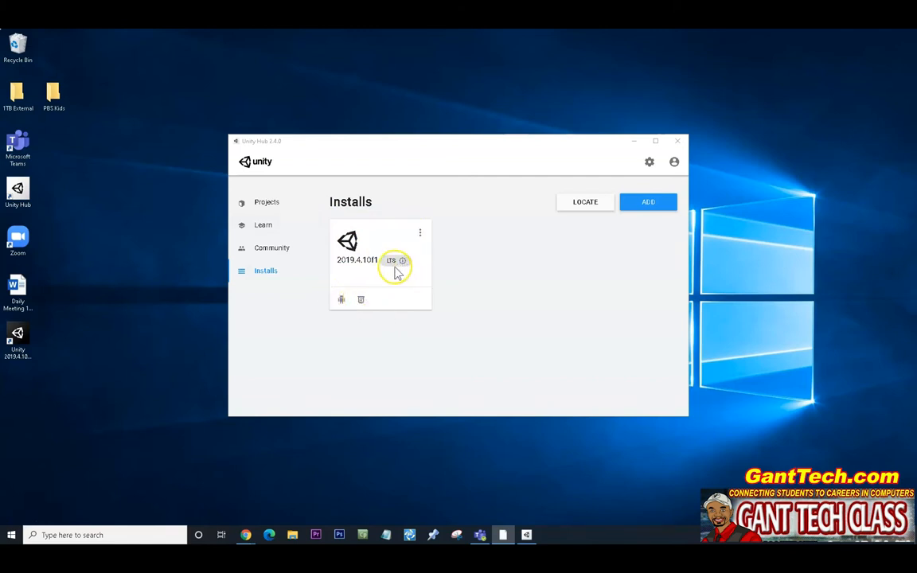
mouse_move(426, 233)
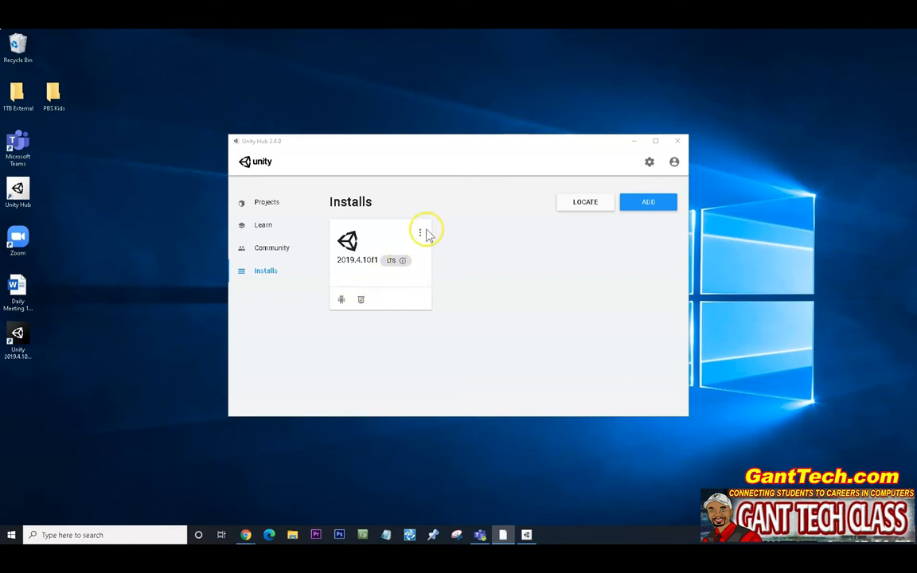
left_click(421, 232)
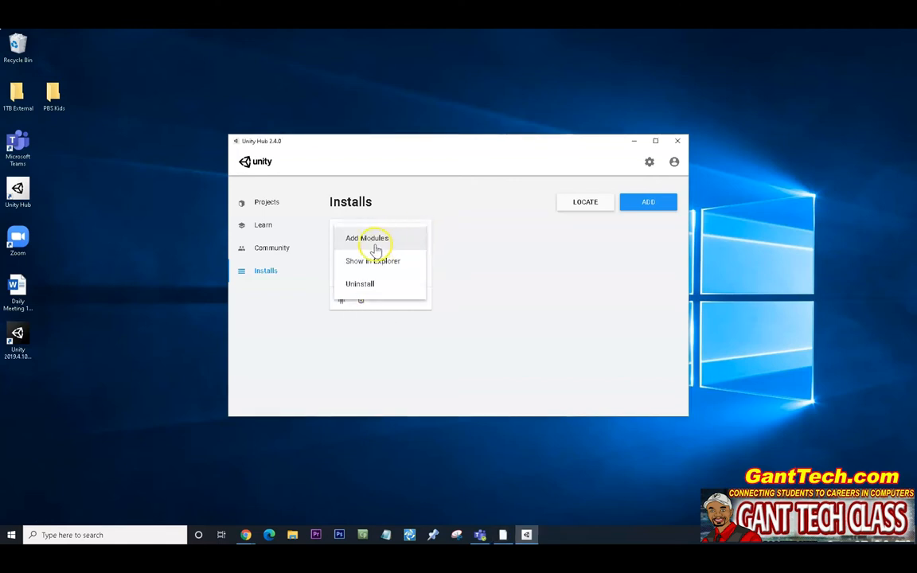
mouse_move(351, 238)
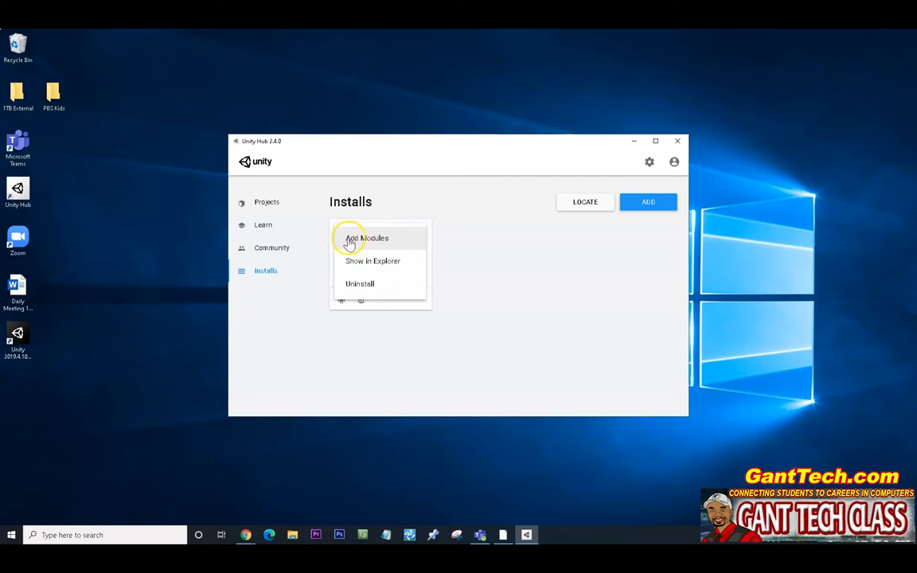
left_click(367, 238)
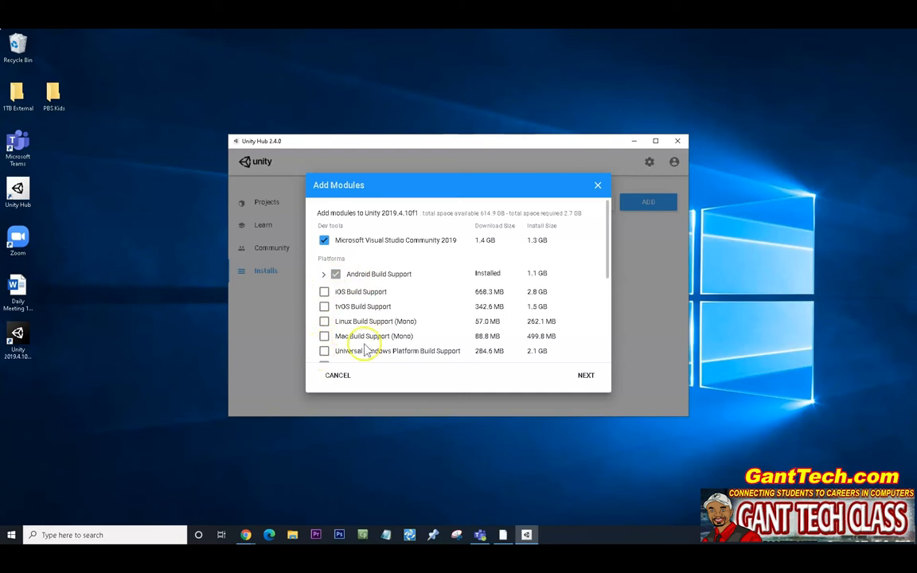
mouse_move(605, 199)
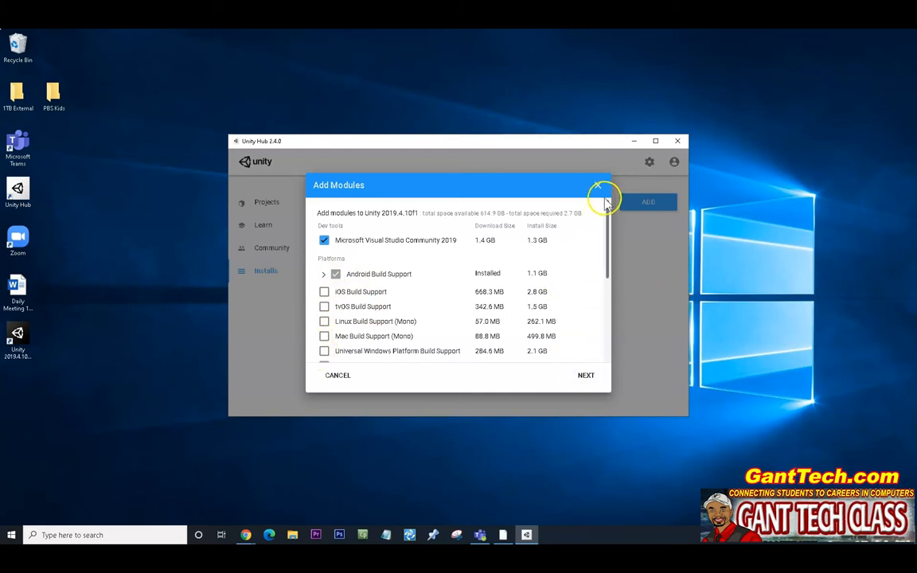
left_click(604, 197)
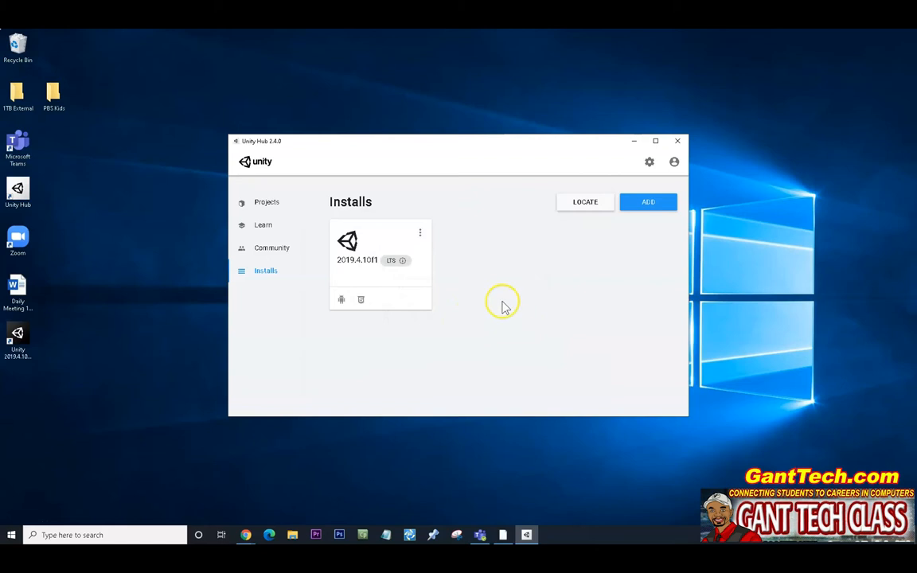
mouse_move(466, 254)
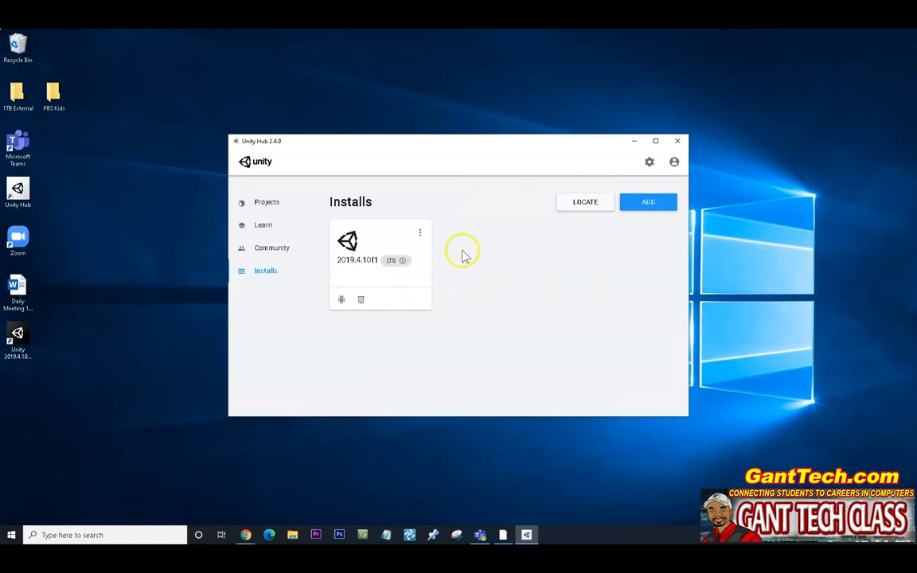
mouse_move(467, 233)
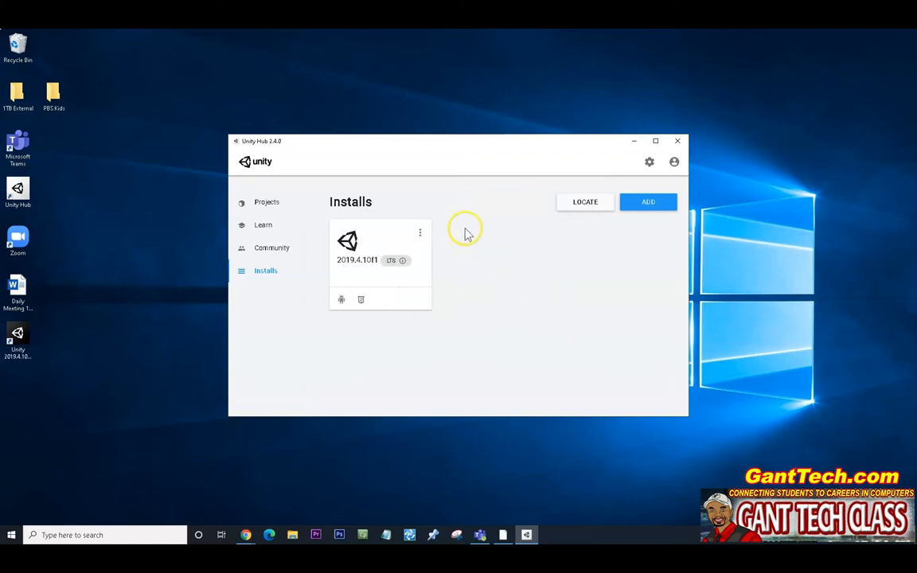
mouse_move(576, 239)
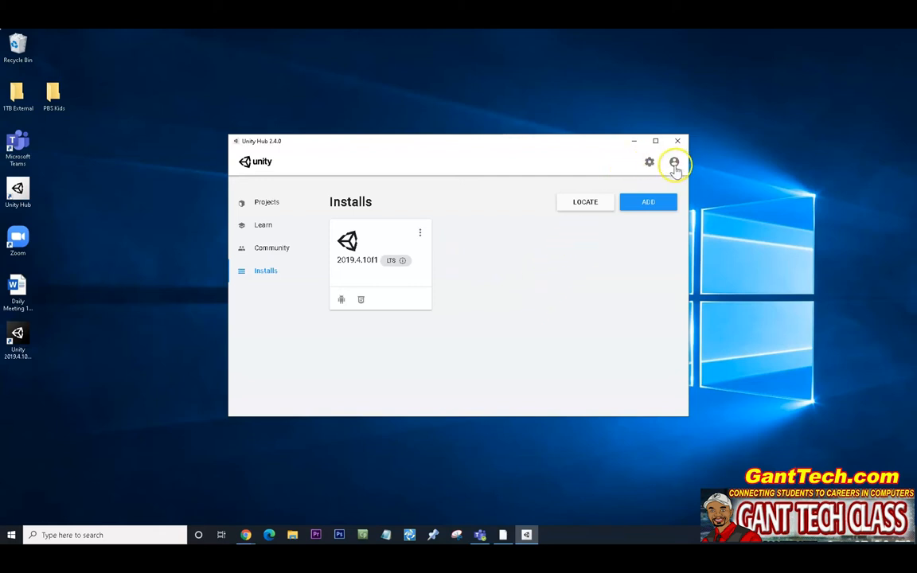
- Open Hub Preferences to License Management and start the login from the notice bar
left_click(674, 163)
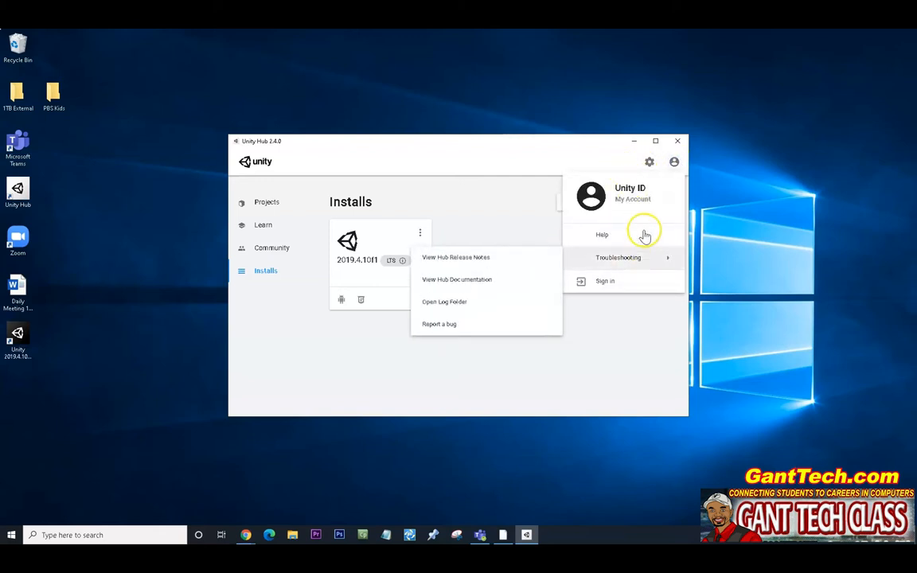
left_click(650, 163)
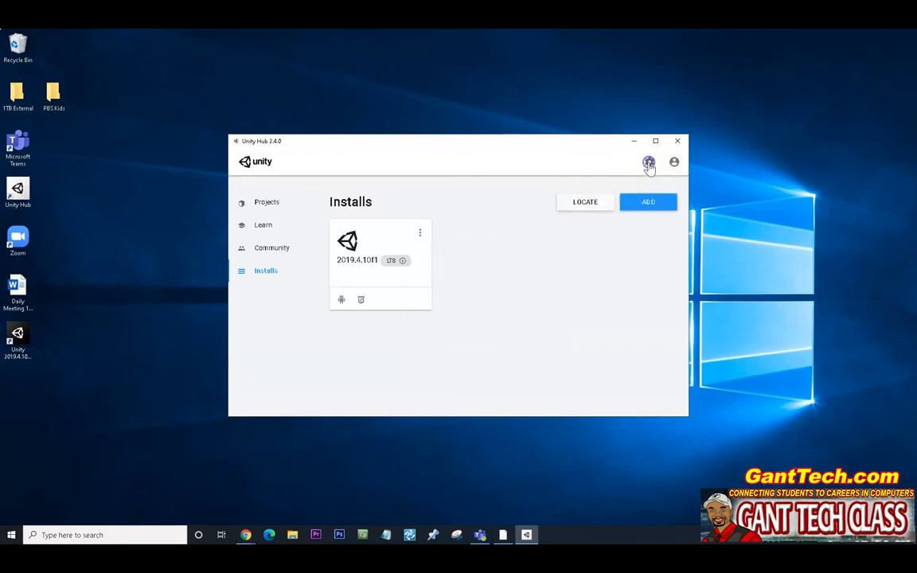
left_click(650, 162)
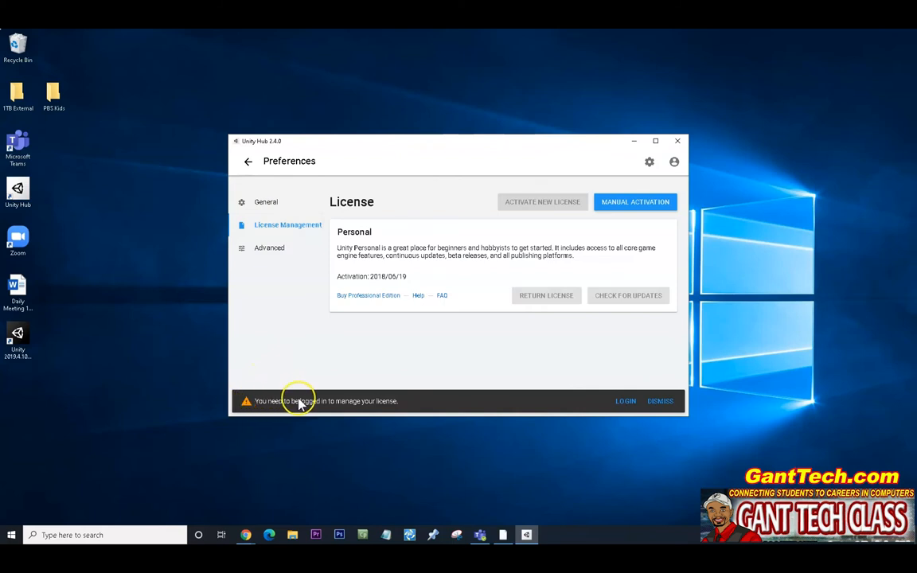
mouse_move(412, 396)
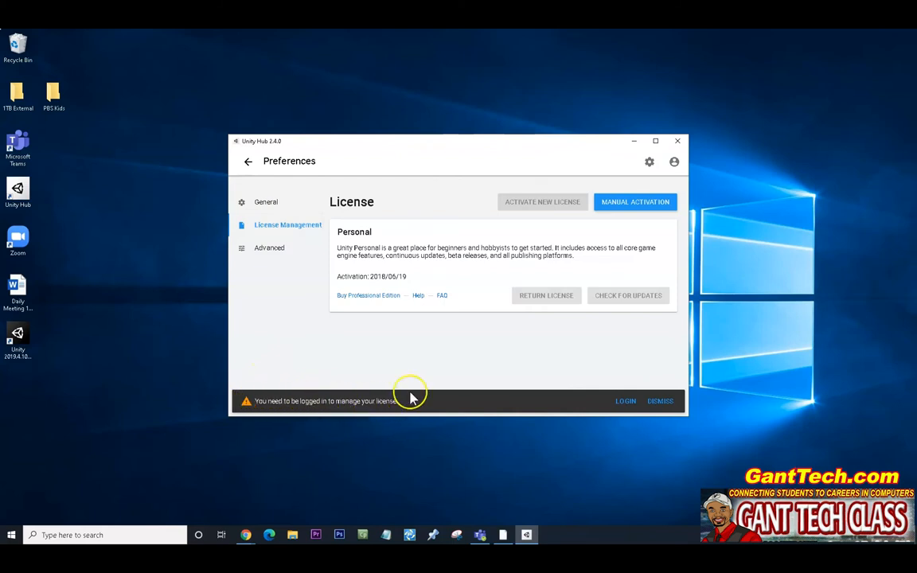
left_click(626, 401)
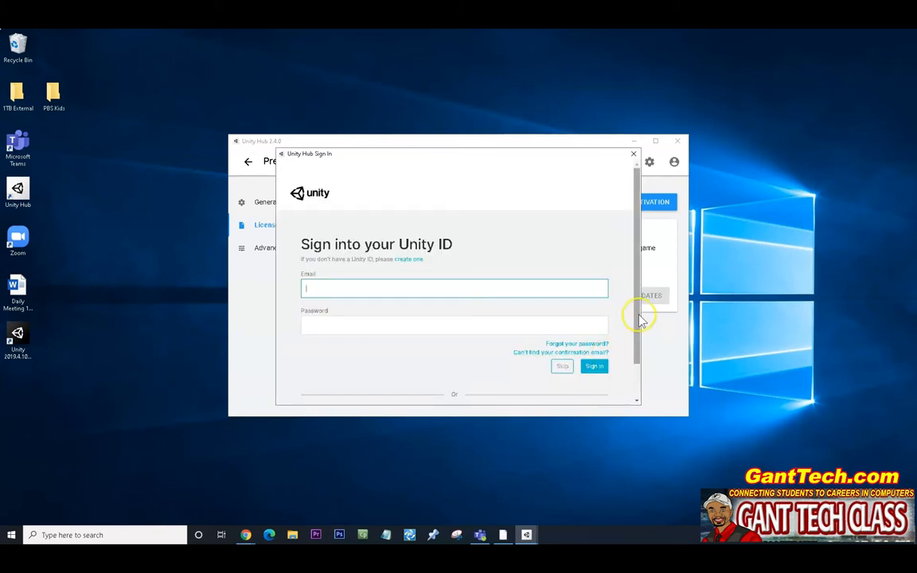
- Enter the Unity ID email 'ganttech' with password and submit the sign-in
scroll("down", 3)
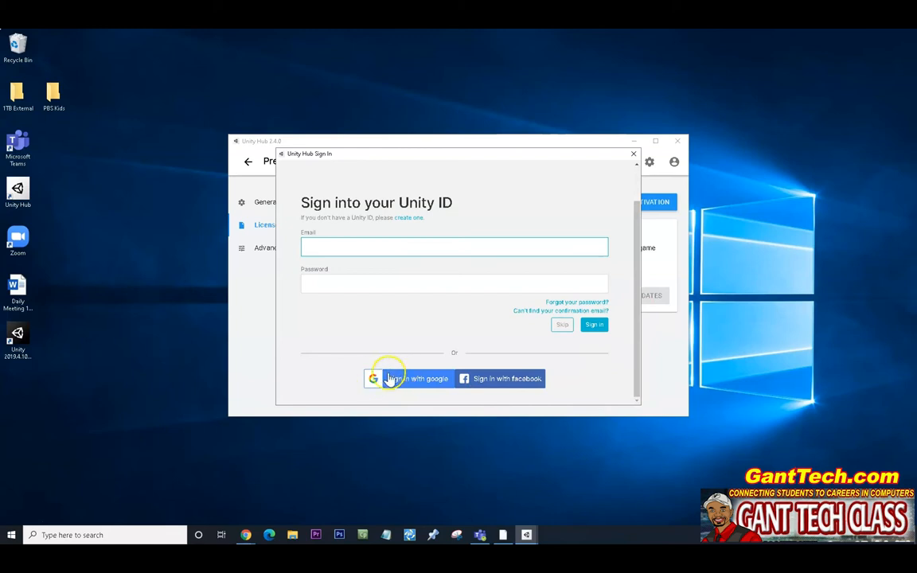
mouse_move(450, 367)
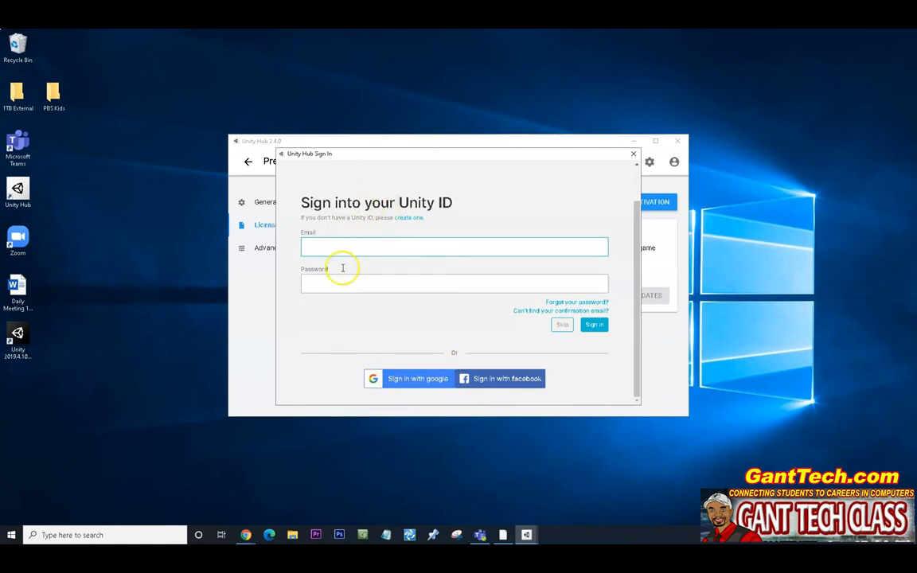
mouse_move(418, 378)
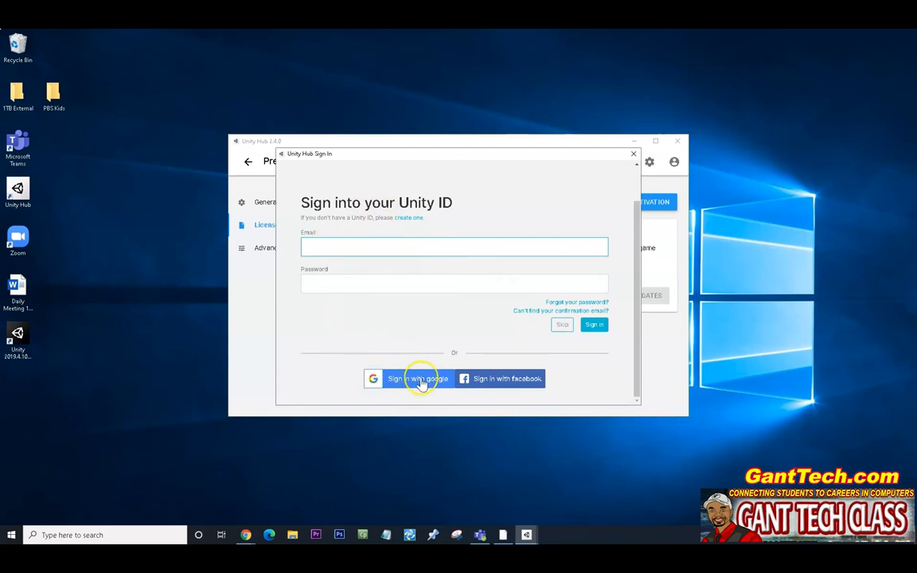
left_click(454, 246)
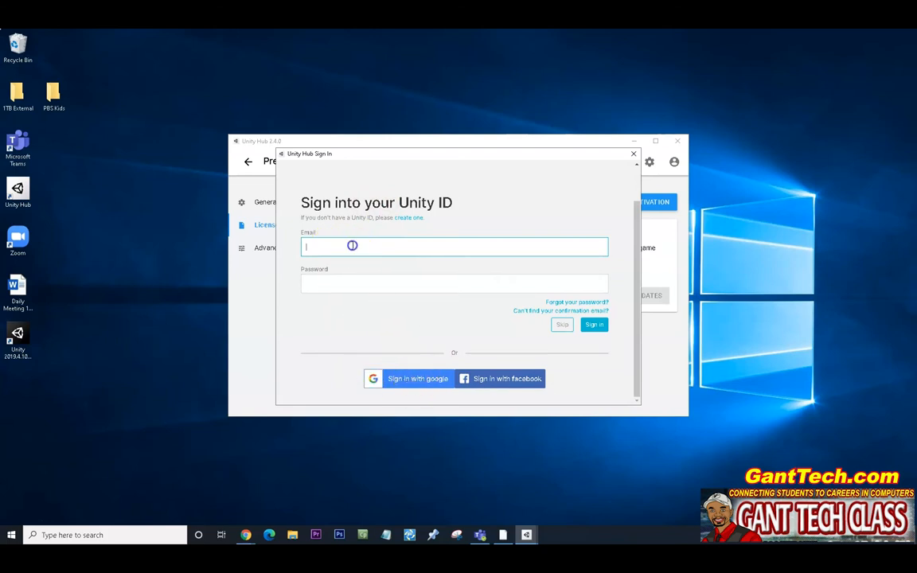
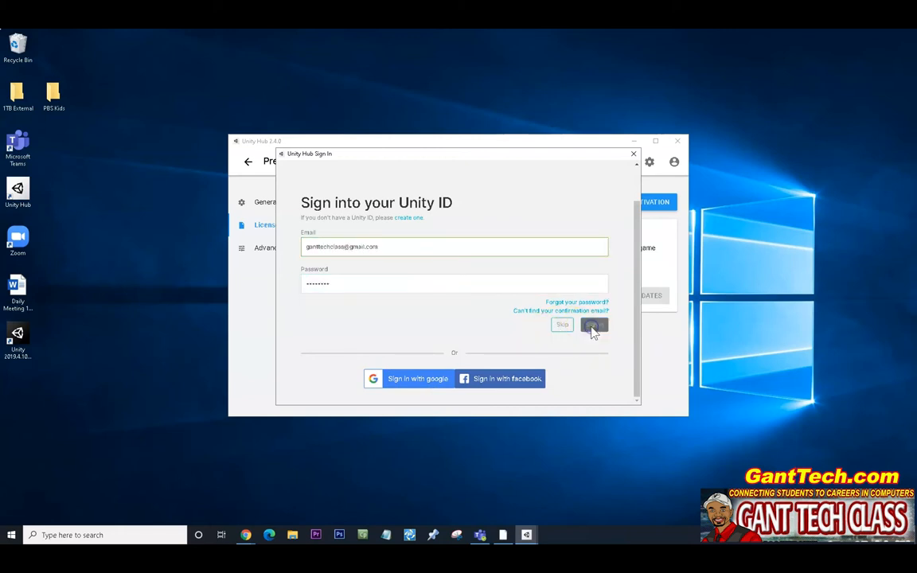
left_click(595, 325)
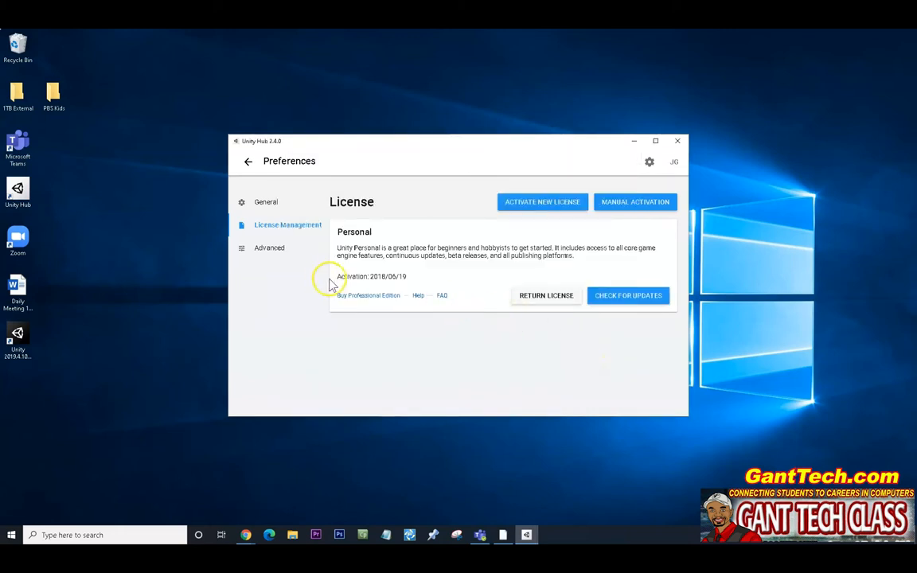
mouse_move(505, 267)
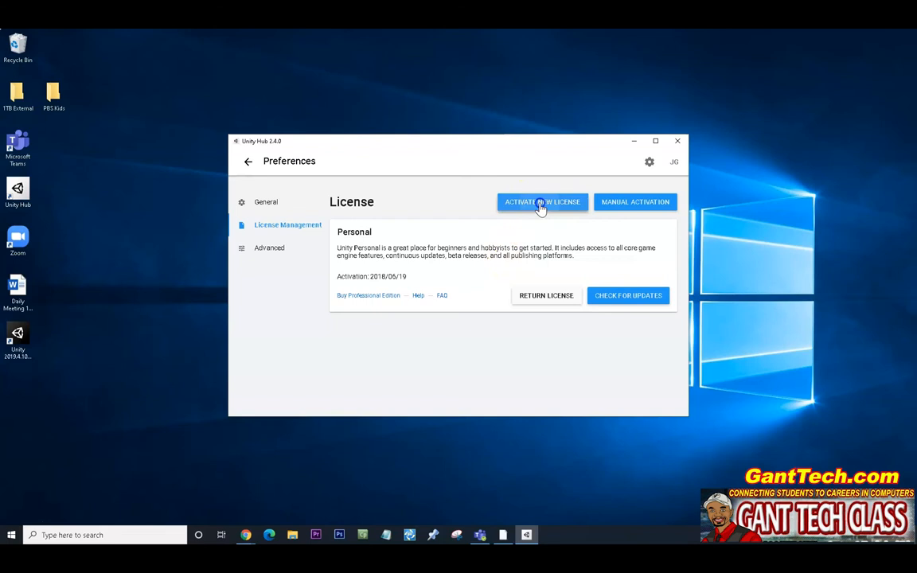
- Activate a Unity Personal license for non-professional use and dismiss the success notice
left_click(542, 201)
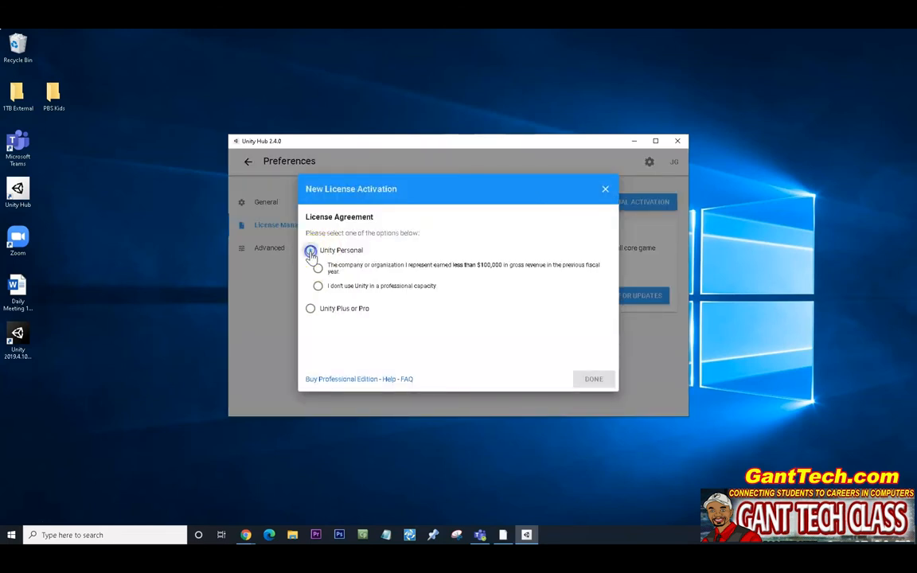
left_click(311, 250)
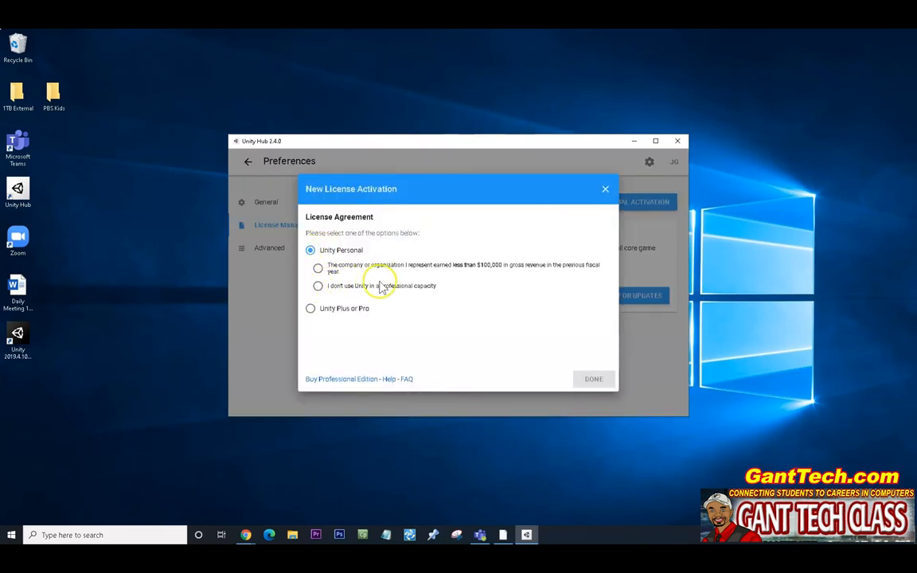
mouse_move(424, 294)
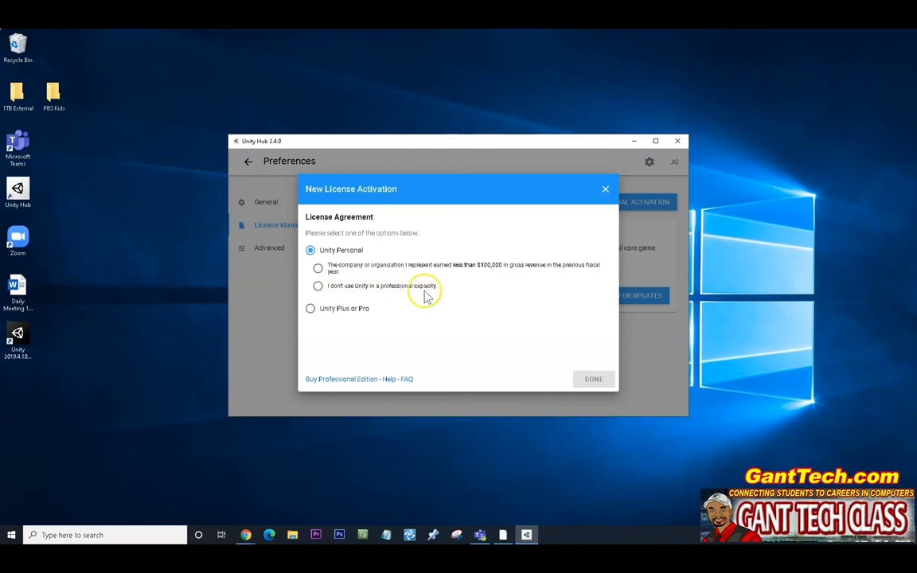
left_click(317, 286)
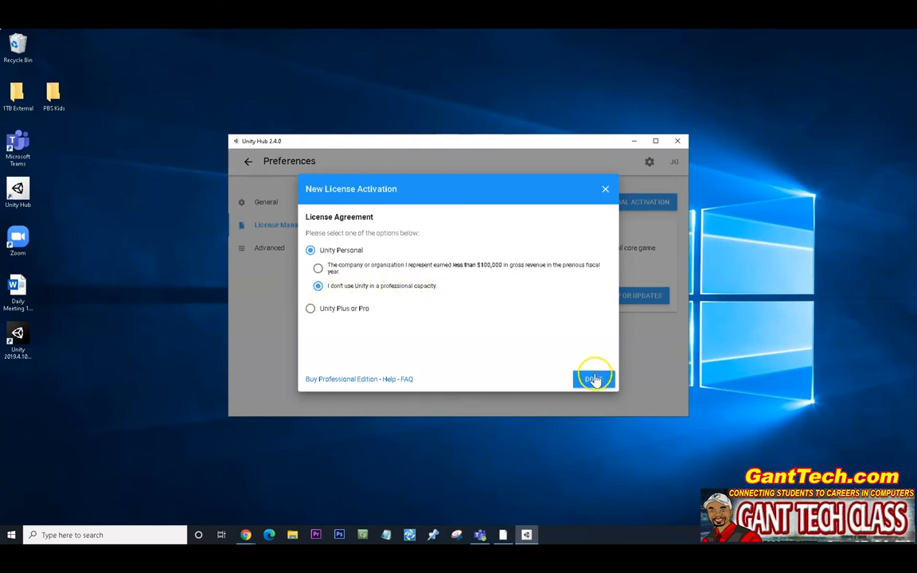
left_click(593, 379)
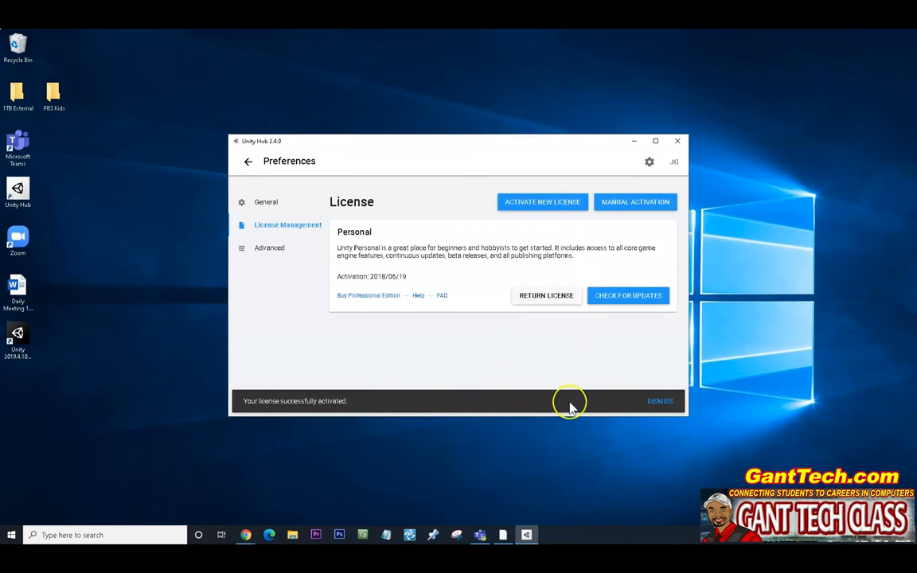
left_click(660, 401)
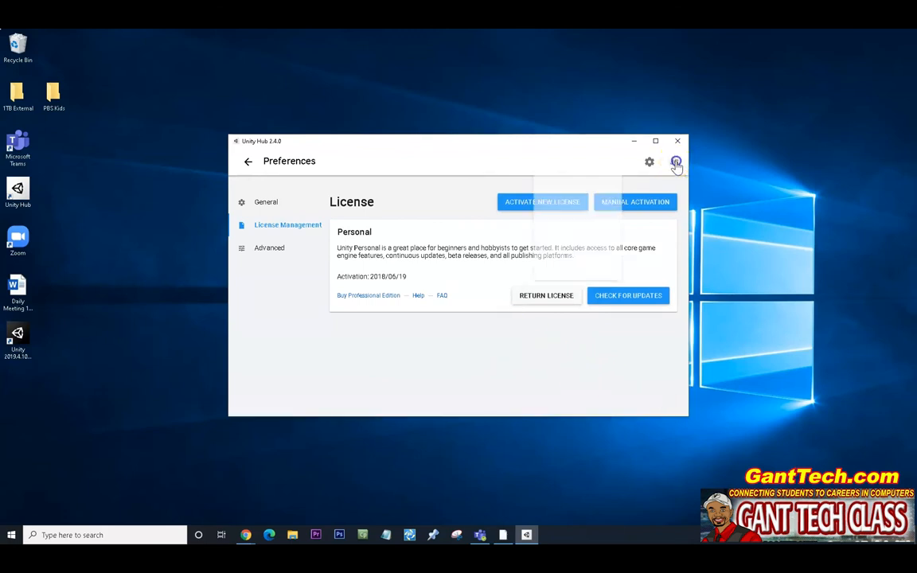
- Return to the Installs list showing 2019.4.10f1, opening and cancelling the Add Unity Version dialog
left_click(675, 161)
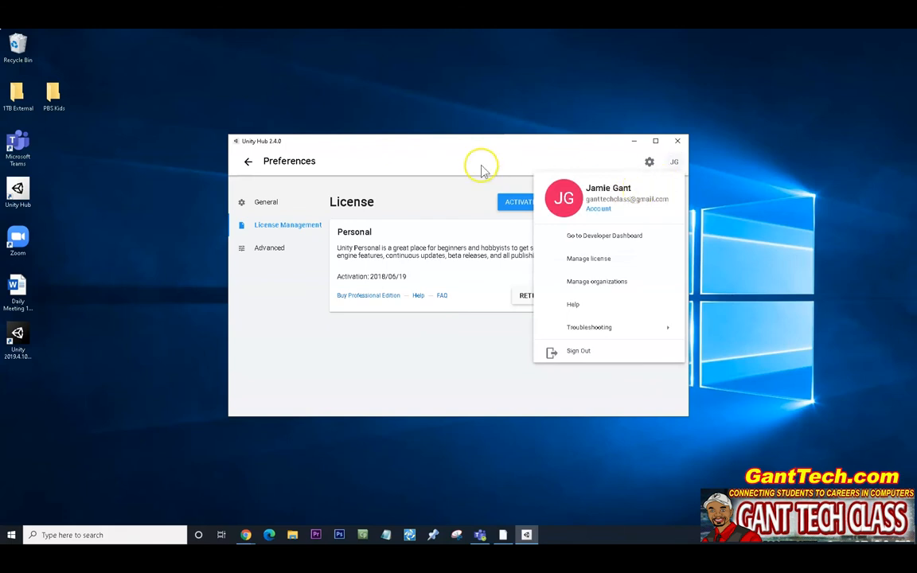
left_click(248, 161)
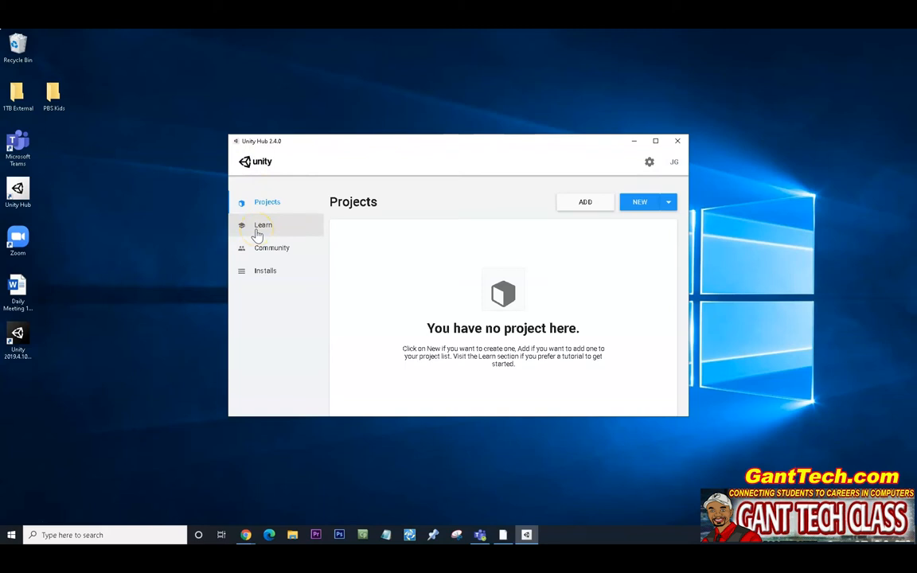
left_click(266, 271)
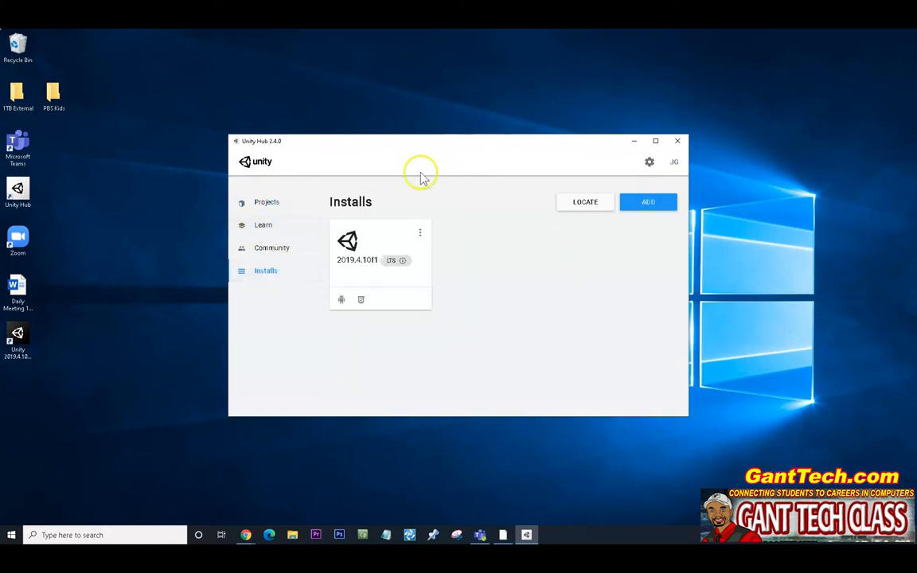
mouse_move(360, 251)
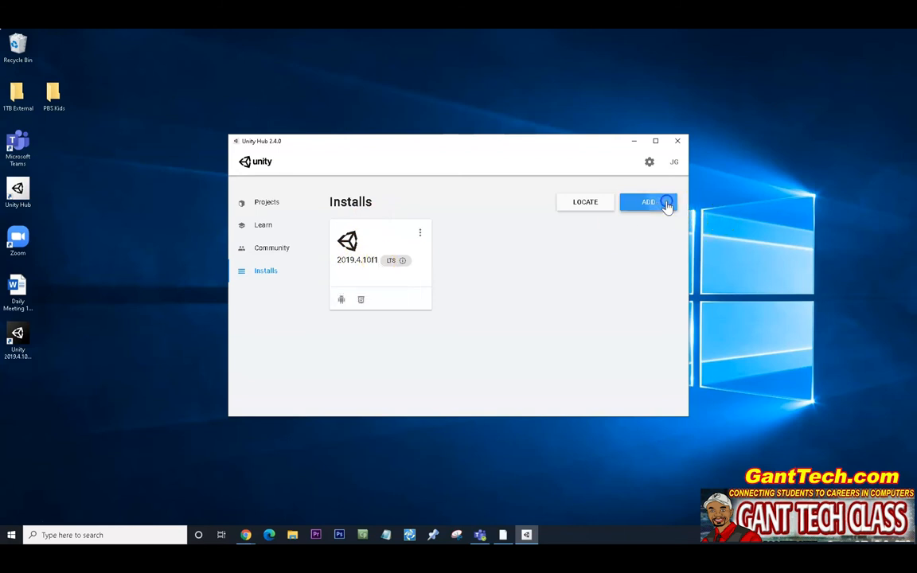
left_click(648, 201)
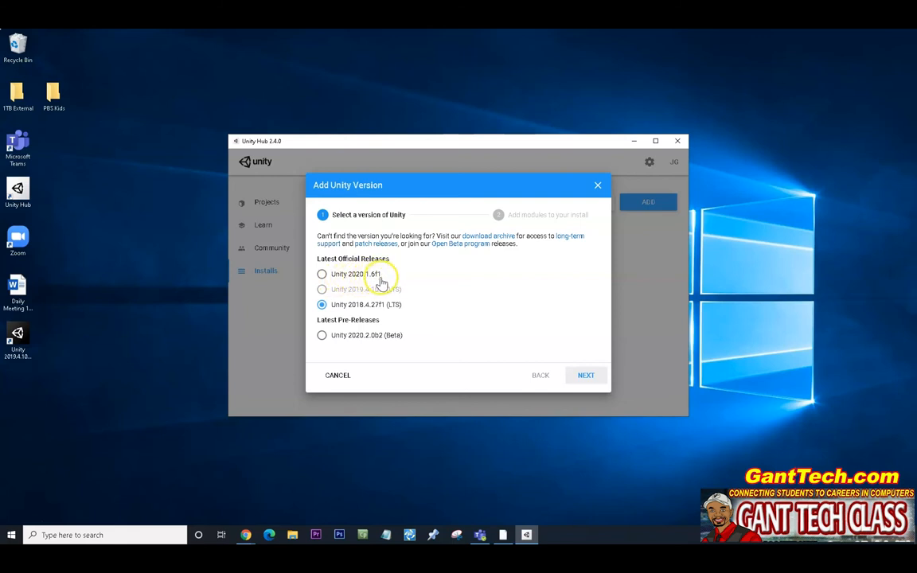
mouse_move(585, 191)
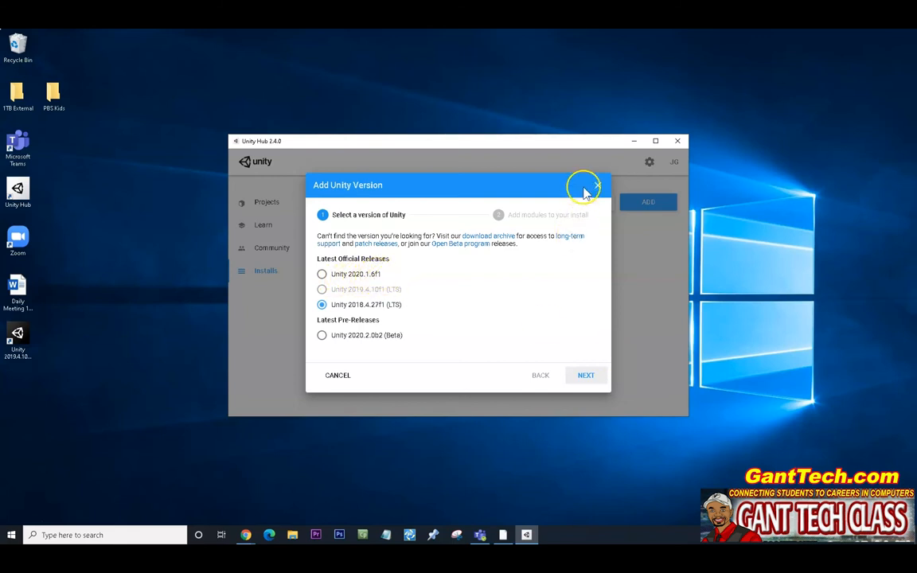
left_click(594, 185)
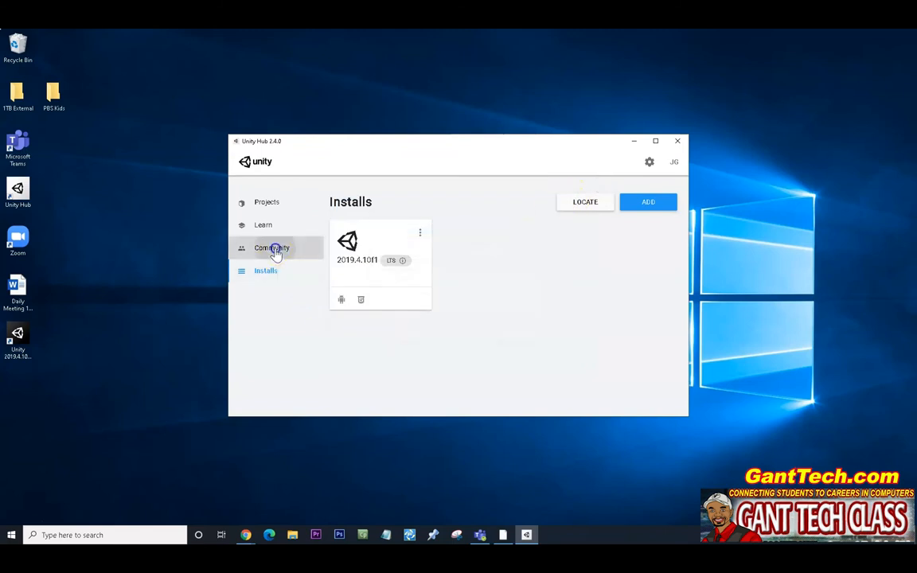
- Open Community and scroll down to the Forums, Live Help and Groups cards
left_click(271, 248)
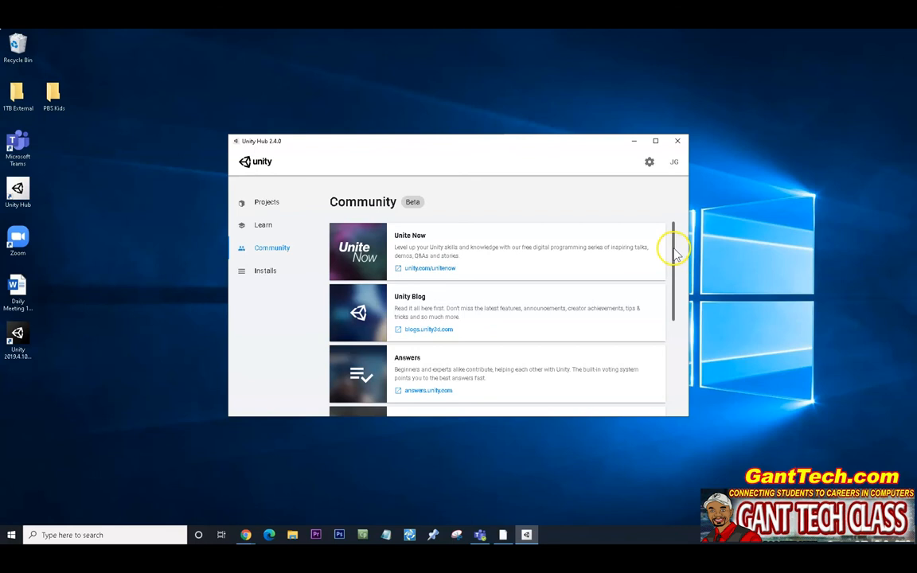
scroll("down", 3)
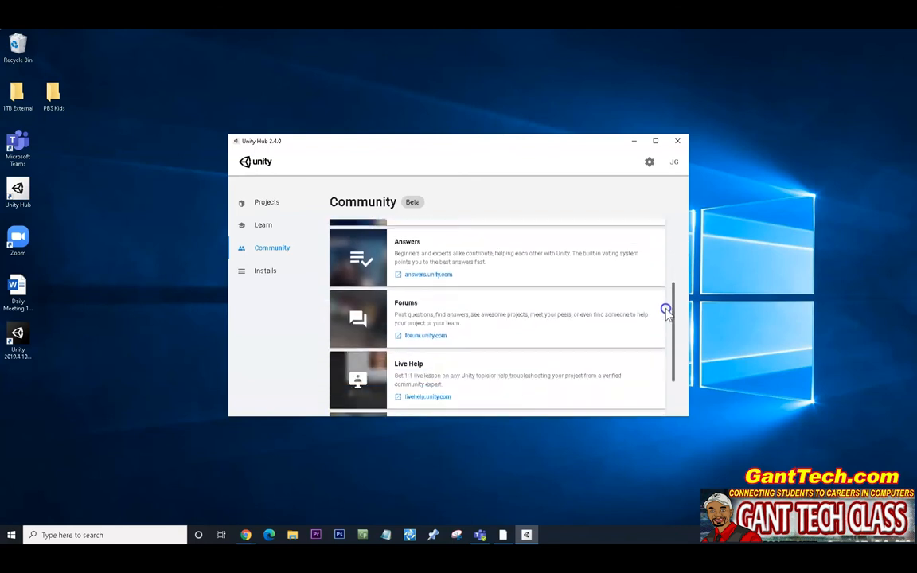
scroll("down", 3)
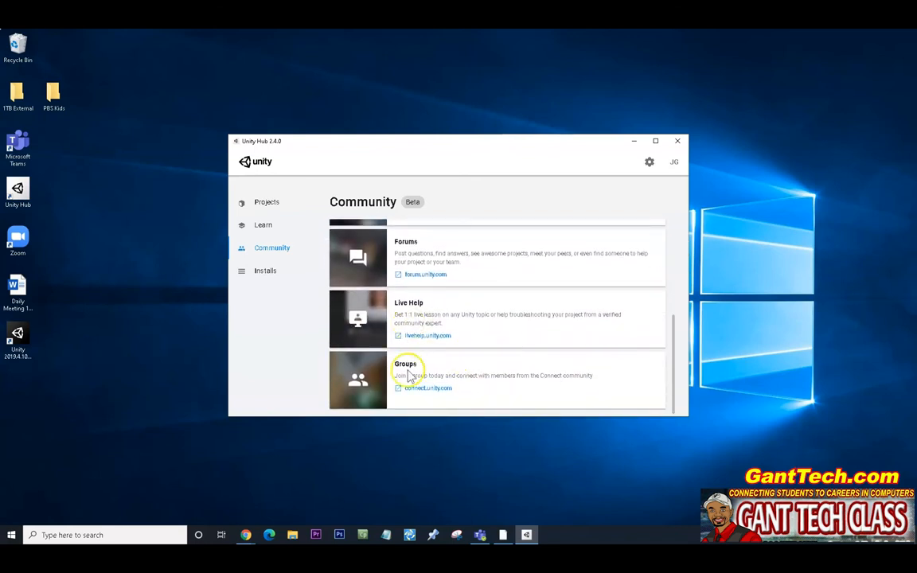
mouse_move(262, 225)
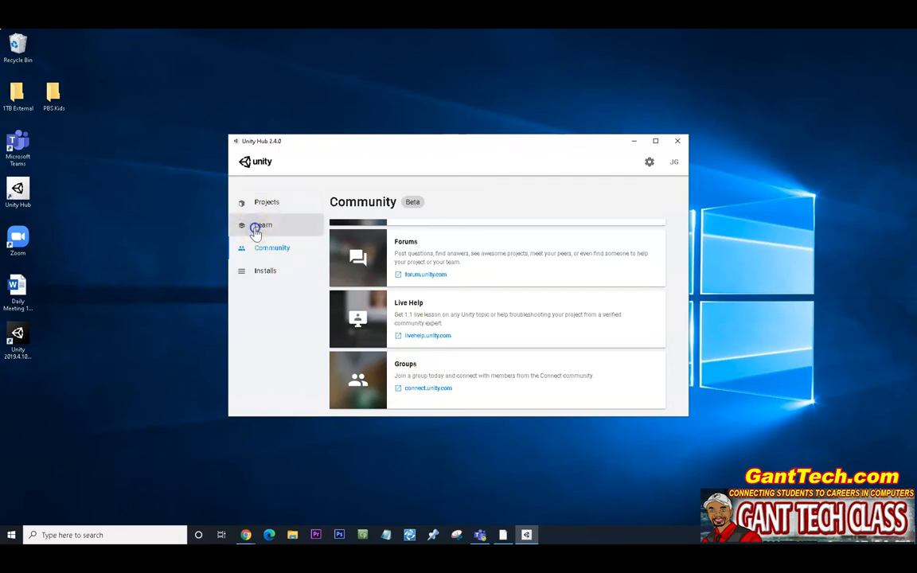
left_click(262, 225)
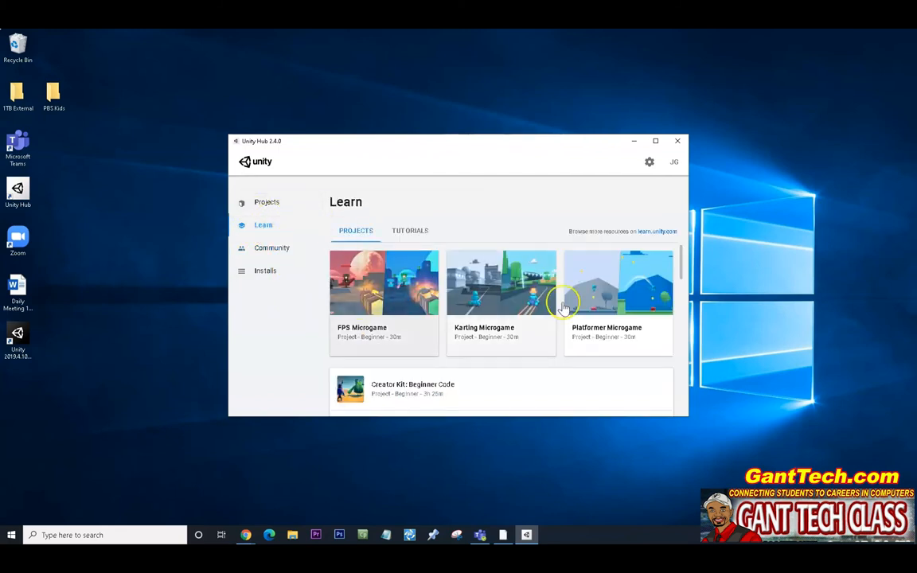
mouse_move(370, 307)
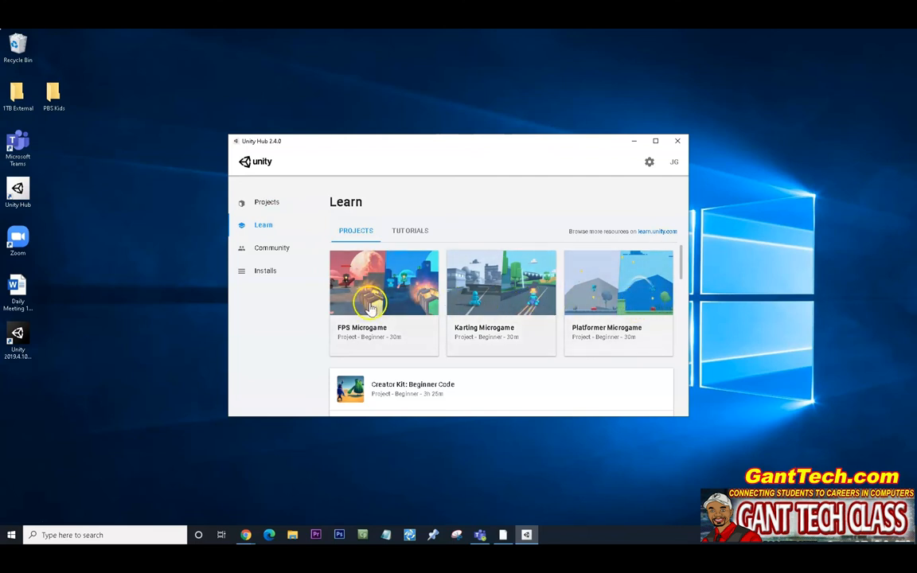
mouse_move(677, 273)
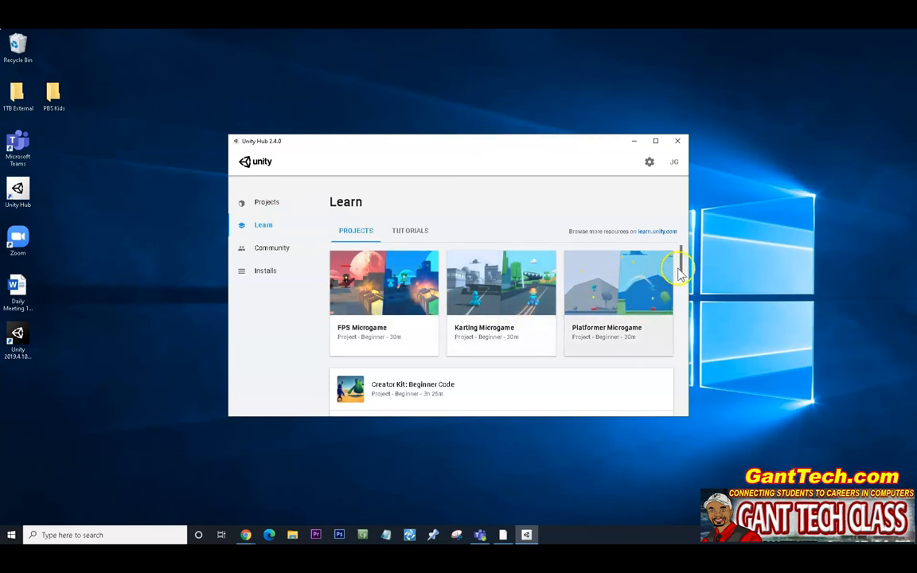
scroll("down", 3)
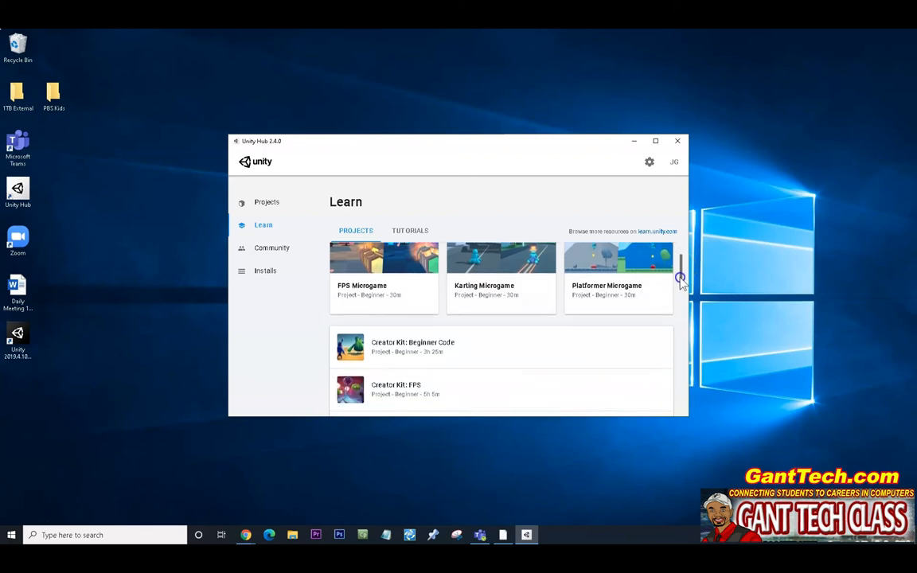
scroll("down", 3)
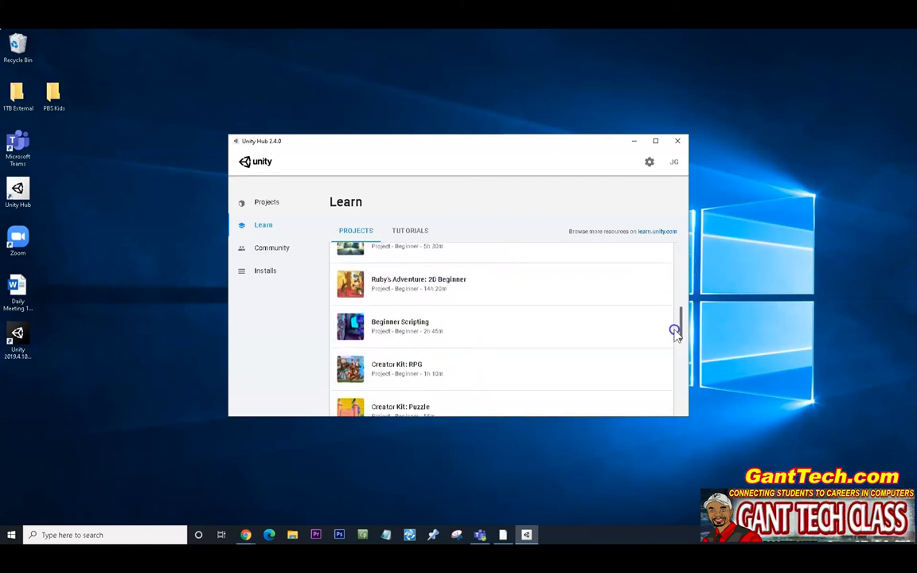
scroll("down", 3)
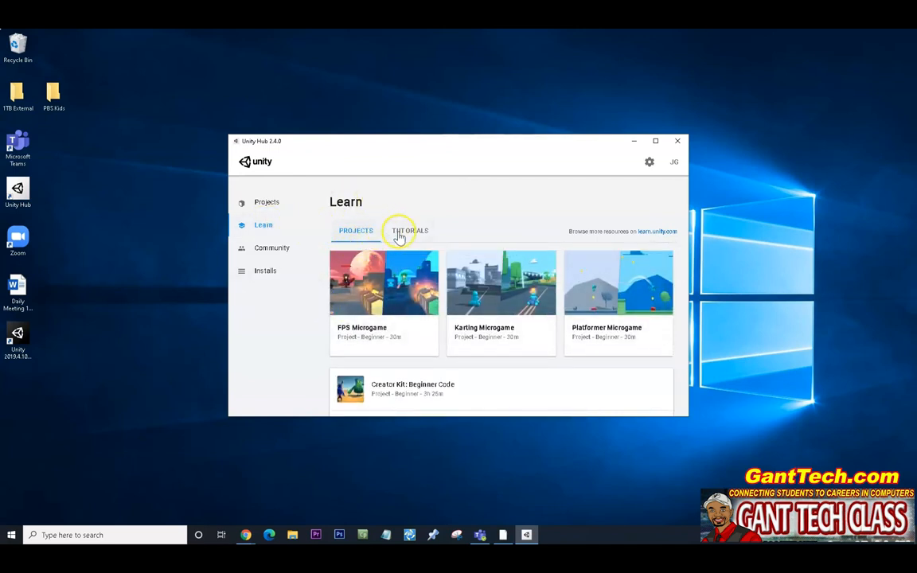
- Browse the beginner tutorials list and follow the learn.unity.com link
left_click(410, 230)
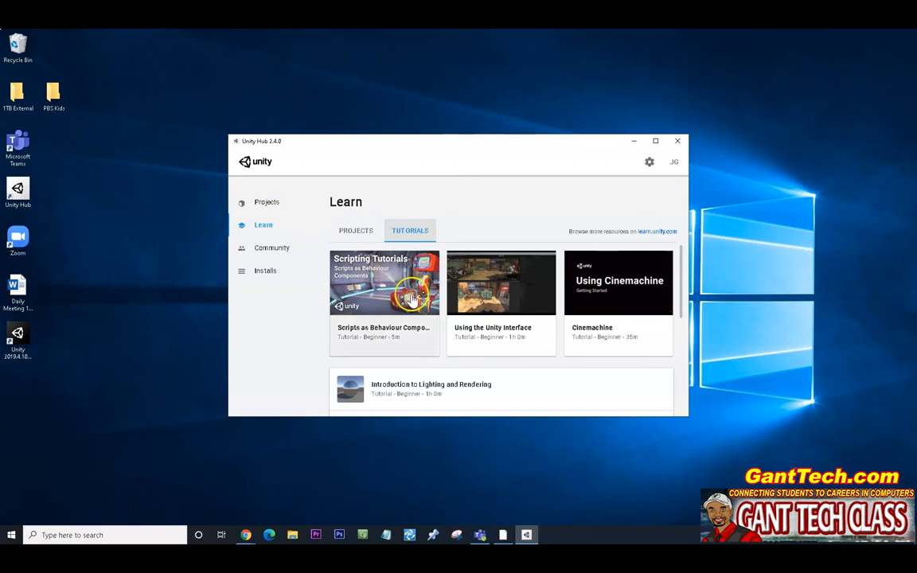
mouse_move(586, 287)
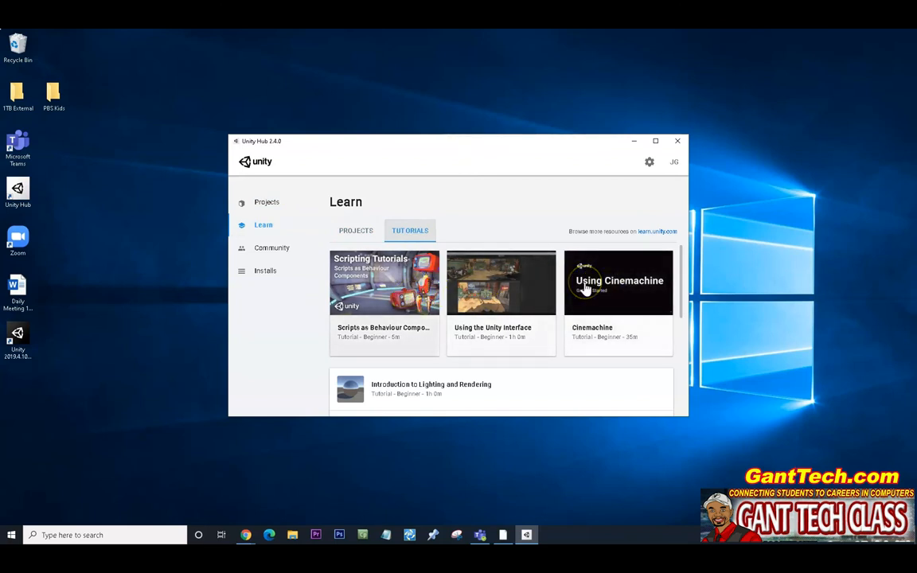
scroll("down", 3)
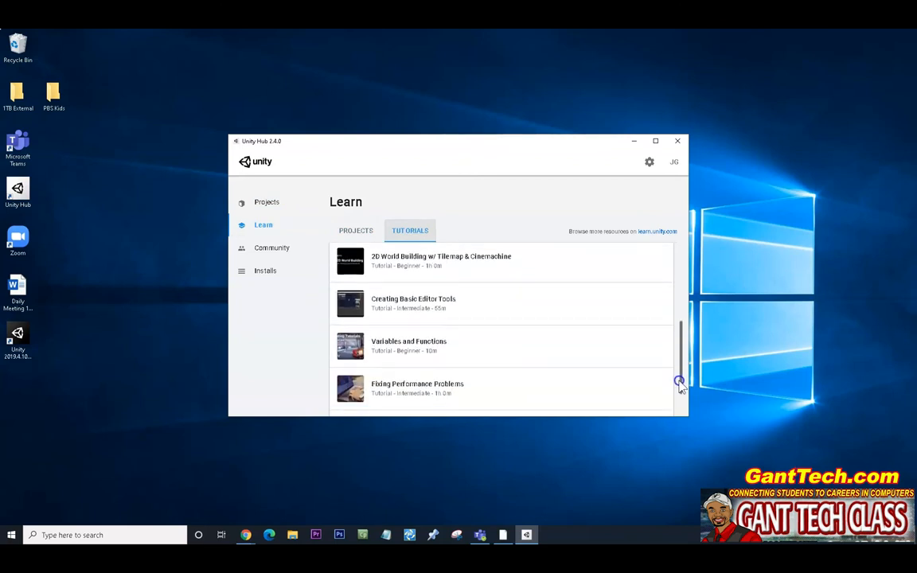
scroll("up", 3)
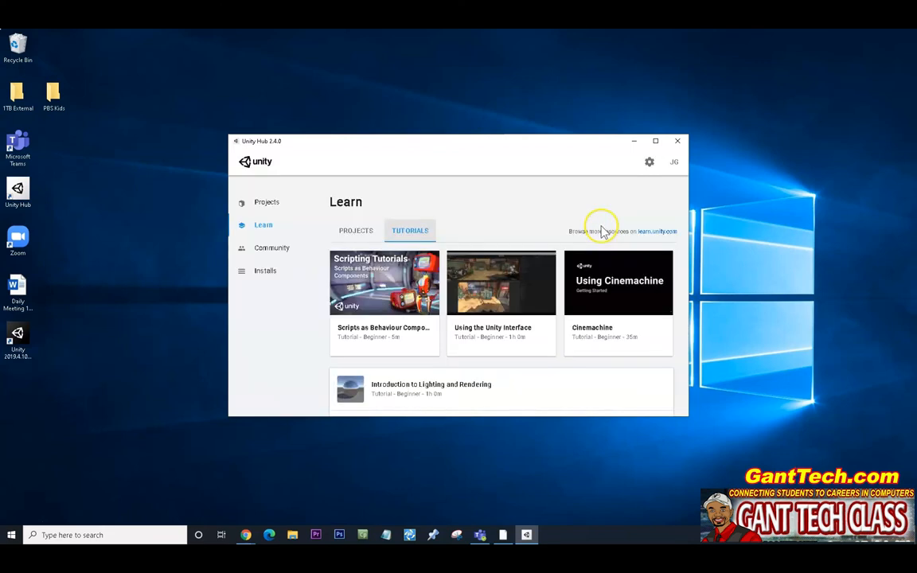
mouse_move(661, 237)
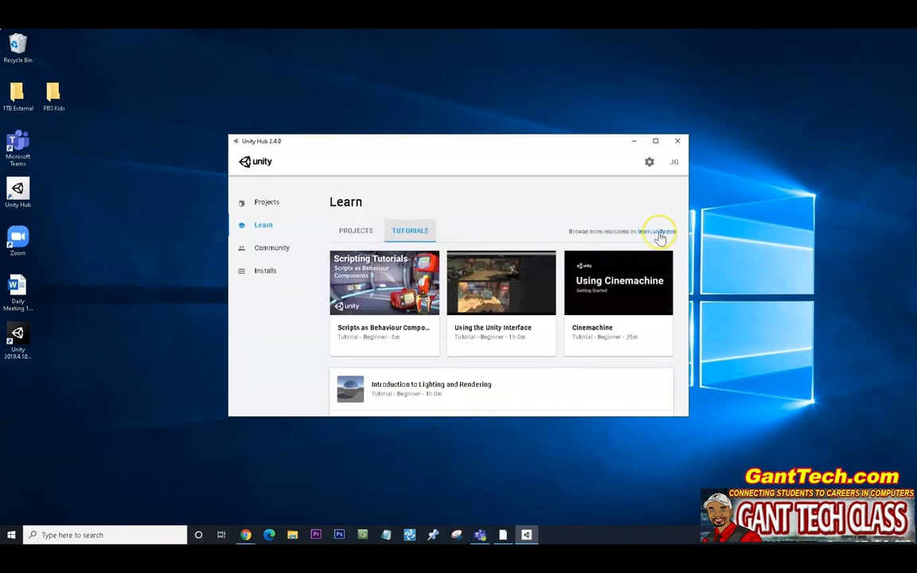
left_click(267, 201)
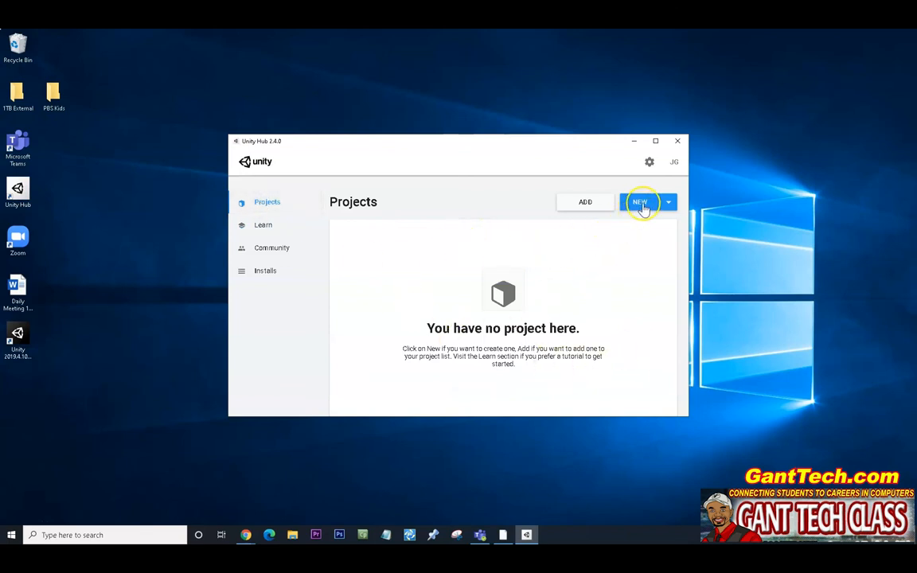
- Open a new 3D project dialog for editor 2019.4.10f1 from the NEW version dropdown
left_click(641, 202)
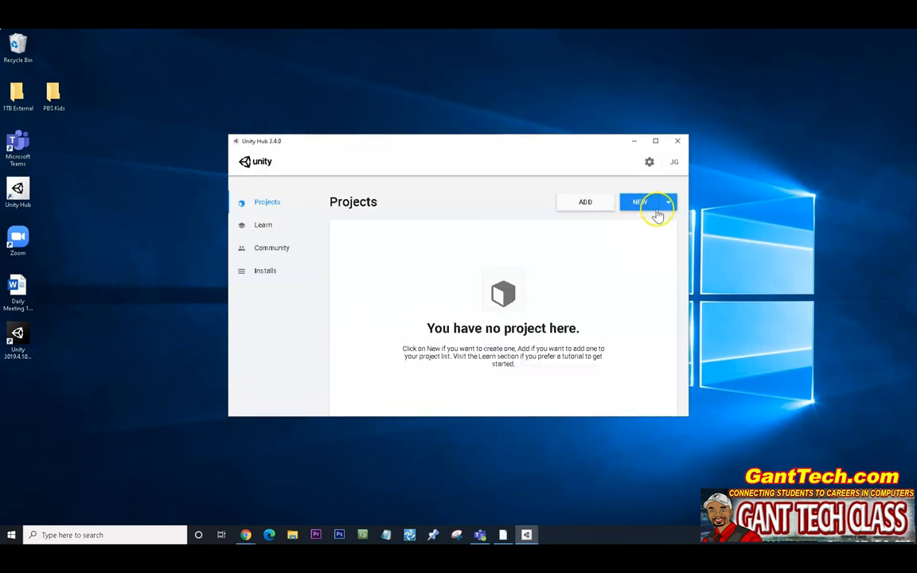
left_click(645, 202)
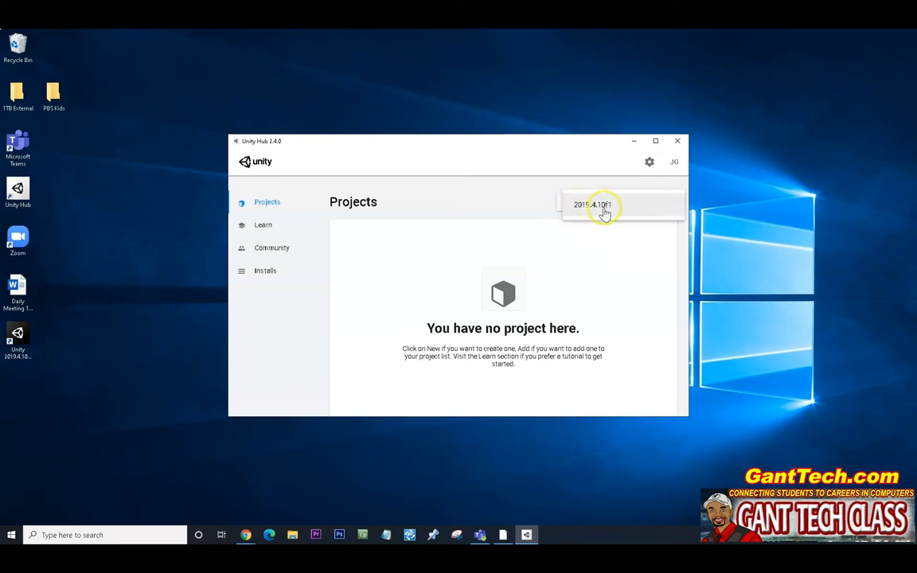
mouse_move(587, 212)
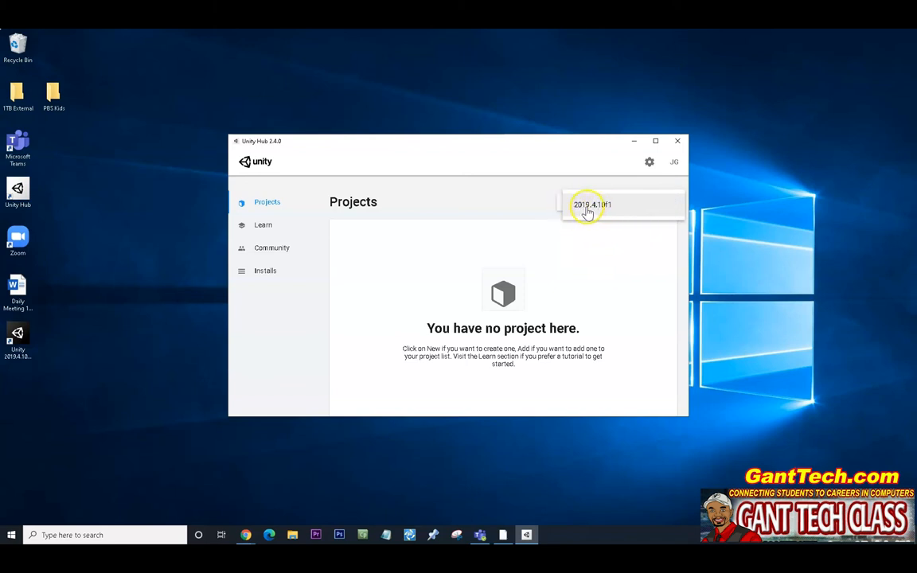
left_click(591, 205)
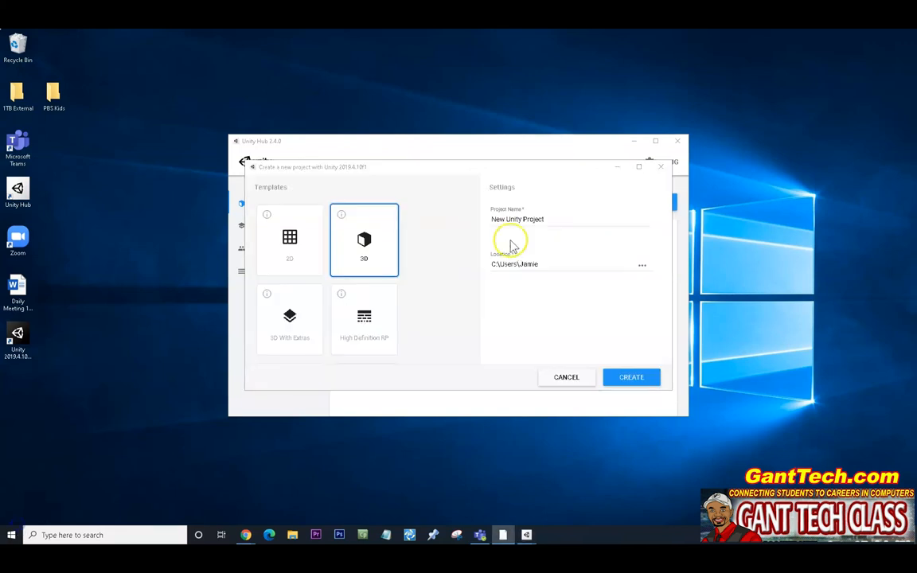
mouse_move(462, 221)
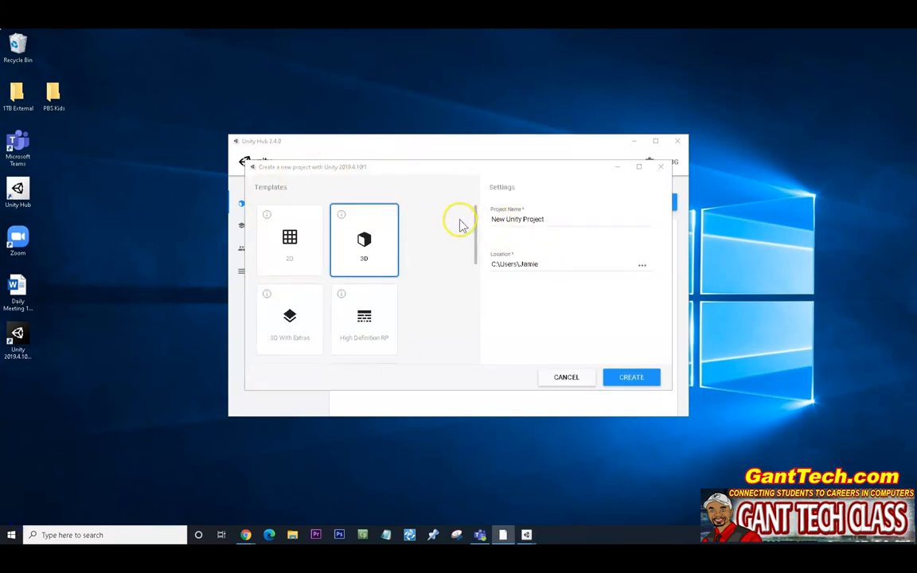
mouse_move(343, 243)
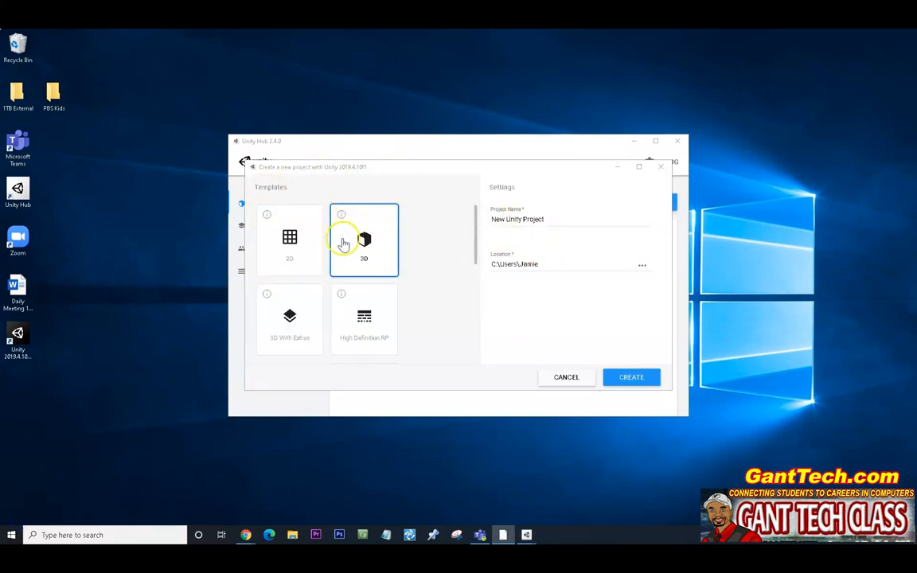
mouse_move(442, 239)
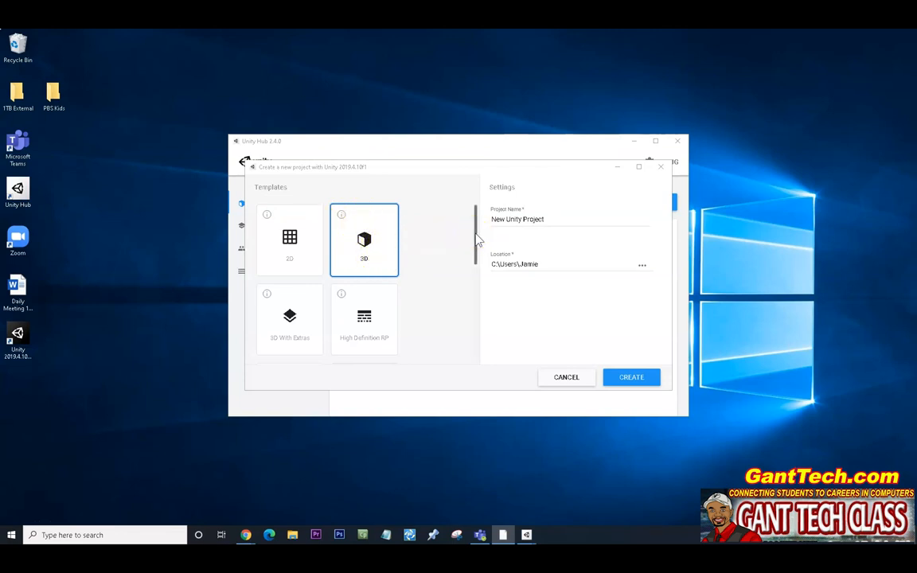
scroll("down", 3)
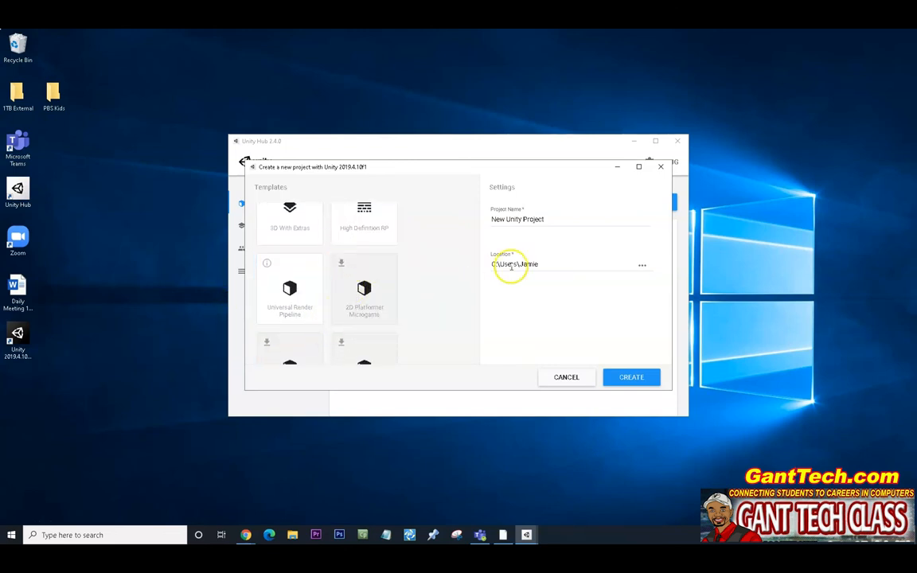
scroll("down", 3)
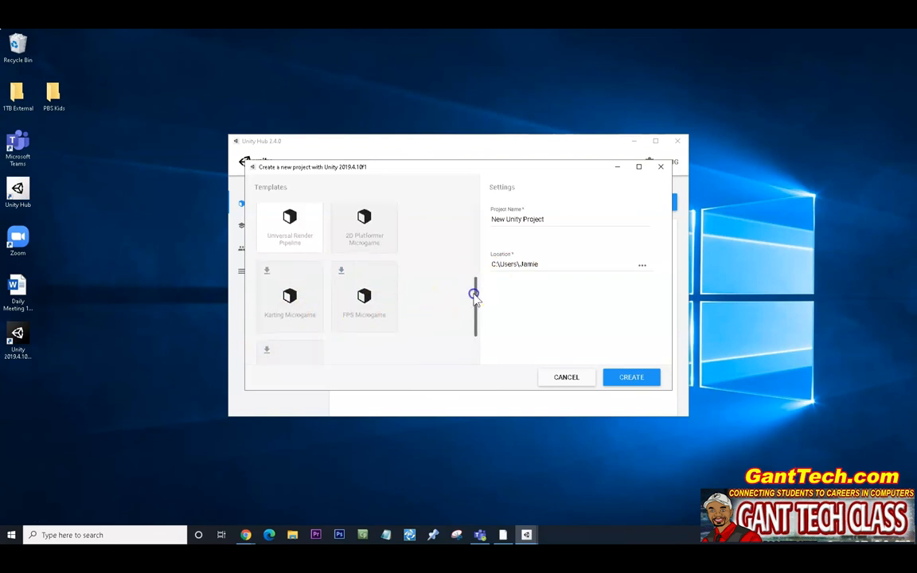
scroll("down", 3)
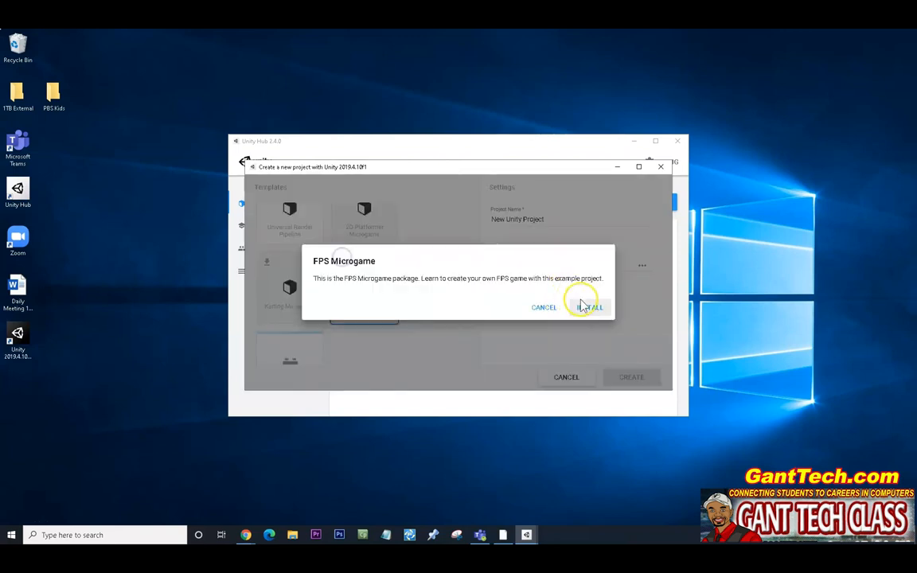
- Install the FPS Microgame template and begin editing the project name
left_click(589, 307)
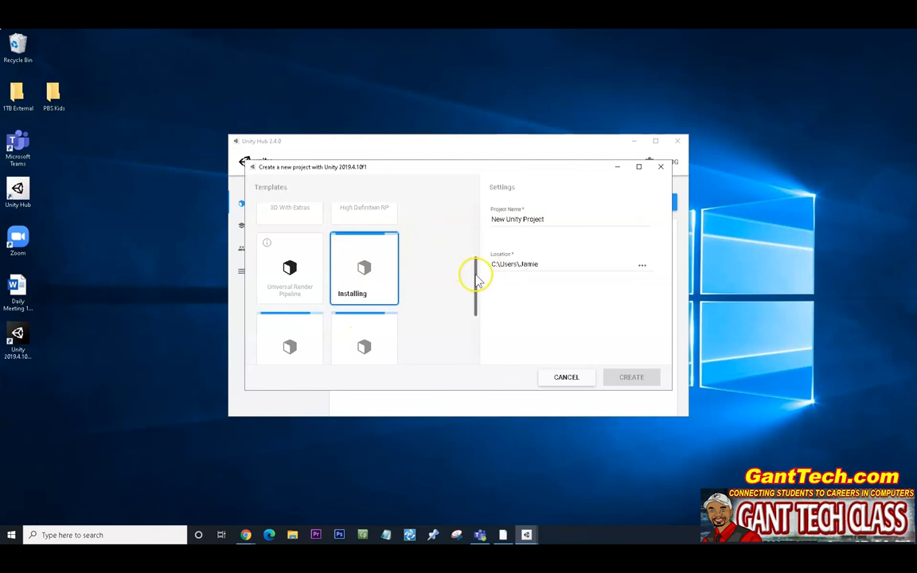
scroll("down", 3)
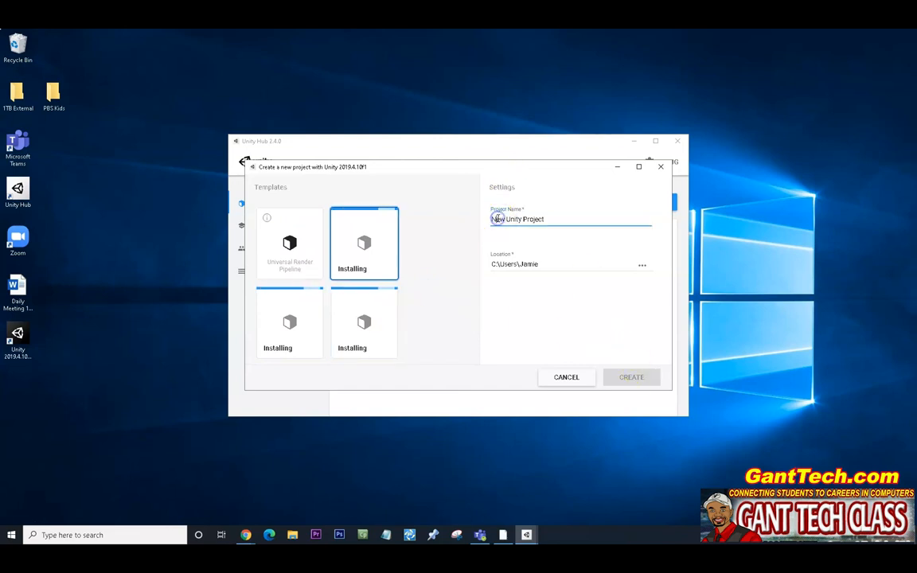
double_click(497, 219)
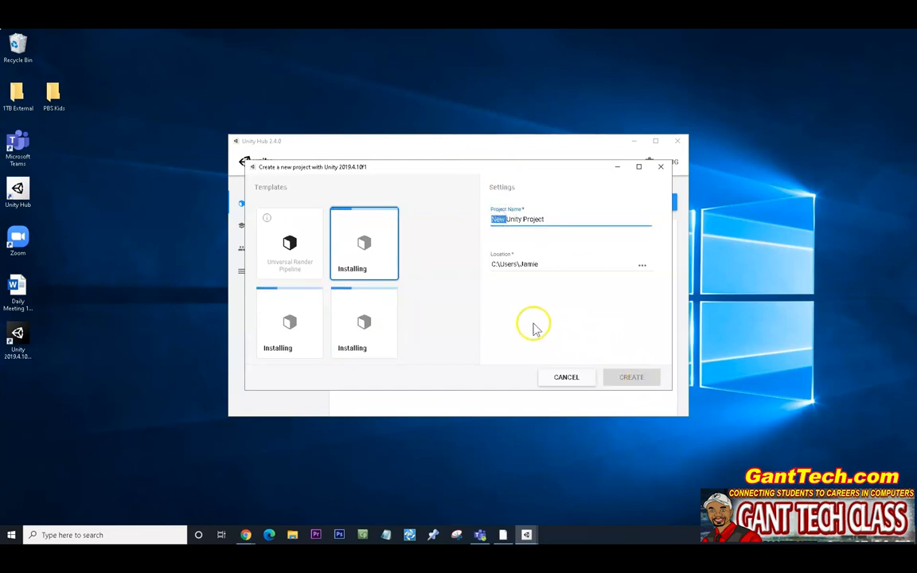